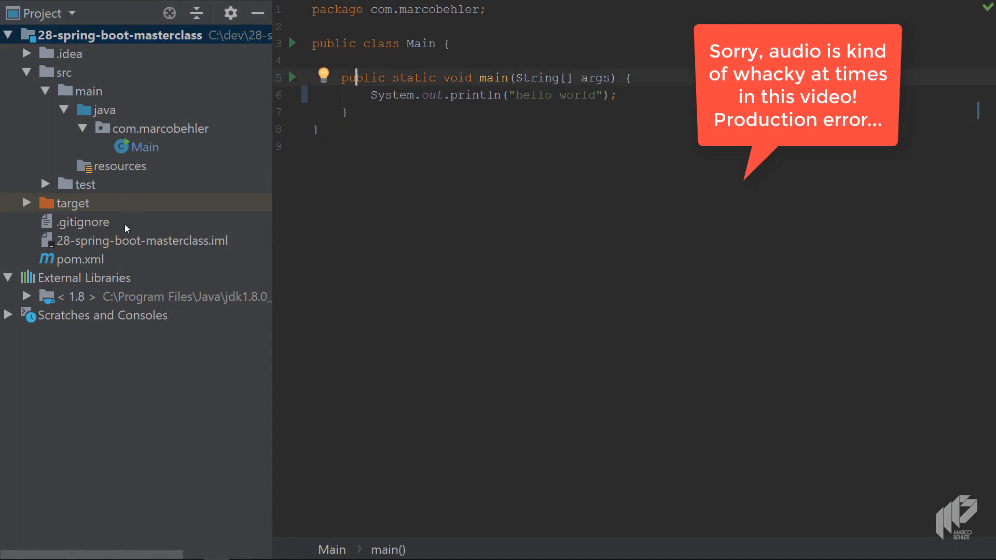
# Review the project's pom.xml and Main class in the editor.
pyautogui.click(82, 259)
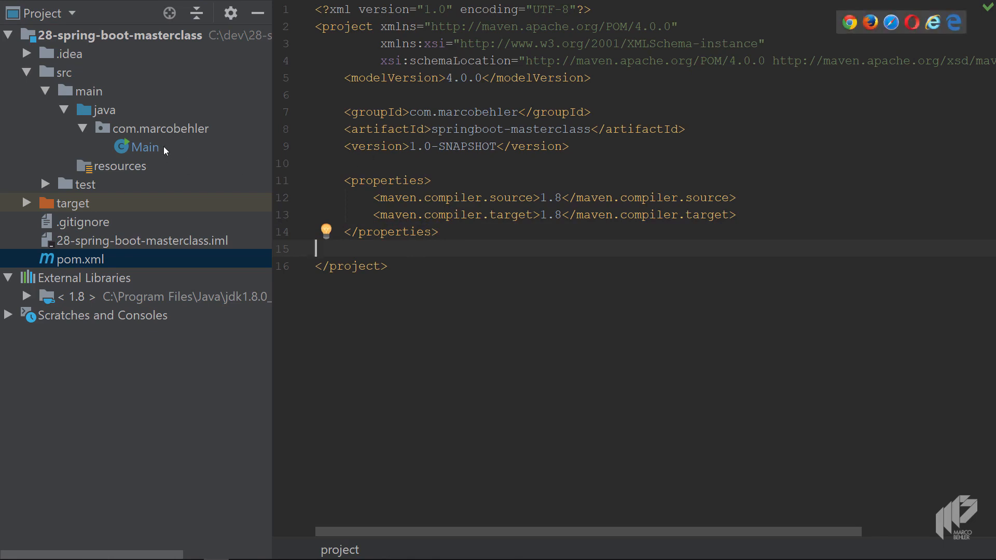
pyautogui.click(146, 146)
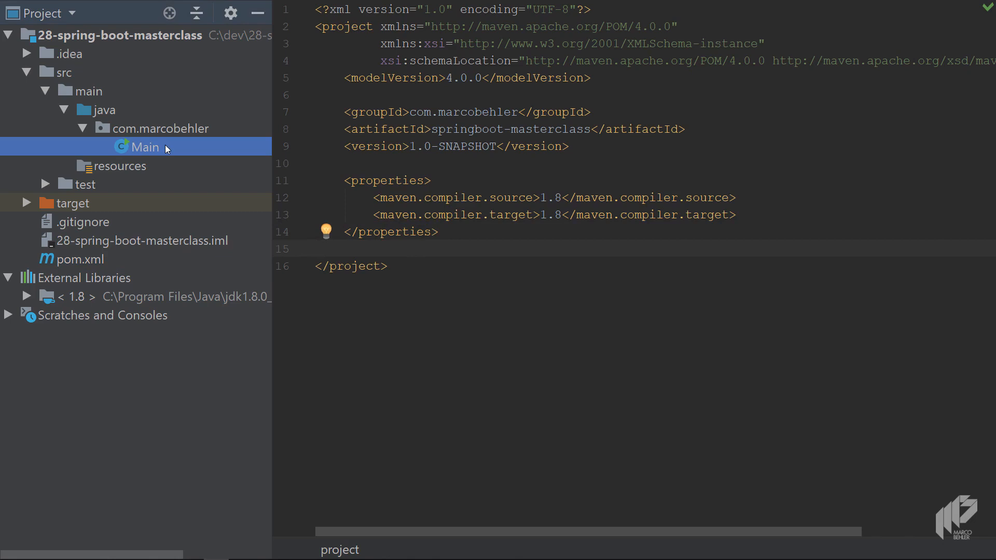
pyautogui.click(386, 180)
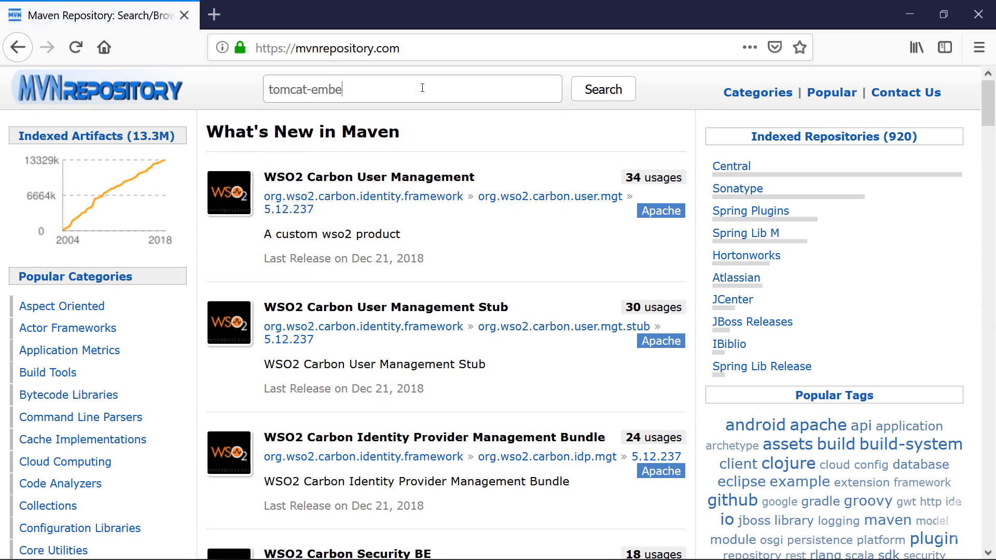
# Search mvnrepository for tomcat-embed and pick the Tomcat Embed Core 8.5.37 release.
pyautogui.click(602, 90)
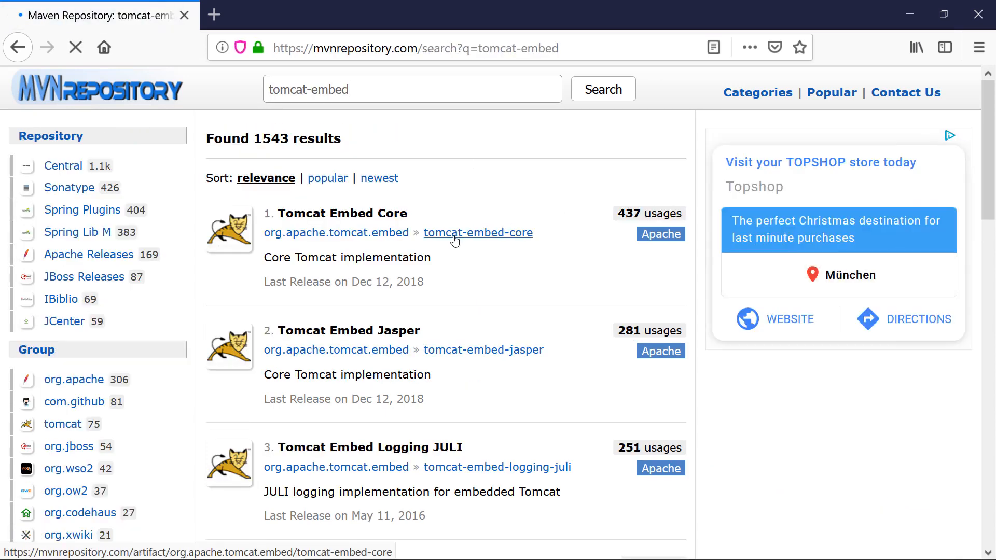
pyautogui.click(477, 232)
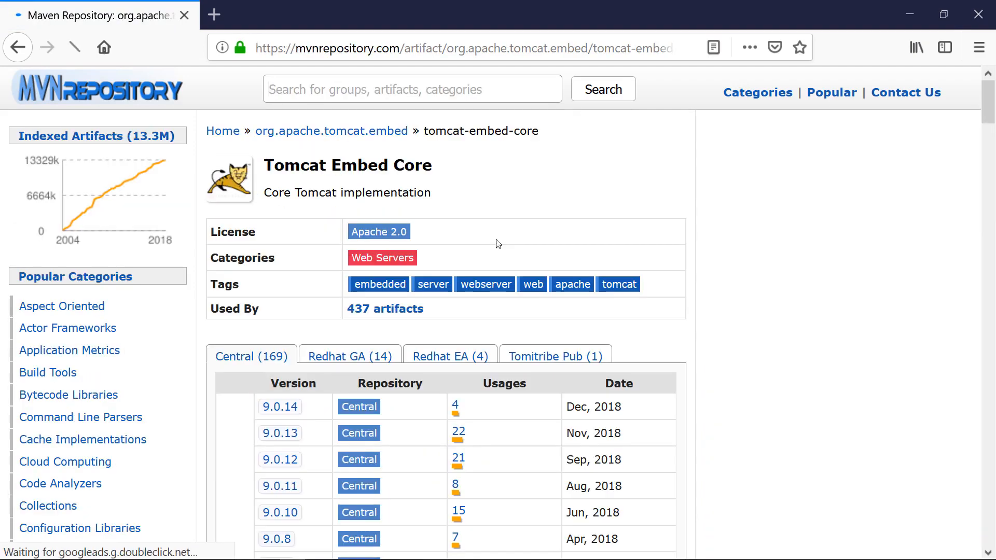
pyautogui.scroll(-3)
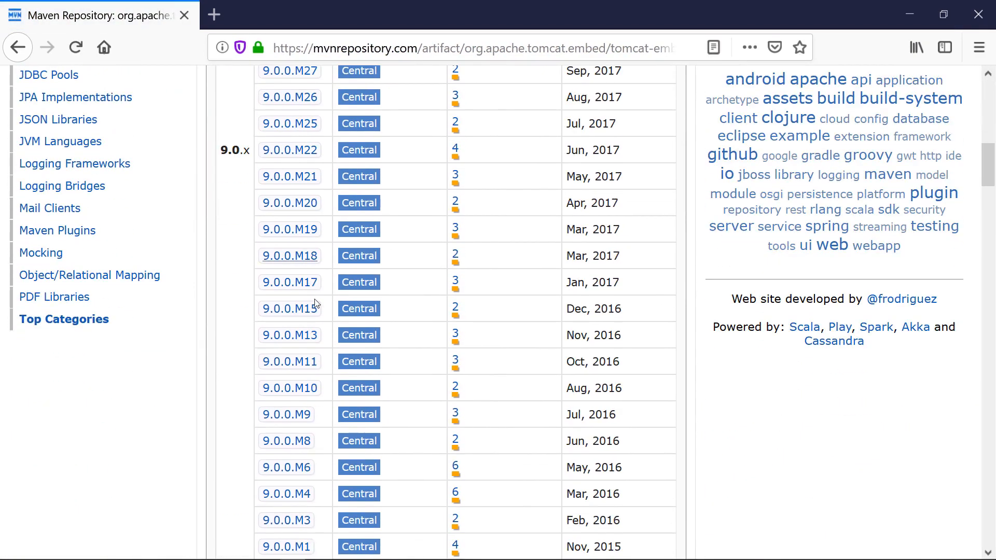
pyautogui.scroll(-3)
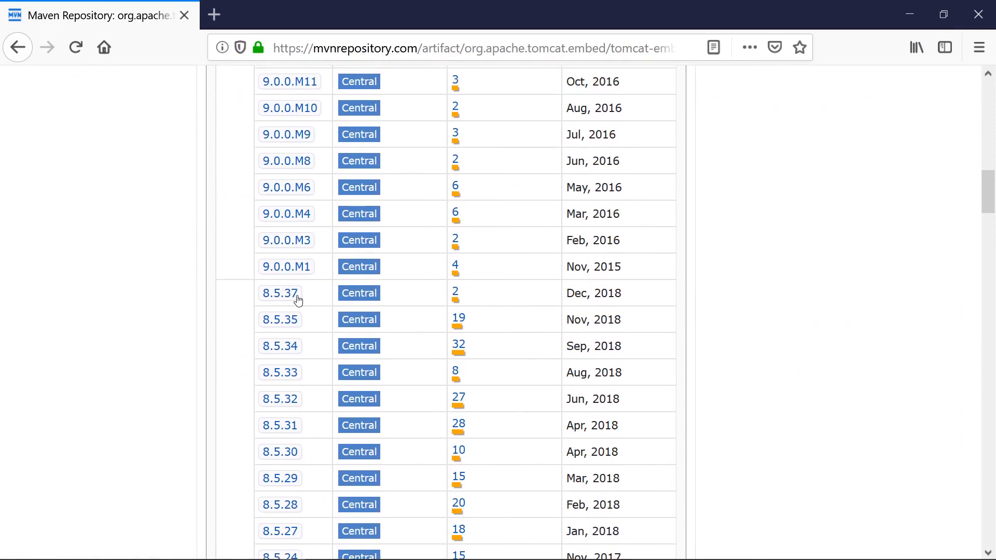
pyautogui.click(279, 293)
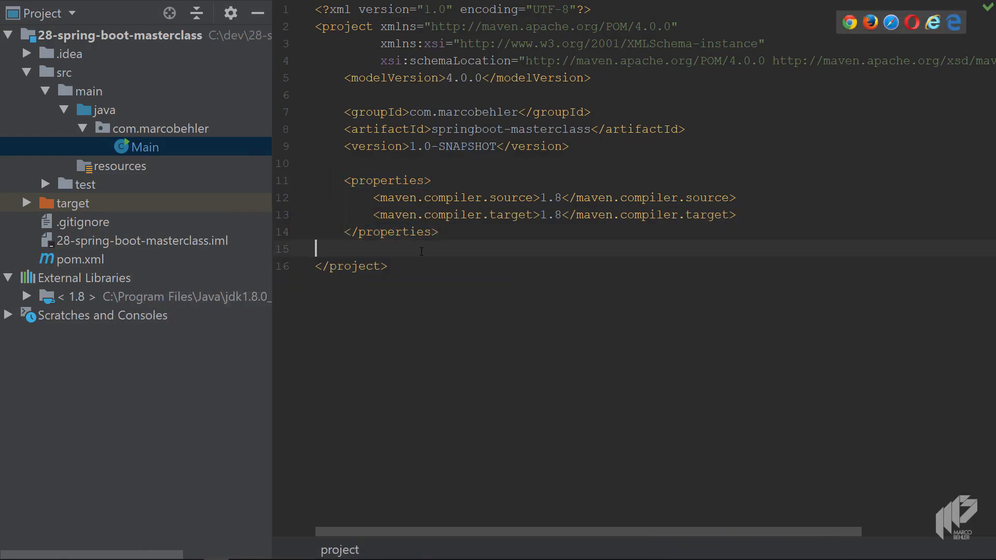
# Paste a dependencies block with tomcat-embed-core 8.5.37 and check the imported Tomcat libraries.
pyautogui.write('<depe')
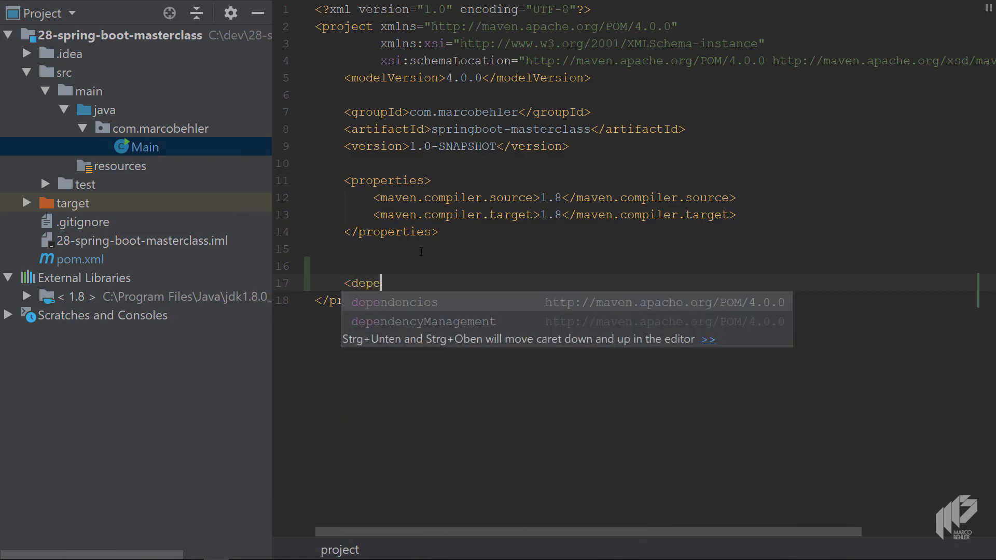
pyautogui.press('ctrl+v')
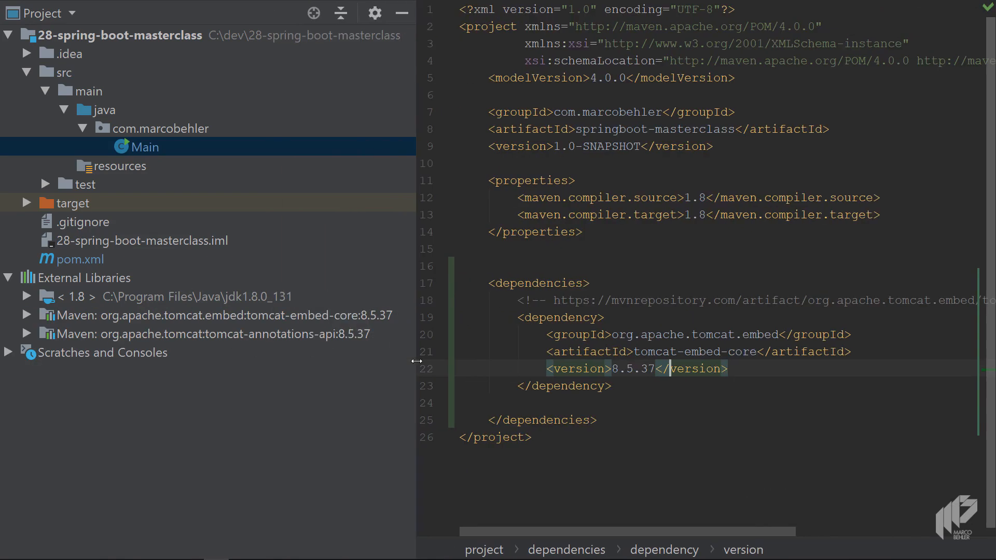
pyautogui.click(222, 315)
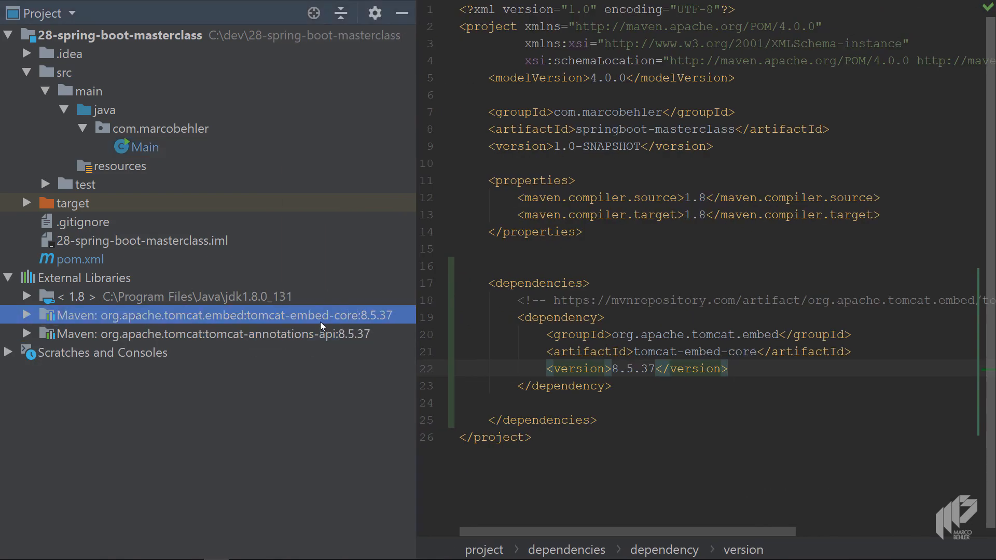
pyautogui.click(210, 333)
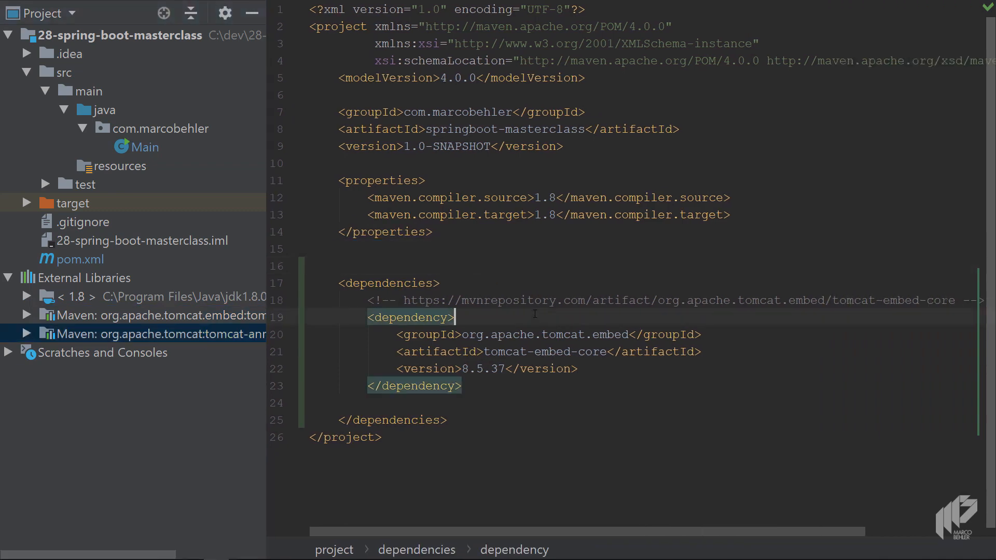
pyautogui.click(145, 147)
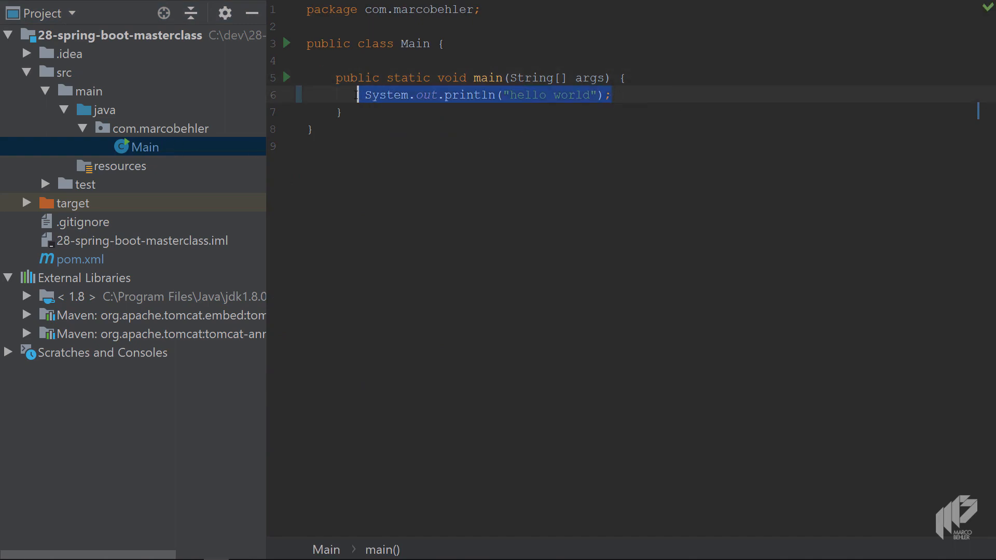
# Create a new Tomcat instance in main and import the Tomcat class.
pyautogui.write('Tomca')
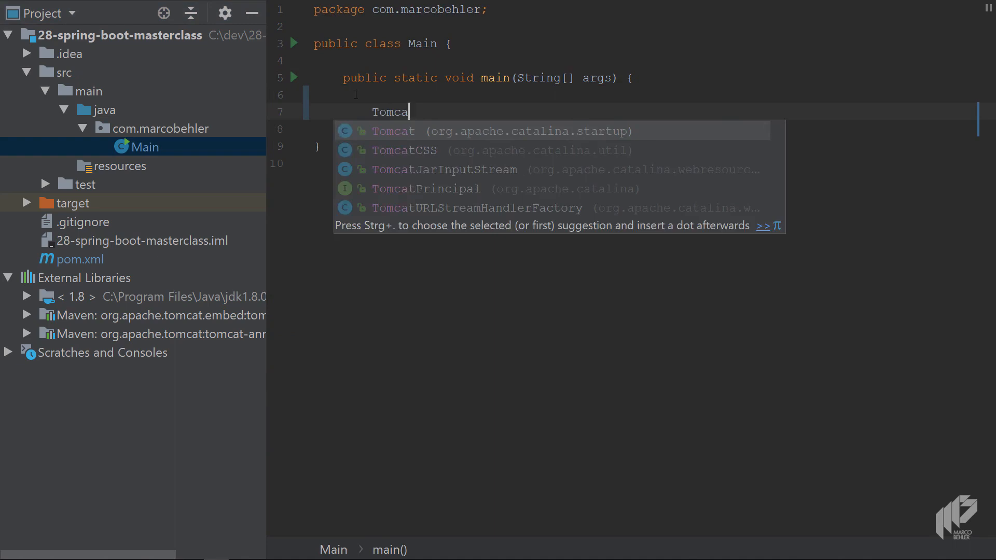
pyautogui.write('Tomcat tomcat = new Tomcat();')
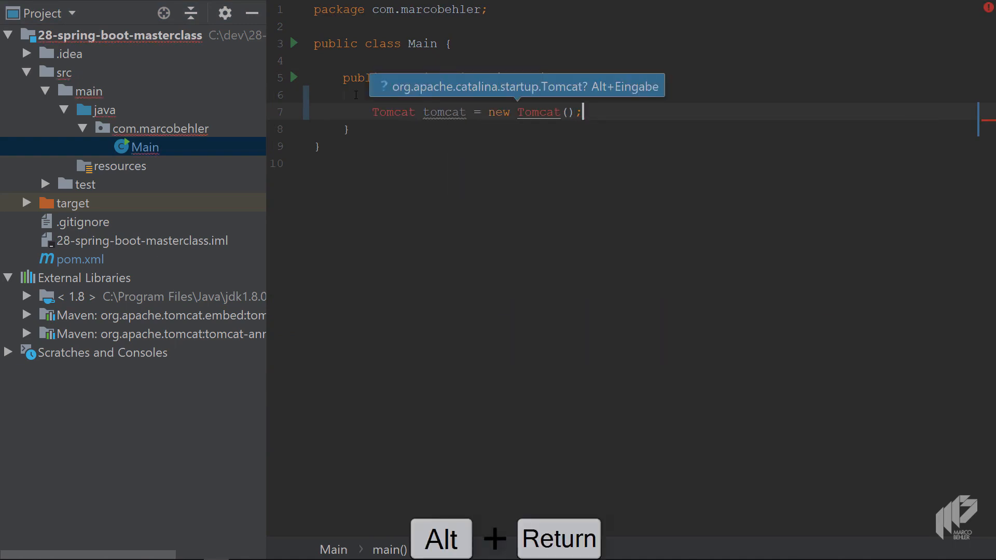
pyautogui.press('Alt+Return')
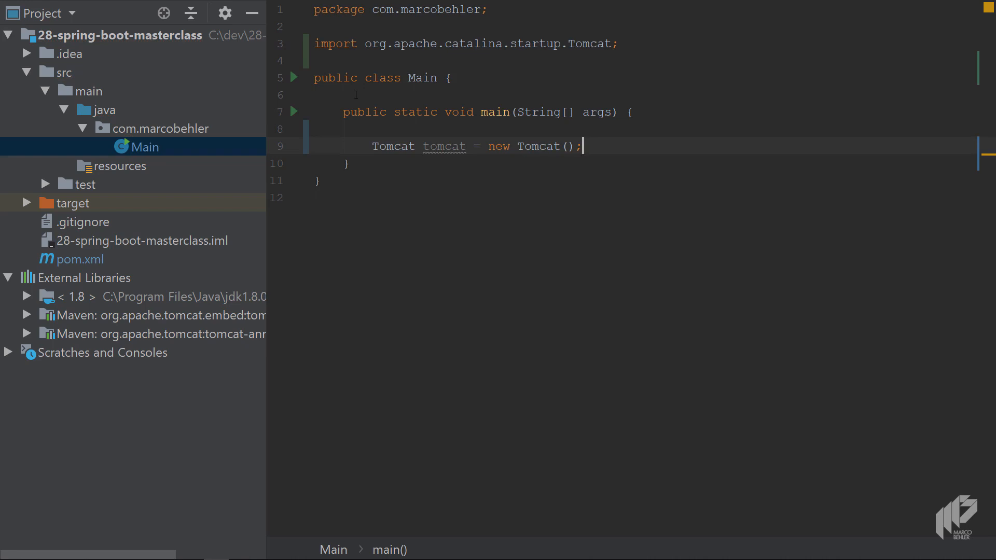
pyautogui.tripleClick(477, 147)
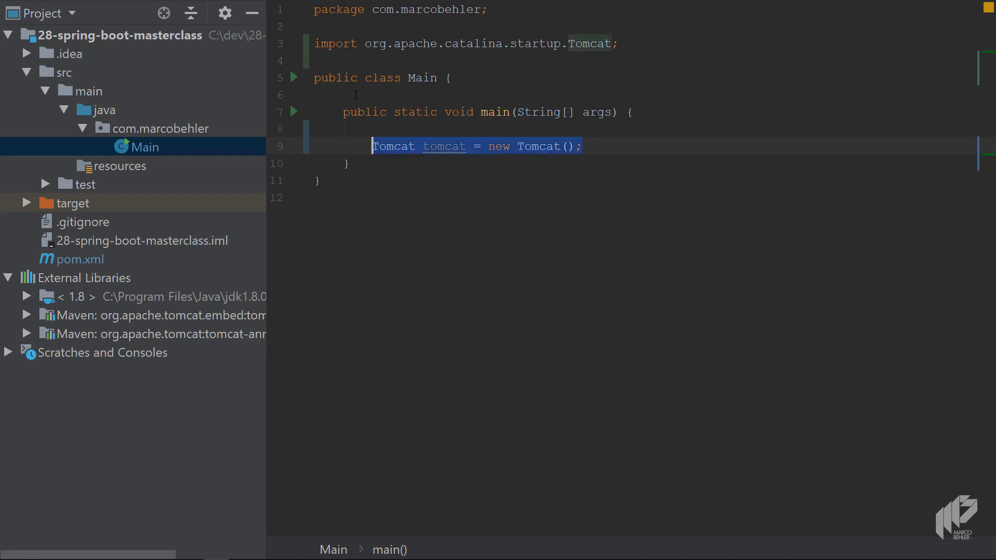
# Set the Tomcat port to 8080 and begin the addContext call.
pyautogui.write('tomcat.setPort();')
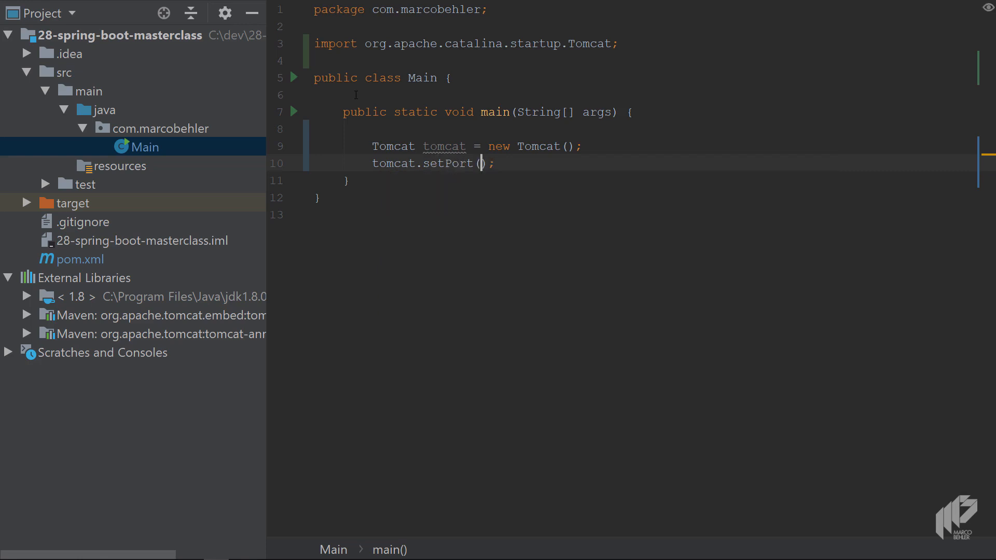
pyautogui.write('8080')
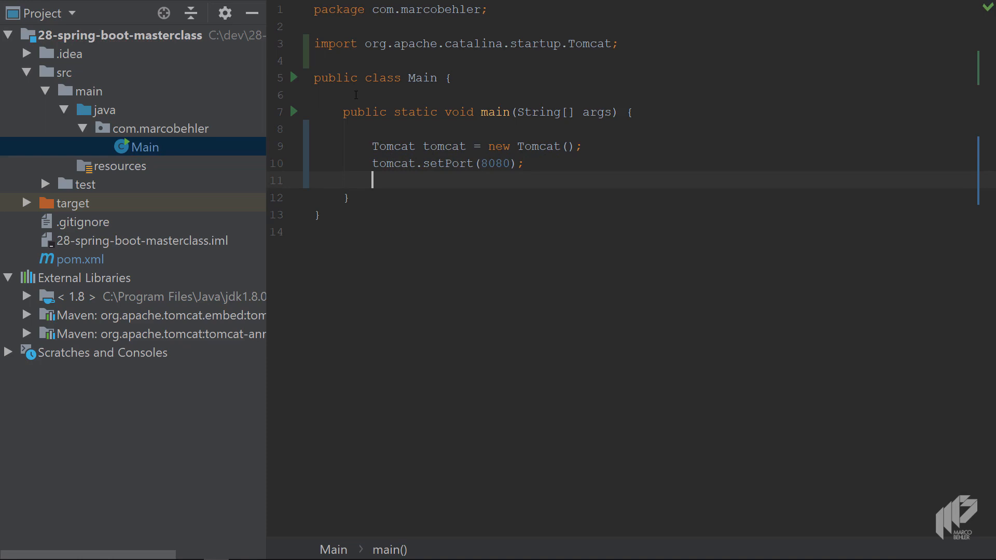
pyautogui.write('tomcat.addContext("", null);')
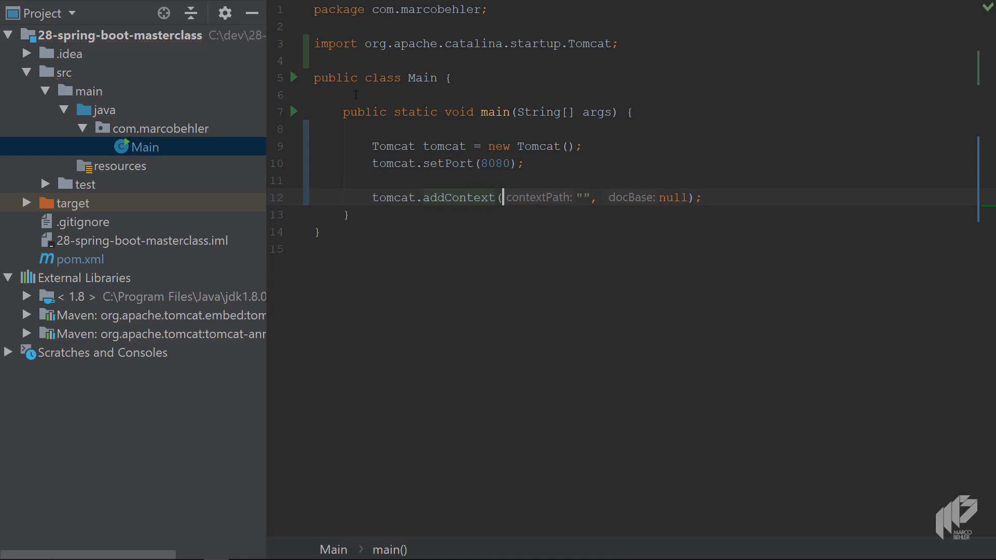
# Extract the addContext("", null) result into a local context variable.
pyautogui.click(607, 197)
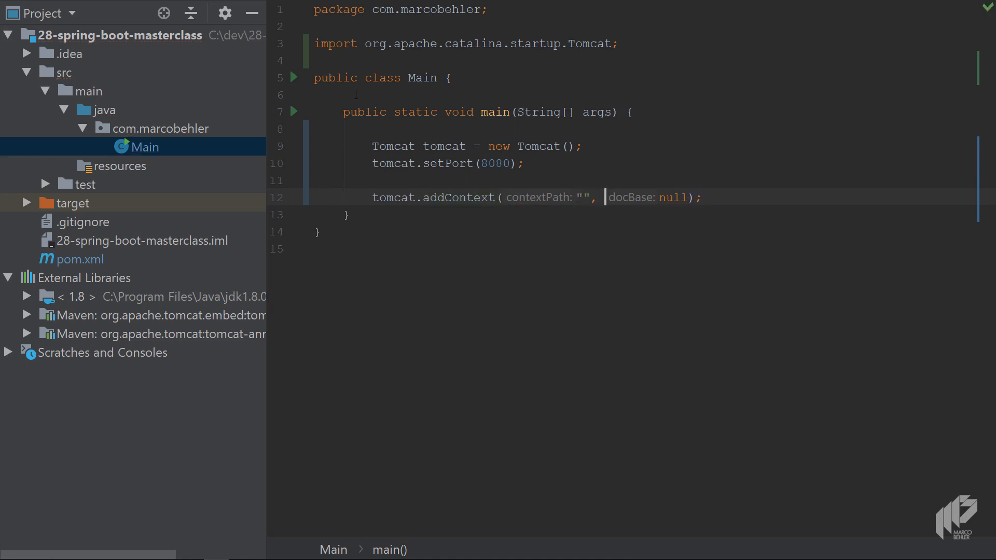
pyautogui.press('alt+ctrl+v')
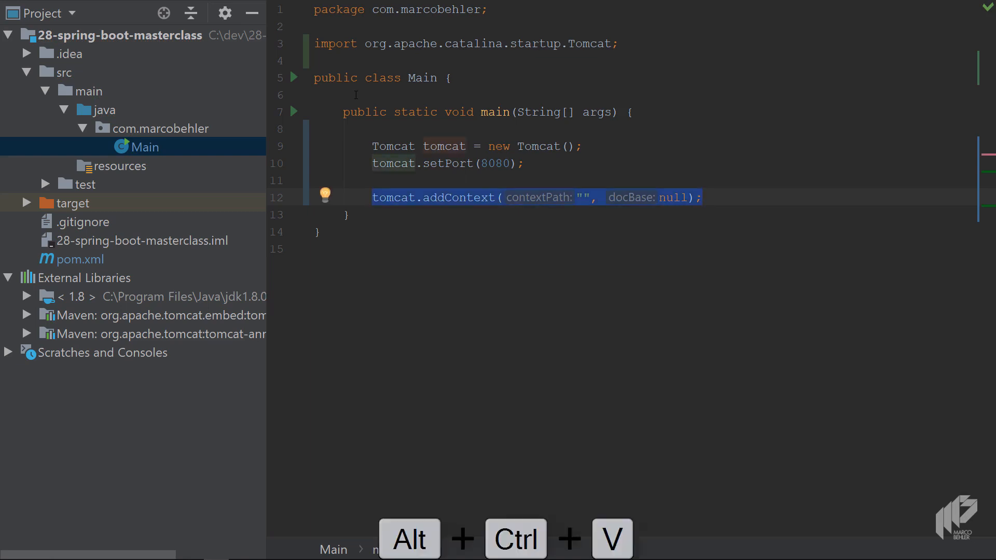
pyautogui.press('alt+ctrl+v')
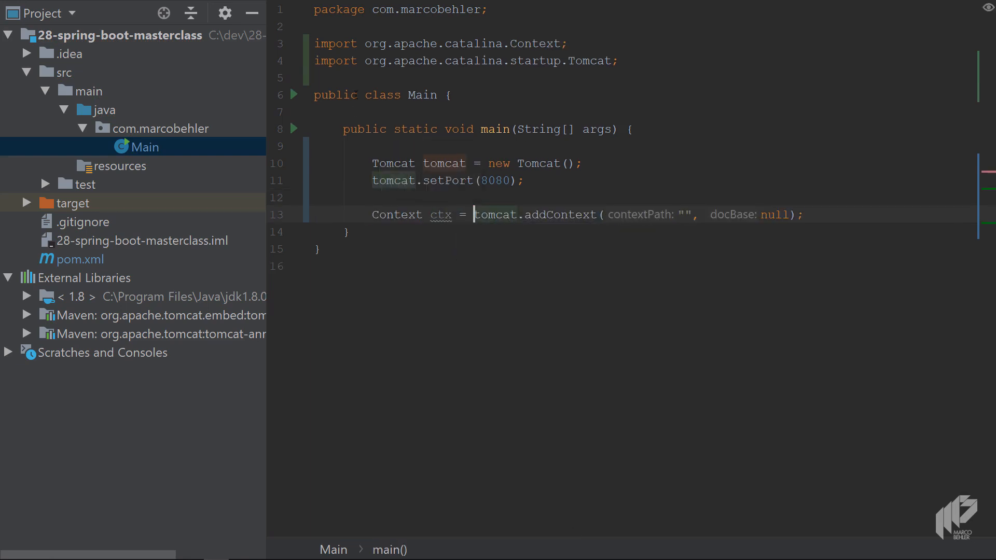
pyautogui.press('Return')
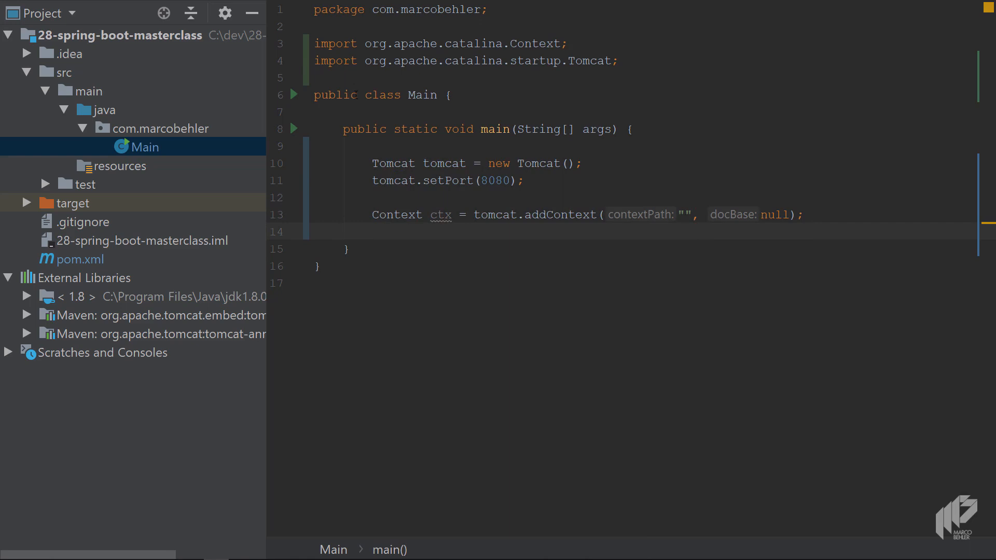
# Register a new HelloWorldServlet as testServlet on the context via Tomcat.addServlet.
pyautogui.write('Tomcat.addServlet(')
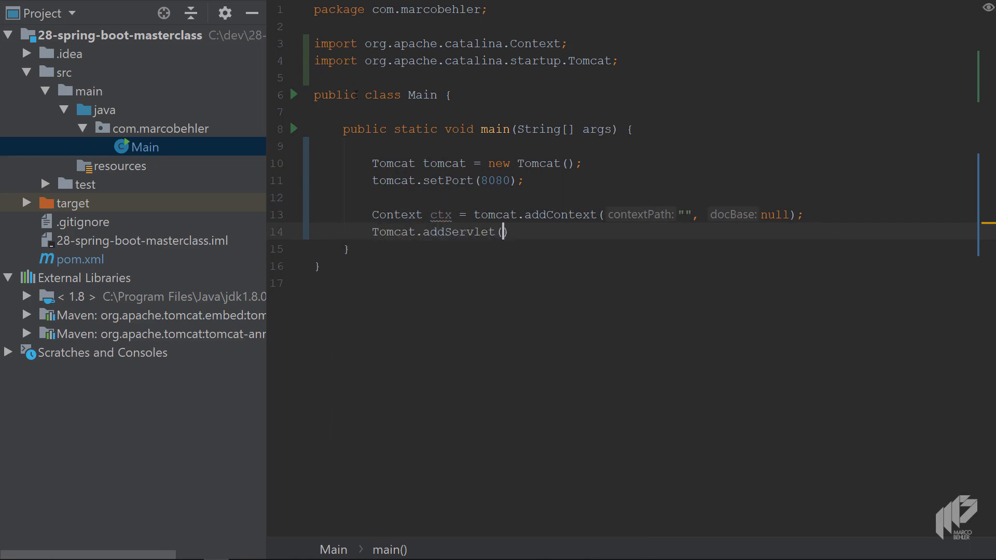
pyautogui.write('context')
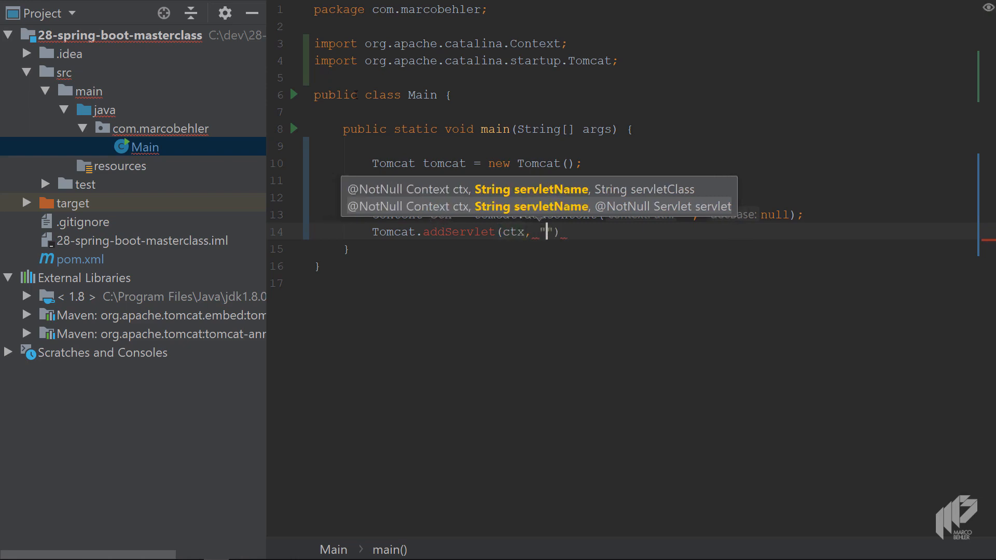
pyautogui.write('testServlet')
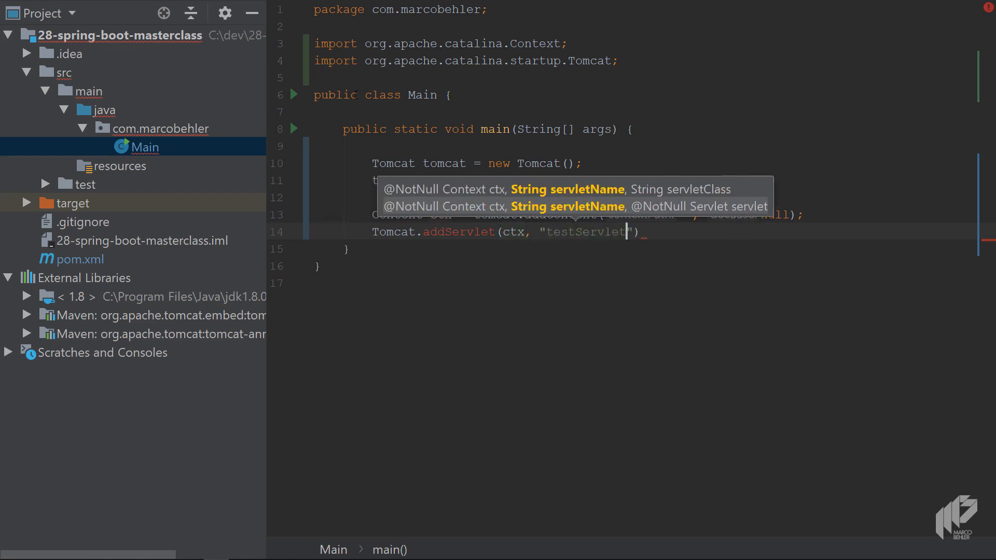
pyautogui.write(', new TestSerlvet')
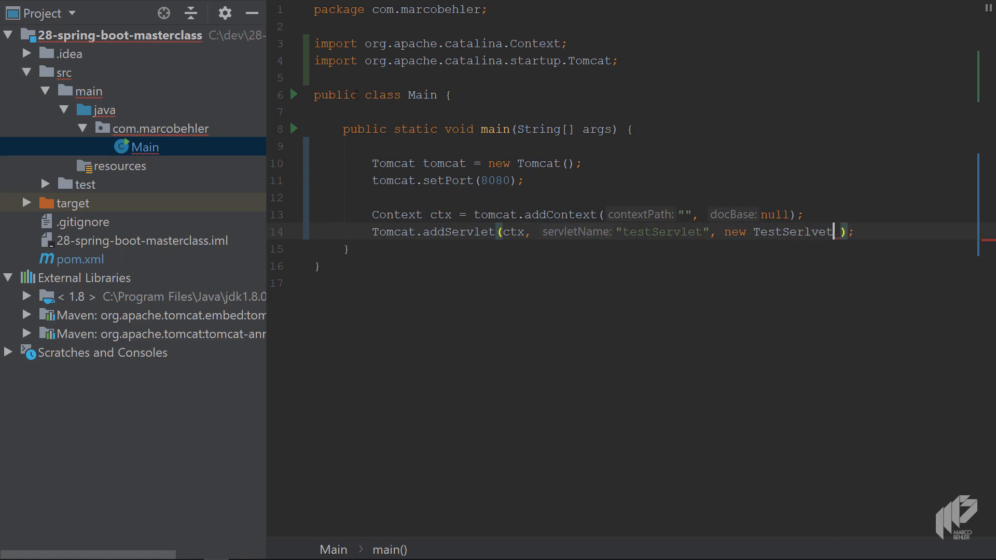
pyautogui.write('()')
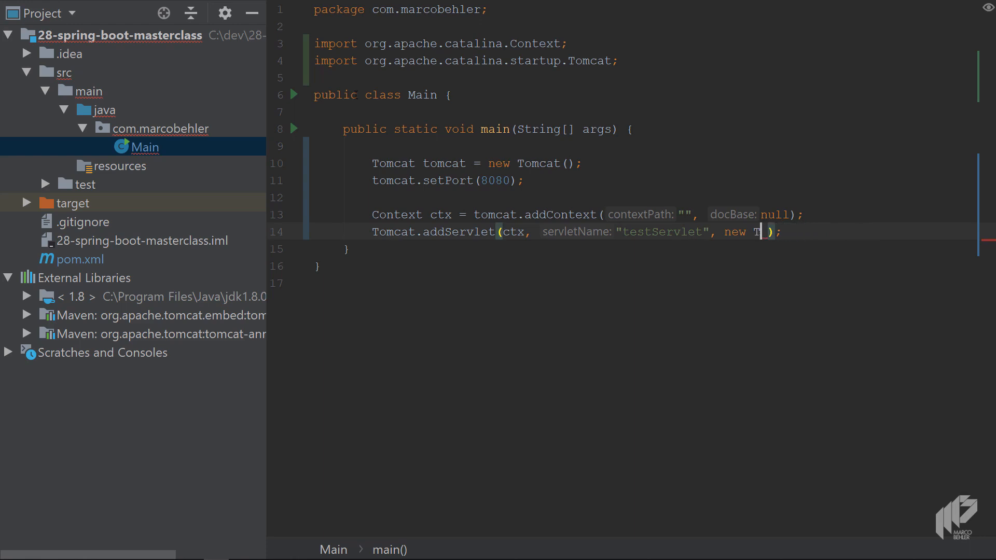
pyautogui.write('HelloWorldServlet(')
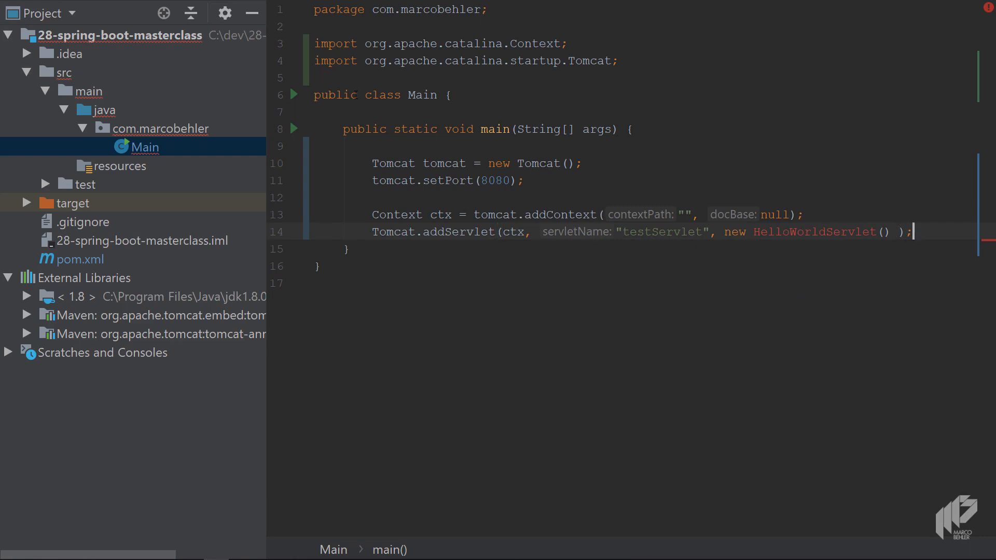
# Map the path "/" to testServlet with addServletMappingDecoded and begin tomcat.start().
pyautogui.write('ctx.addS')
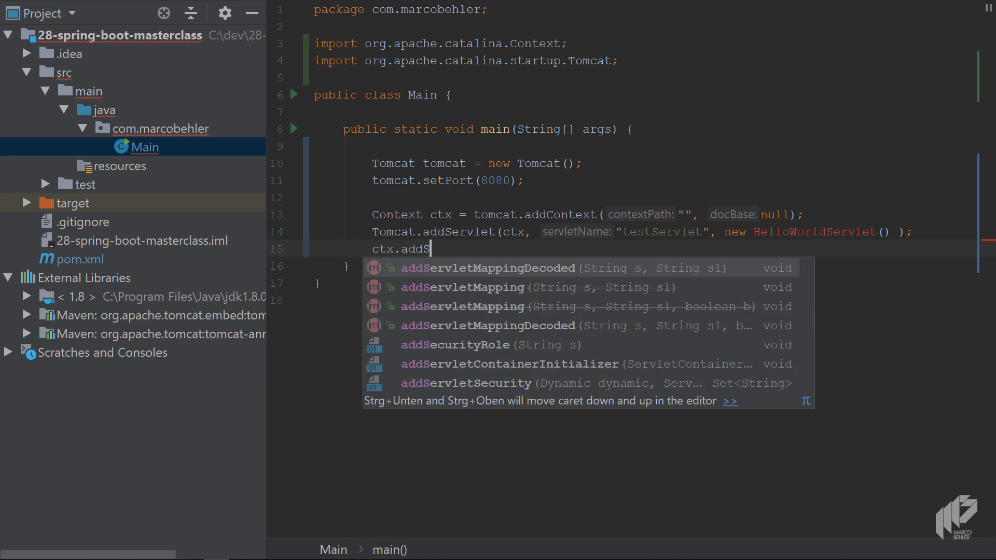
pyautogui.click(487, 268)
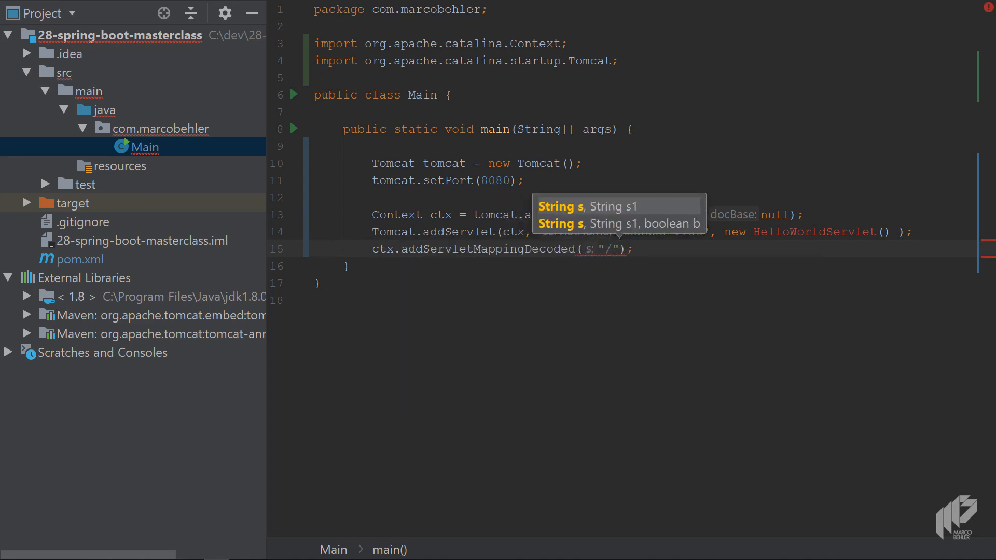
pyautogui.write(',')
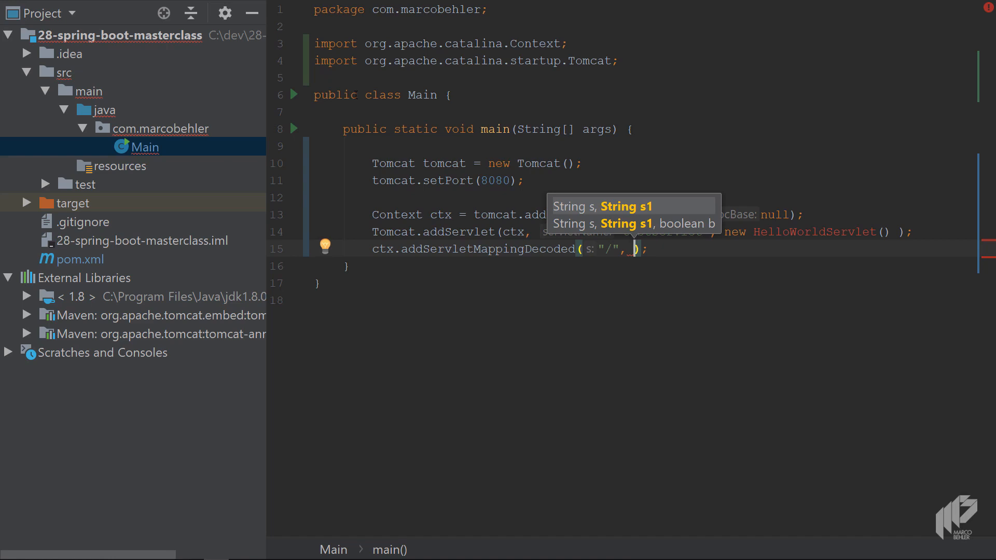
pyautogui.write('testServlet"')
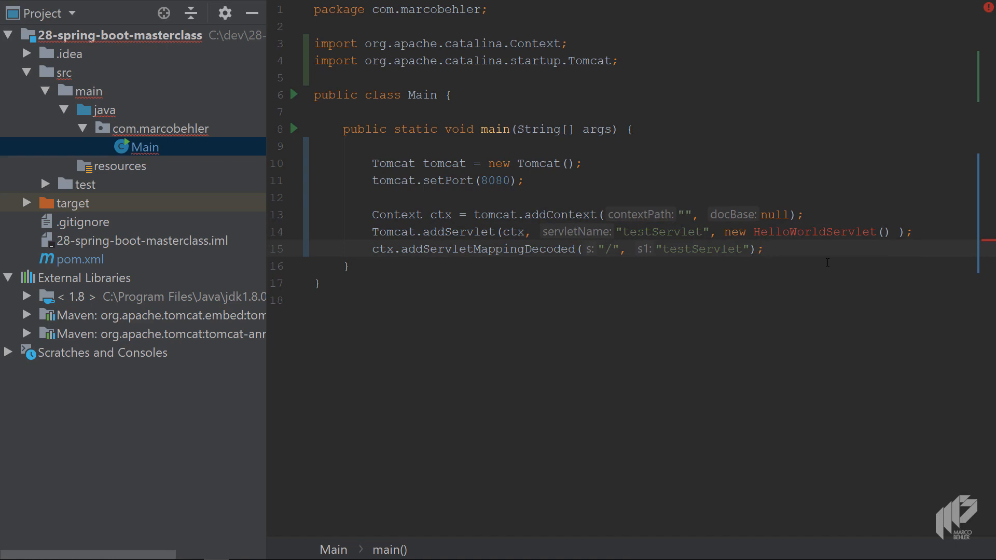
pyautogui.write('tomcat.start();')
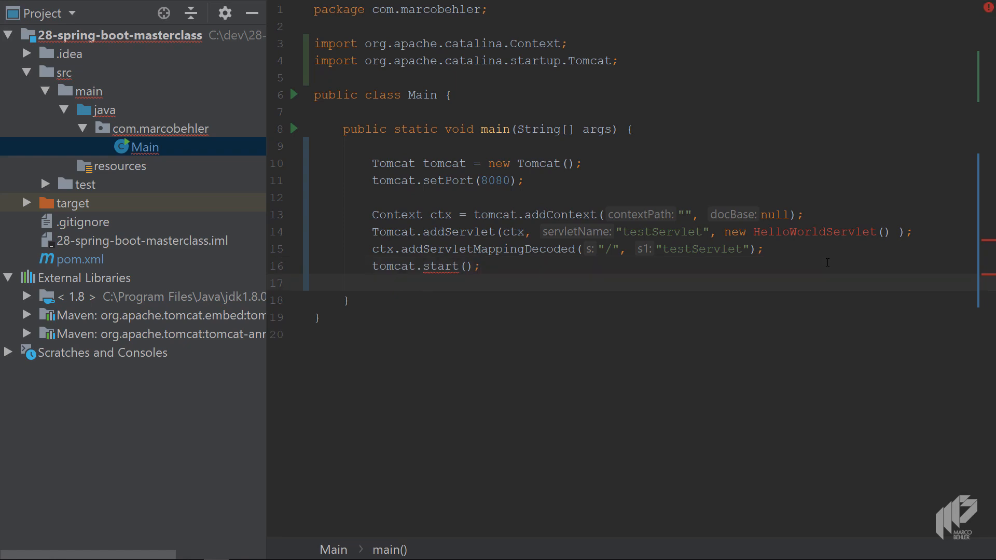
# Await the Tomcat server after start and declare throws LifecycleException on main.
pyautogui.write('tomcat.getServer().await();')
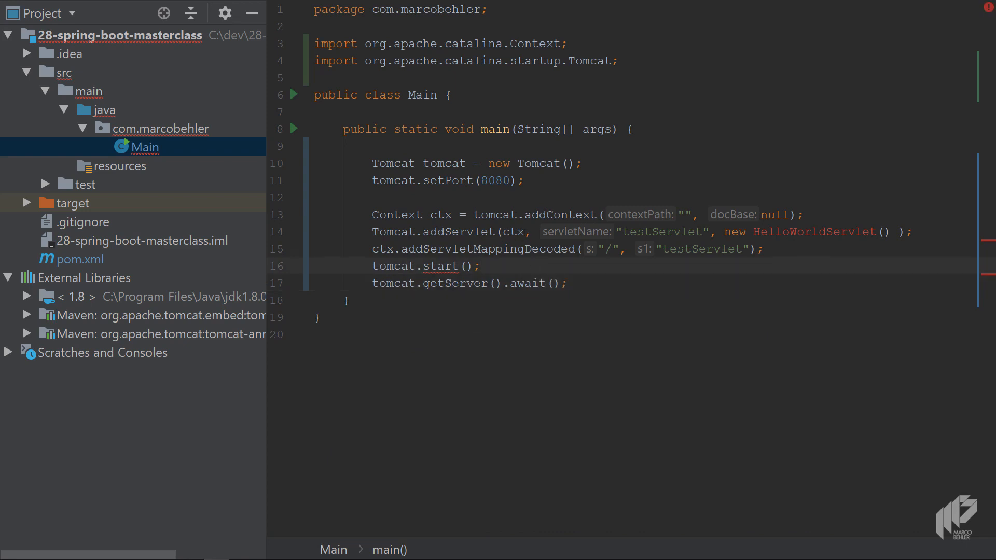
pyautogui.click(539, 283)
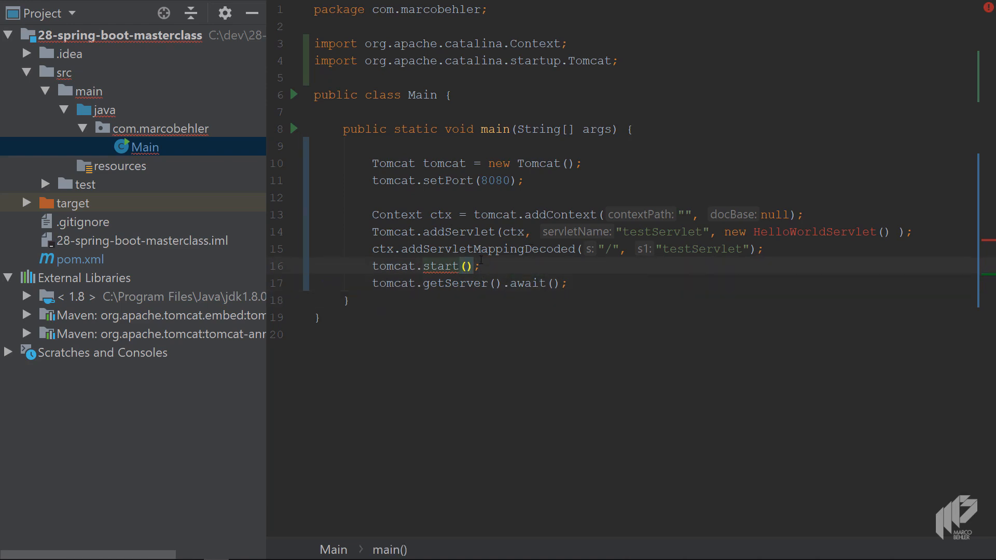
pyautogui.press('Alt+Return')
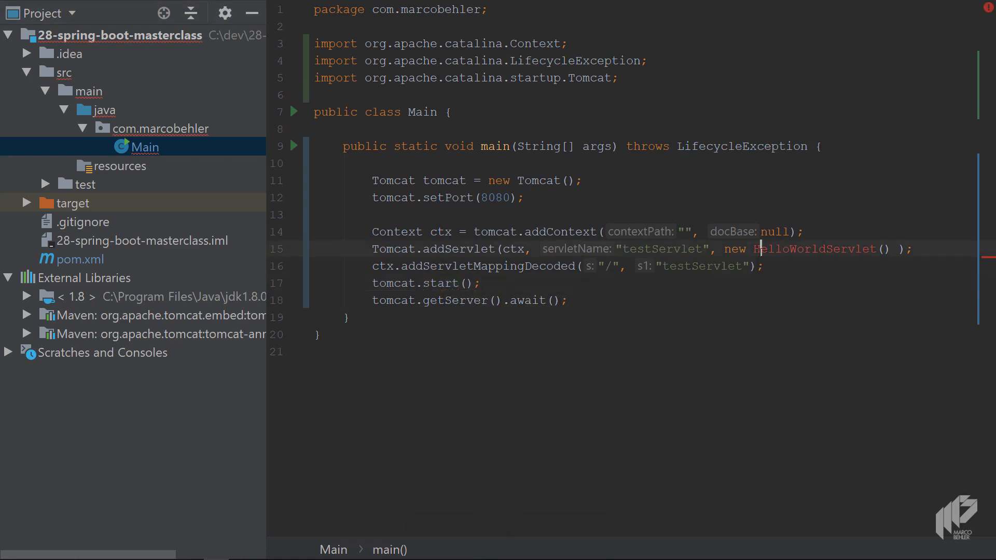
pyautogui.moveTo(813, 248)
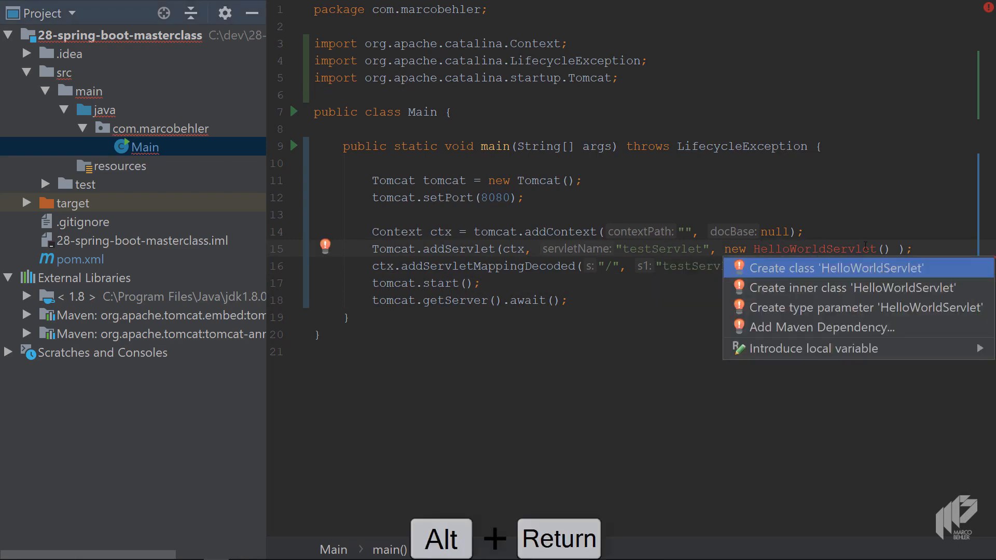
# Create HelloWorldServlet as a private static inner class extending HttpServlet, importing it.
pyautogui.click(854, 287)
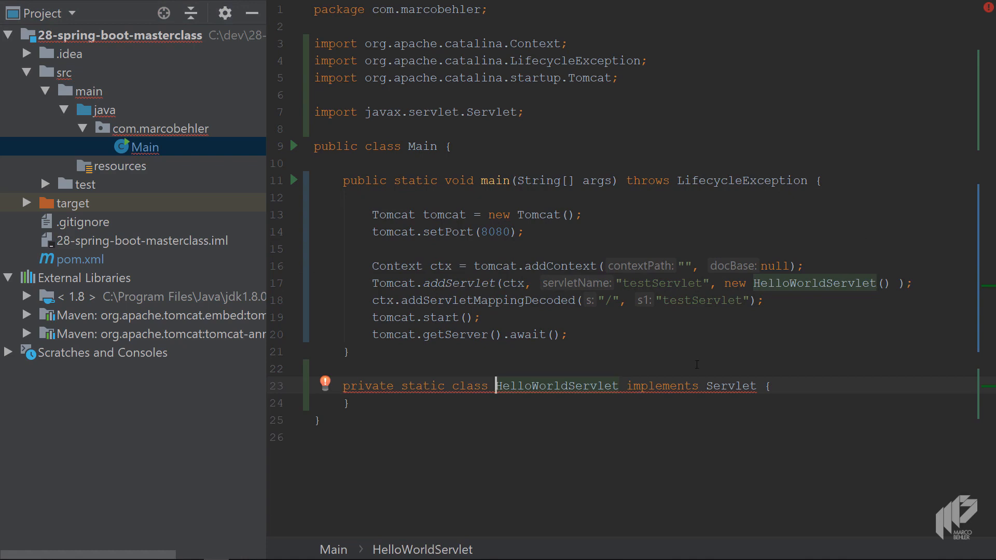
pyautogui.write('extend')
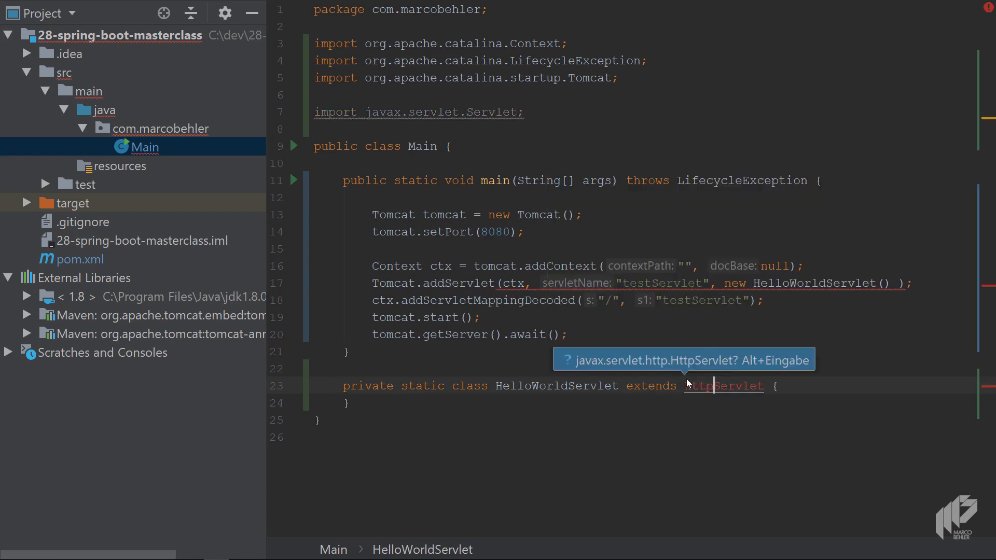
pyautogui.press('alt+Return')
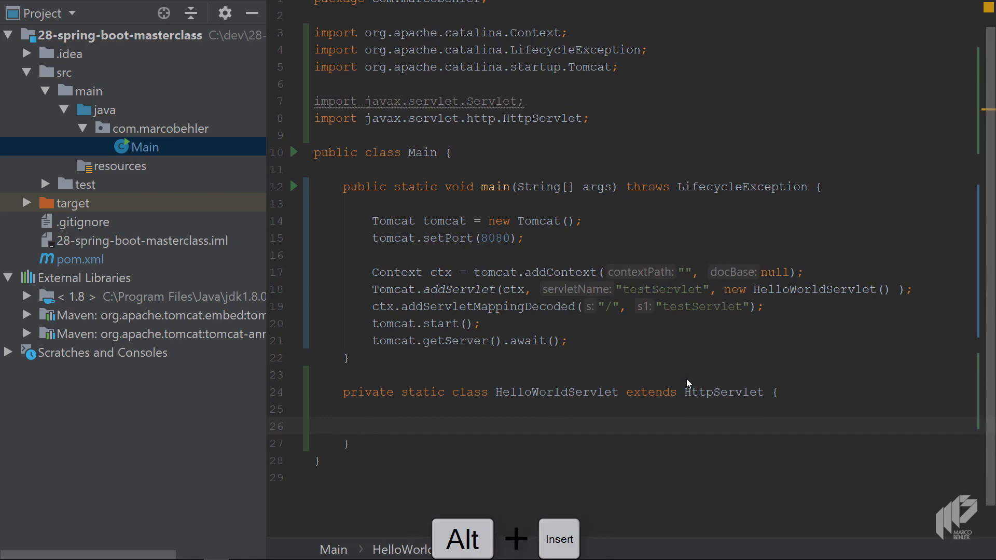
pyautogui.press('alt+insert')
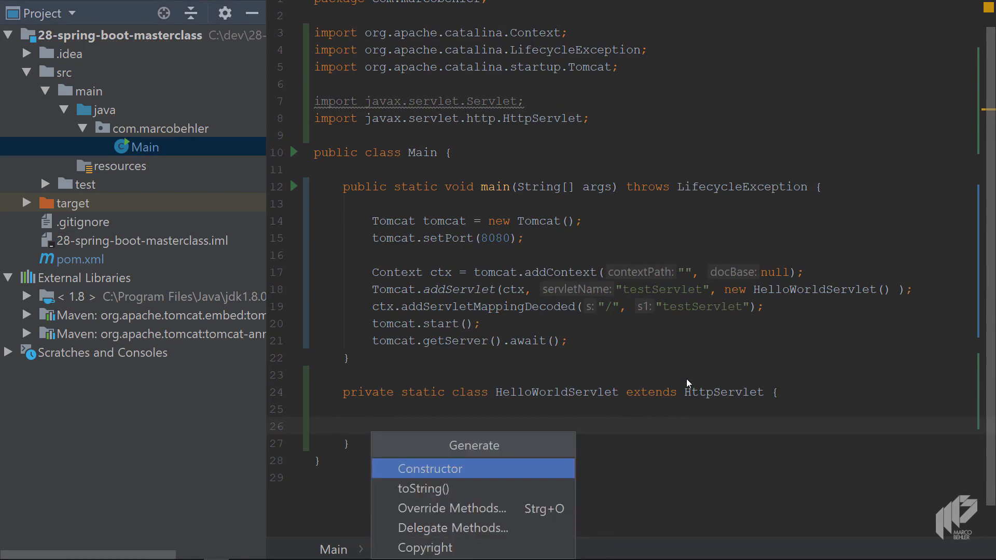
# Override doGet and call resp.getWriter().println in its body.
pyautogui.click(451, 509)
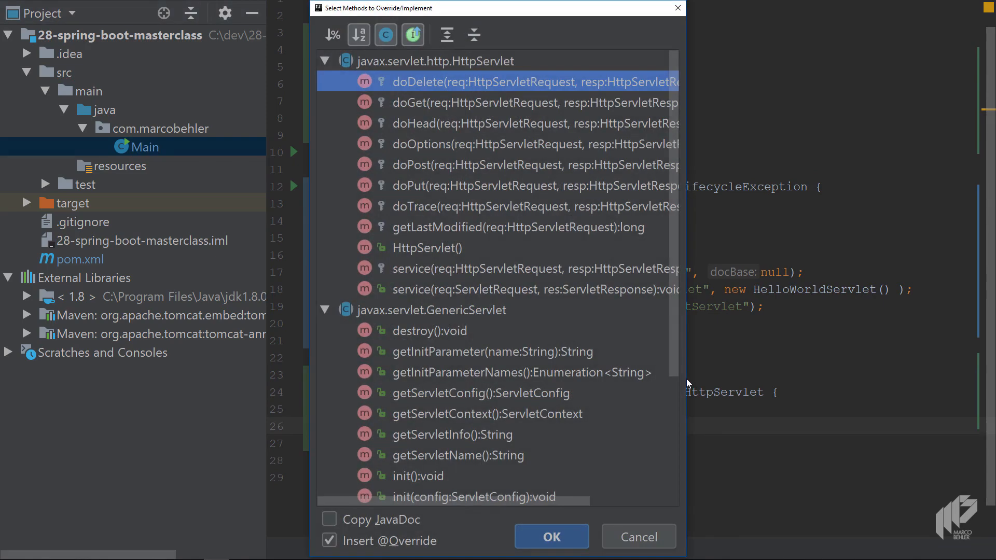
pyautogui.click(551, 536)
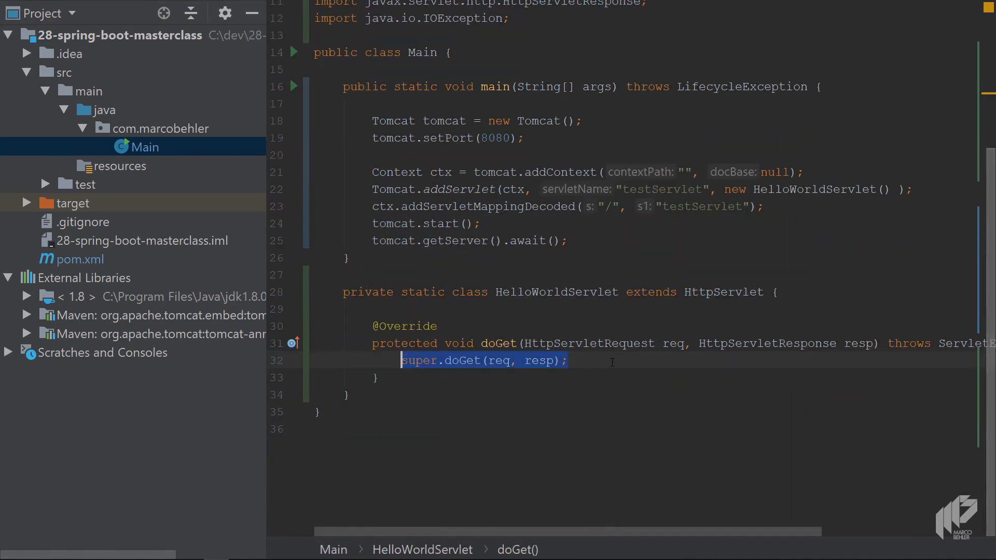
pyautogui.write('resp.')
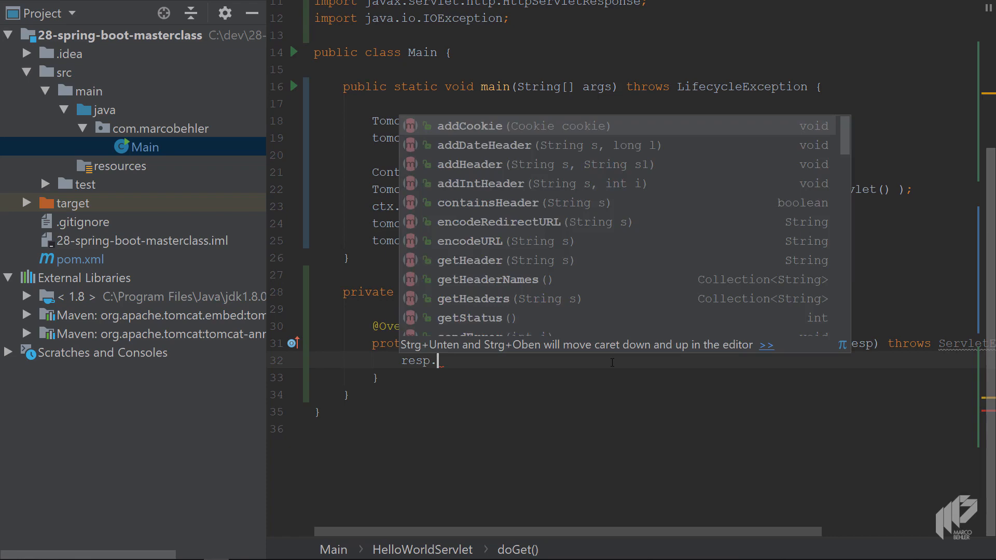
pyautogui.write('getOutputStream().wr')
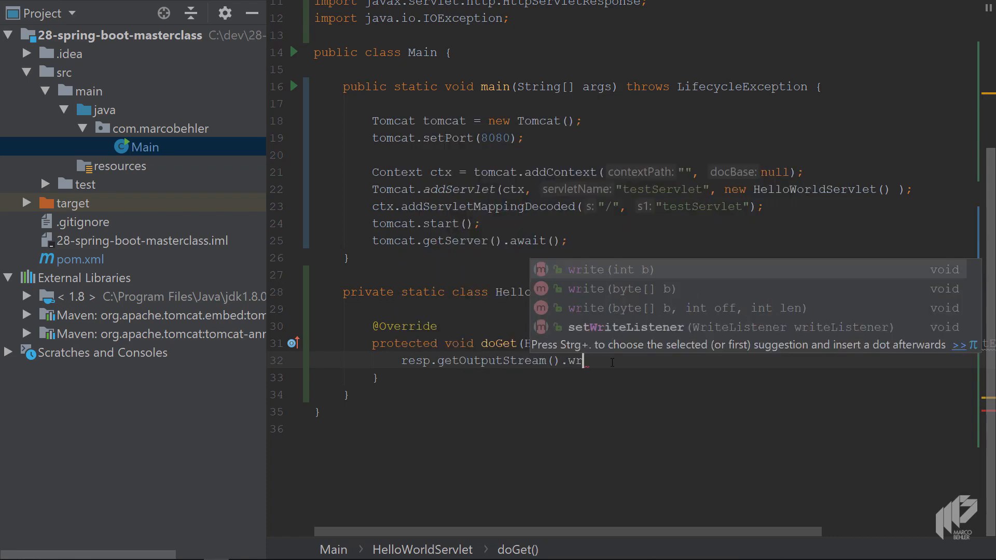
pyautogui.press('Enter')
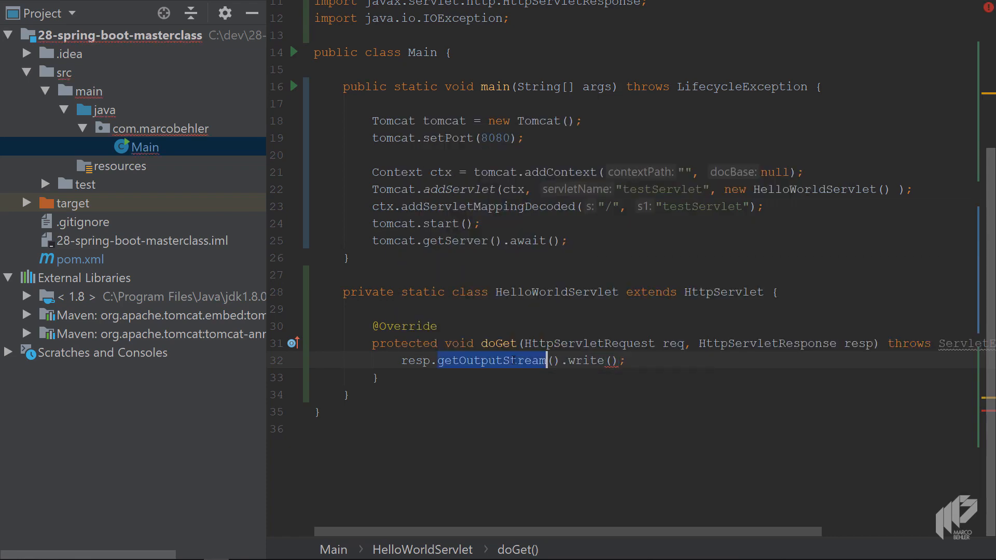
pyautogui.write('getWriter')
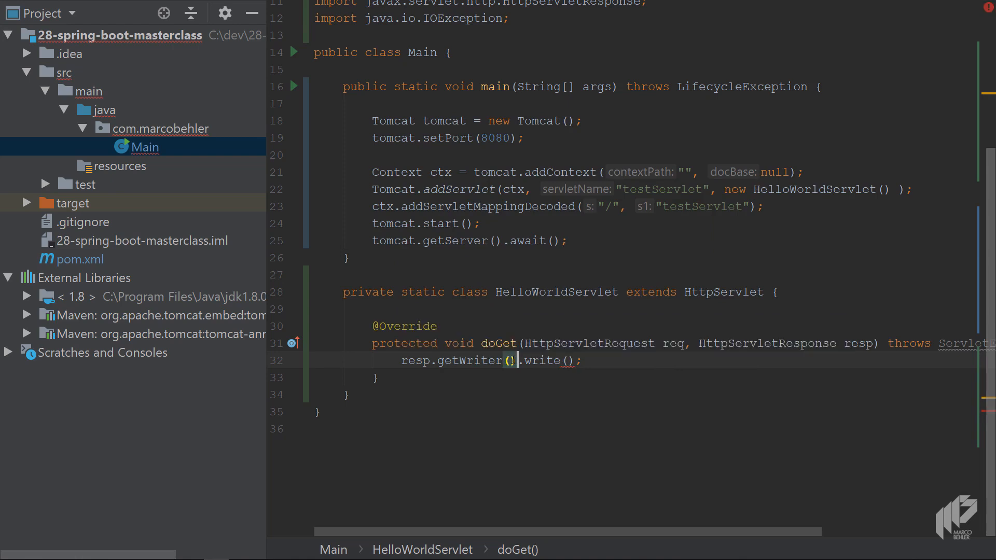
pyautogui.write('print')
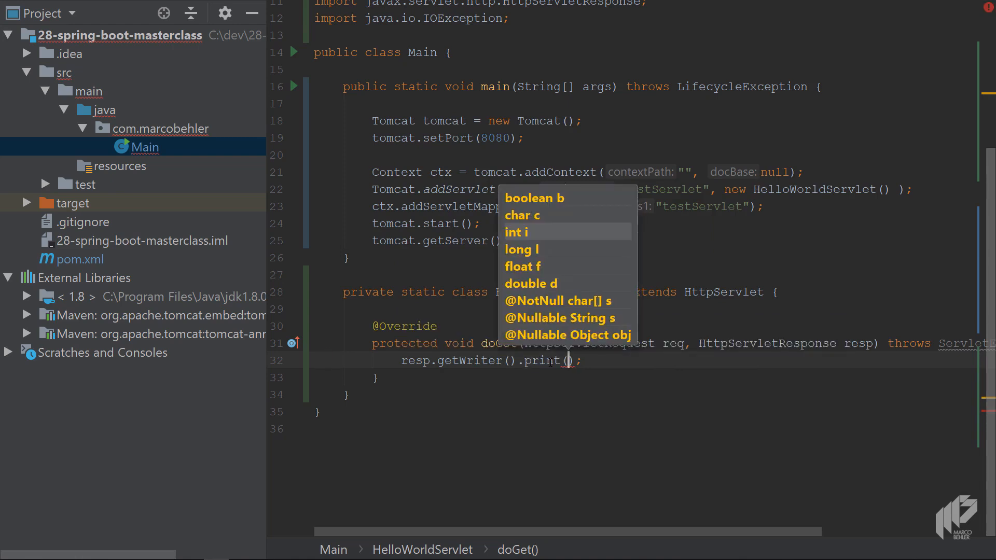
pyautogui.press('Escape')
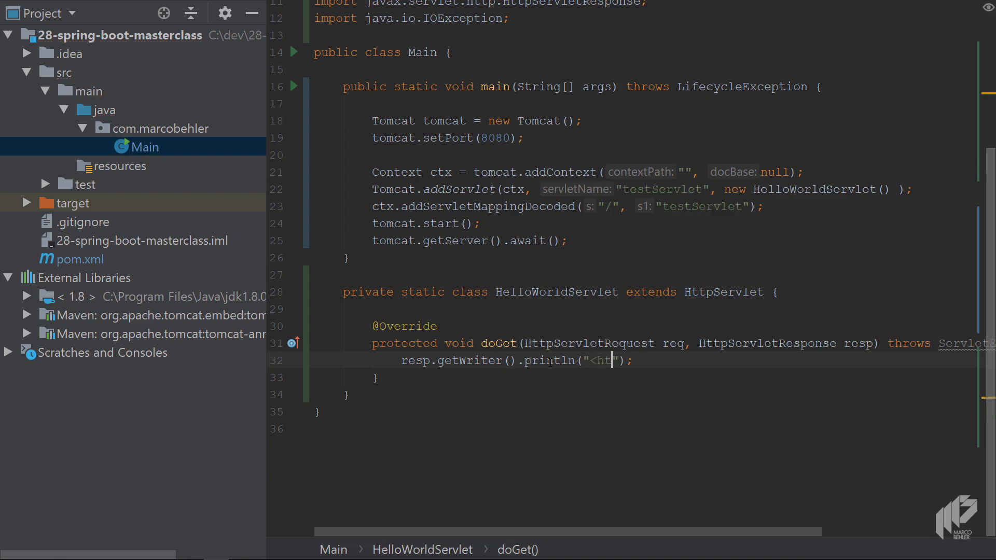
# Print an HTML page with the h1 heading "YAY! THIS STUFF WORKS".
pyautogui.write('ml>')
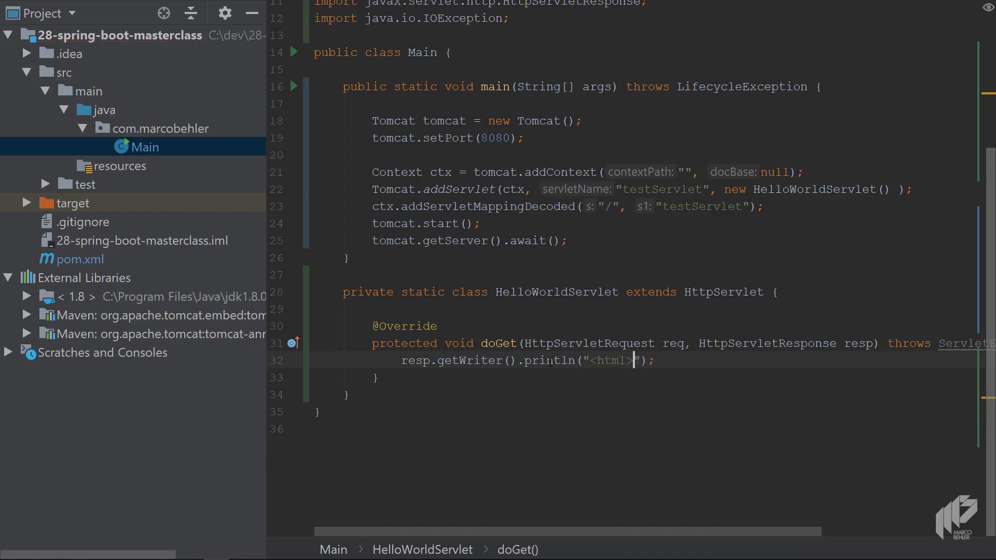
pyautogui.write('</html>')
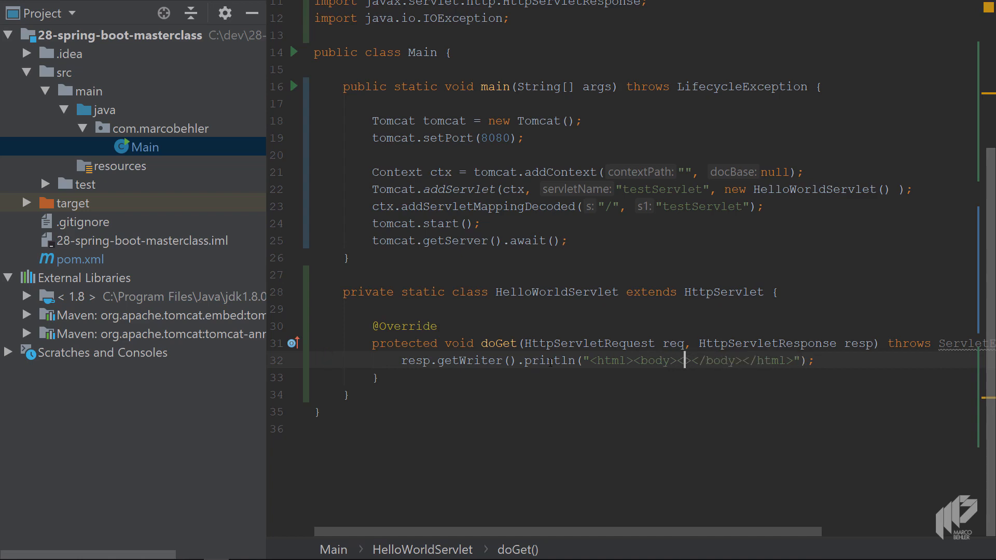
pyautogui.write('<h1>')
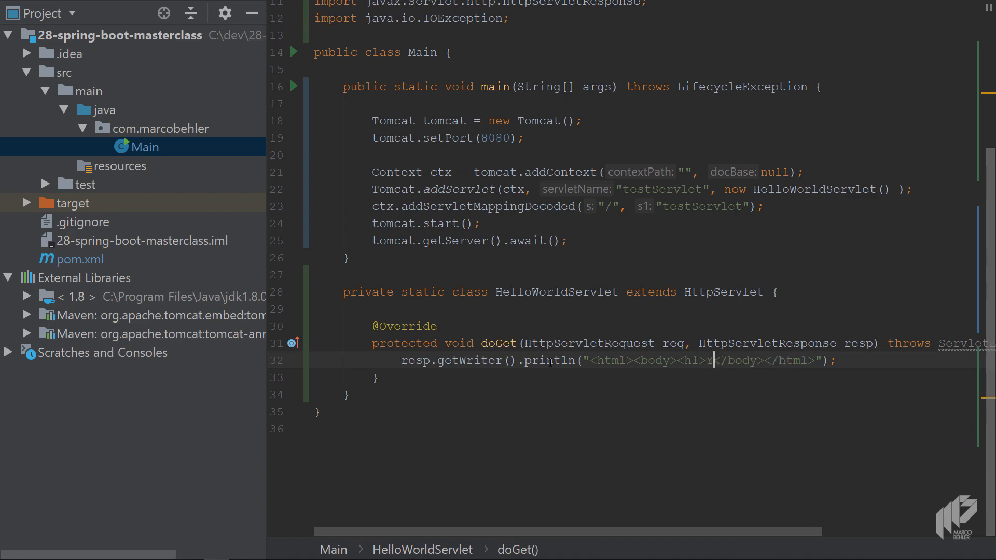
pyautogui.write('AY! THIS STUFF WORKS</h1>')
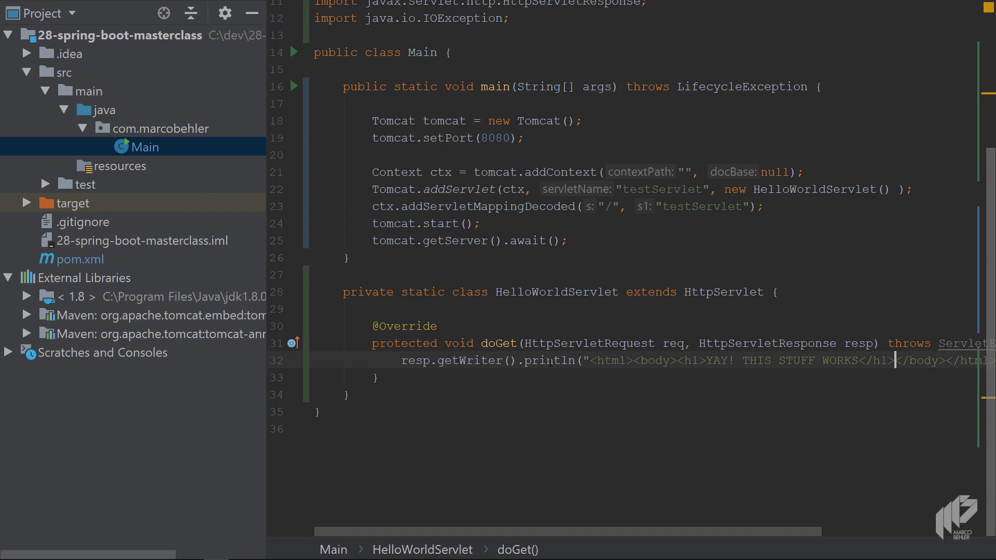
pyautogui.click(413, 154)
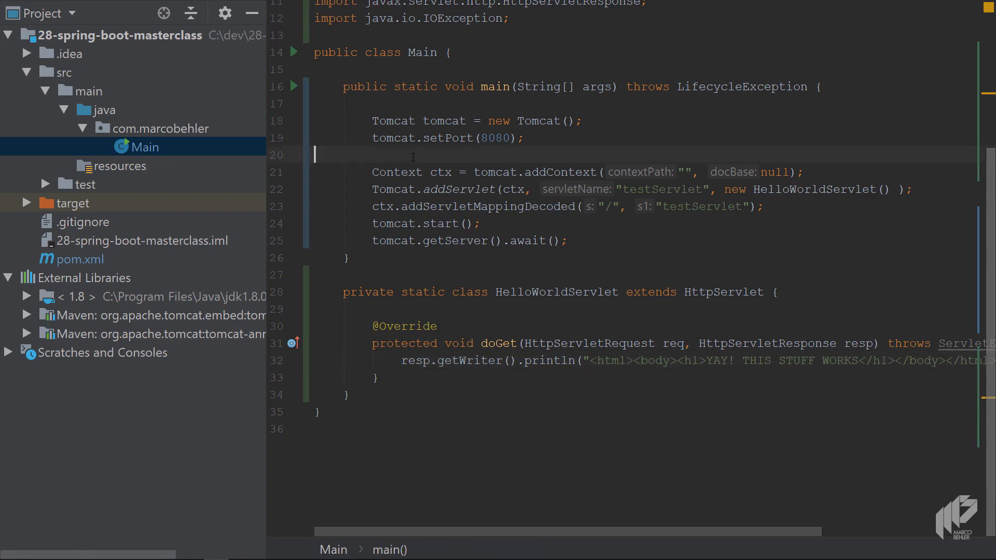
# Launch Main under the debugger so Tomcat starts on port 8080.
pyautogui.click(530, 171)
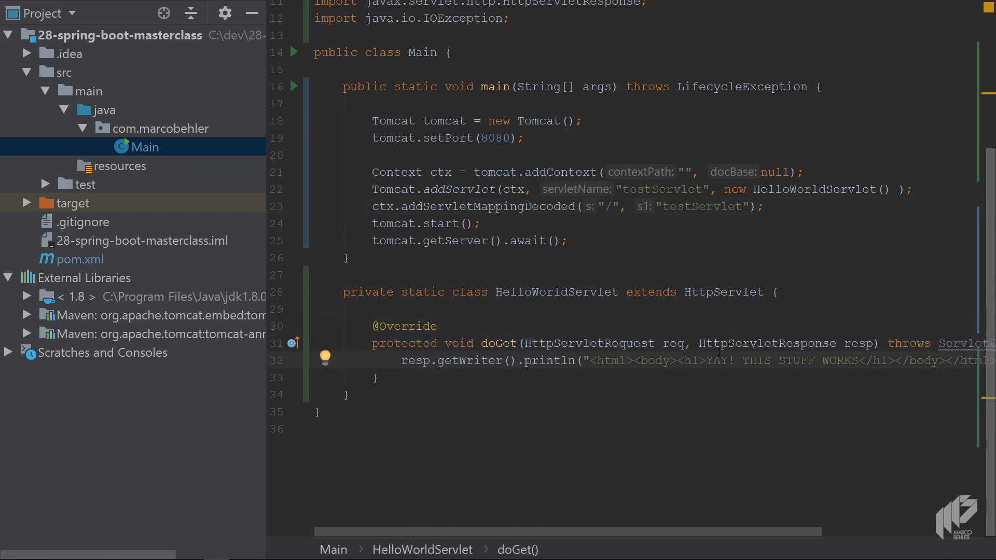
pyautogui.click(445, 223)
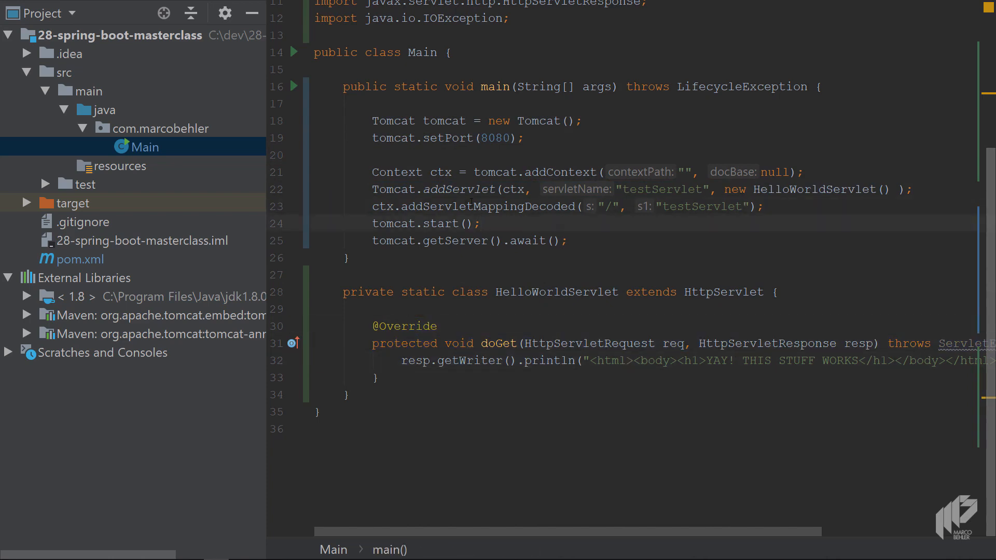
pyautogui.rightClick(464, 171)
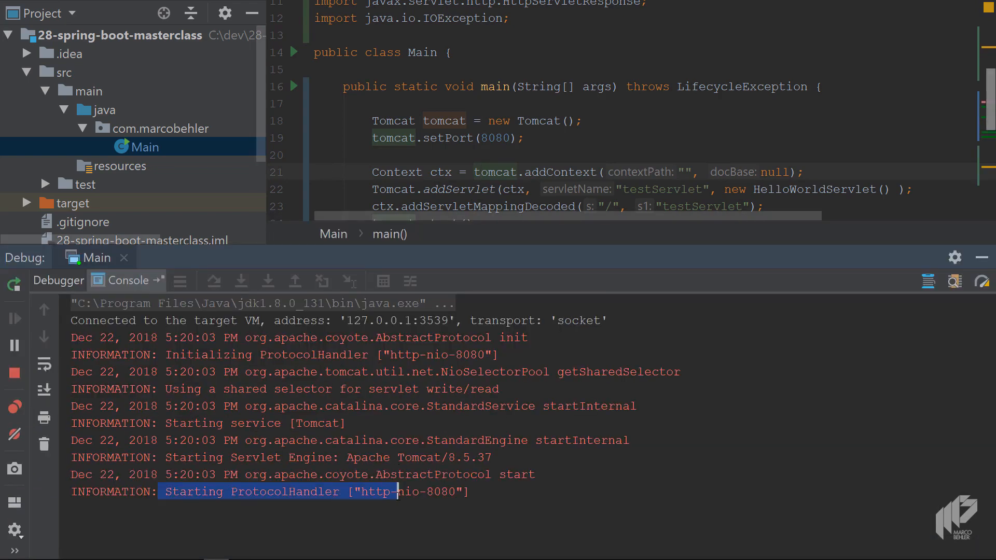
pyautogui.click(348, 423)
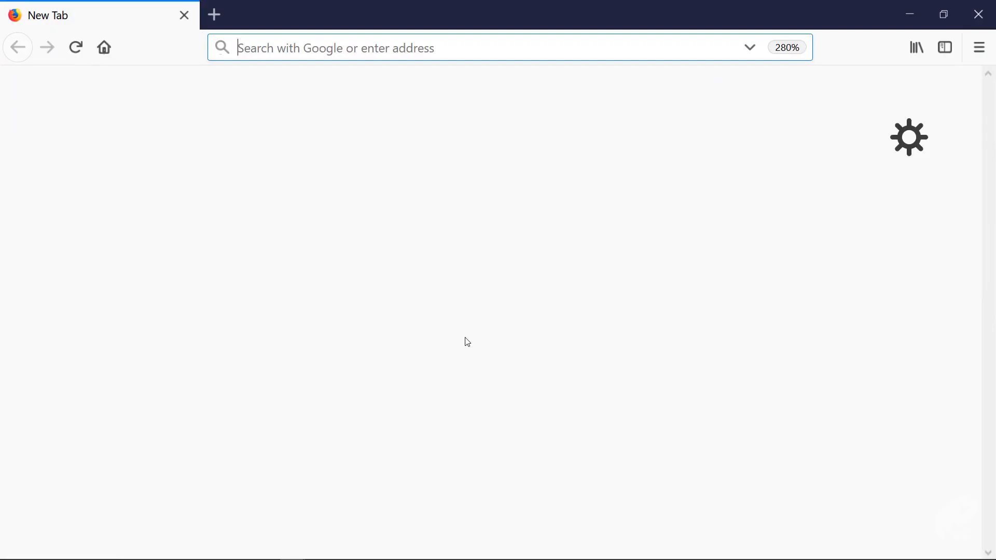
# Load localhost:8080 to confirm the YAY! THIS STUFF WORKS page, then minimize the browser.
pyautogui.write('localhost:8080')
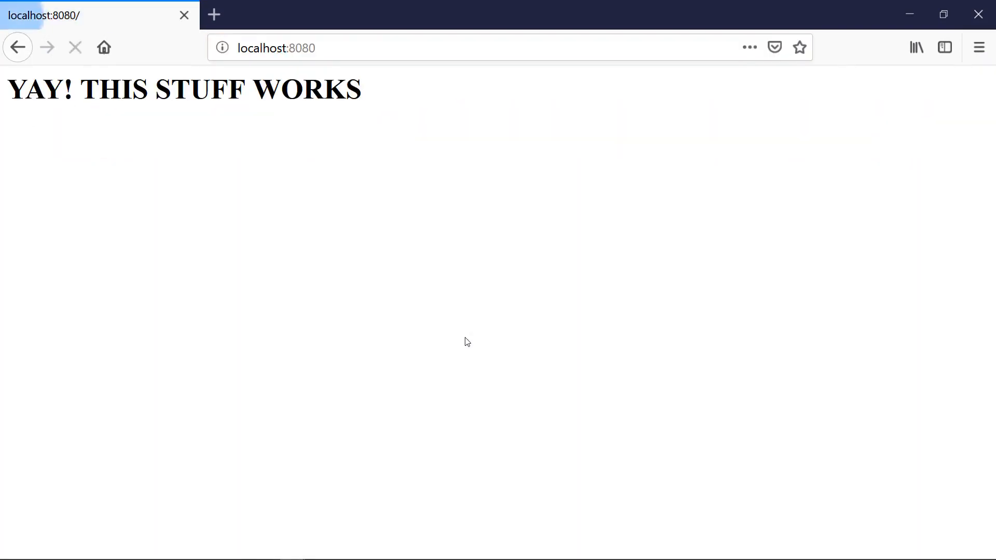
pyautogui.tripleClick(185, 90)
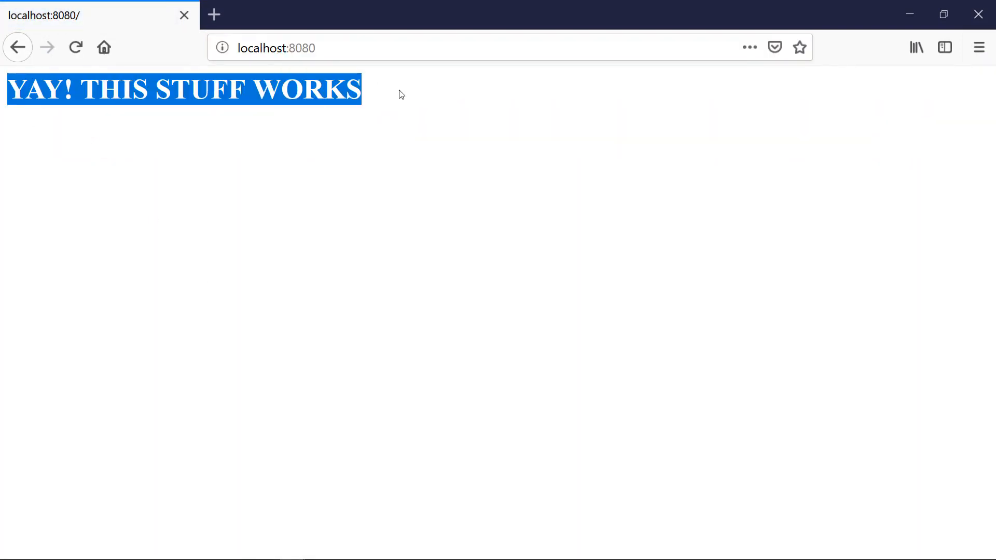
pyautogui.moveTo(910, 14)
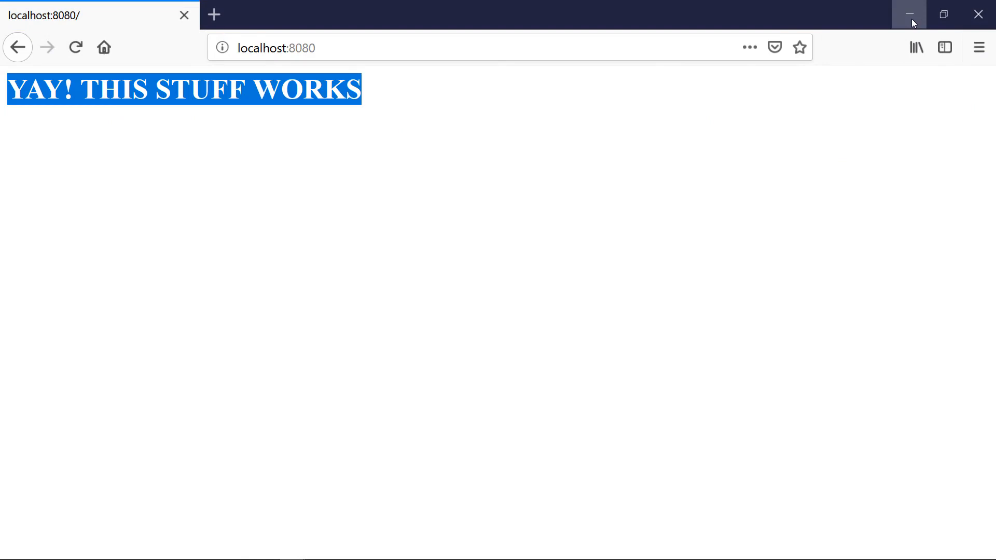
pyautogui.click(909, 13)
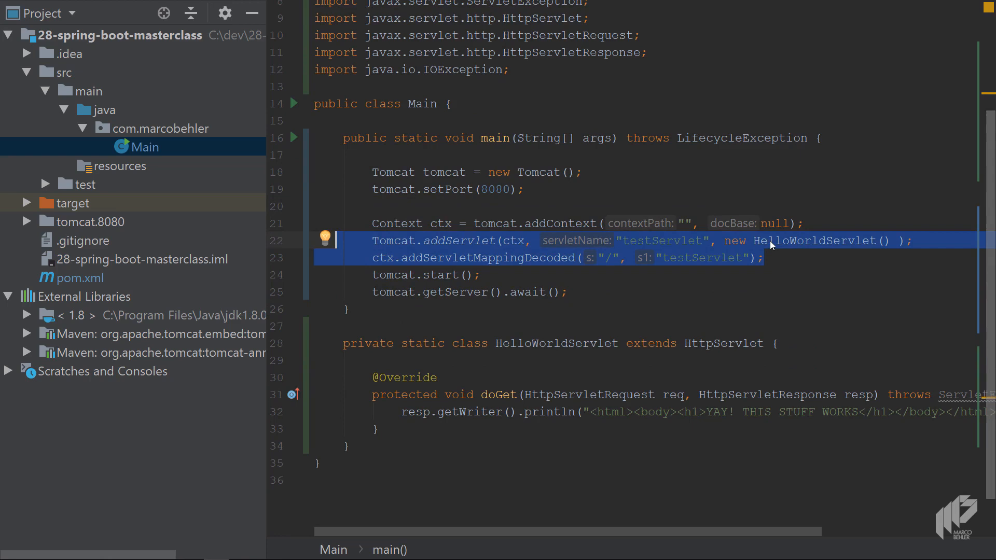
pyautogui.moveTo(792, 237)
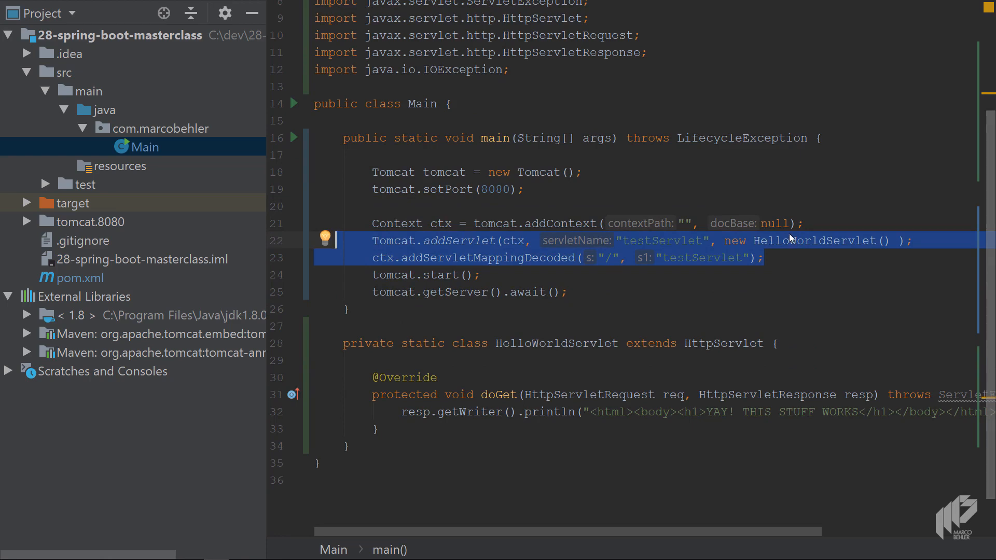
# Move main's Tomcat code into a start() method of a new public static TomcatLauncher class.
pyautogui.click(690, 258)
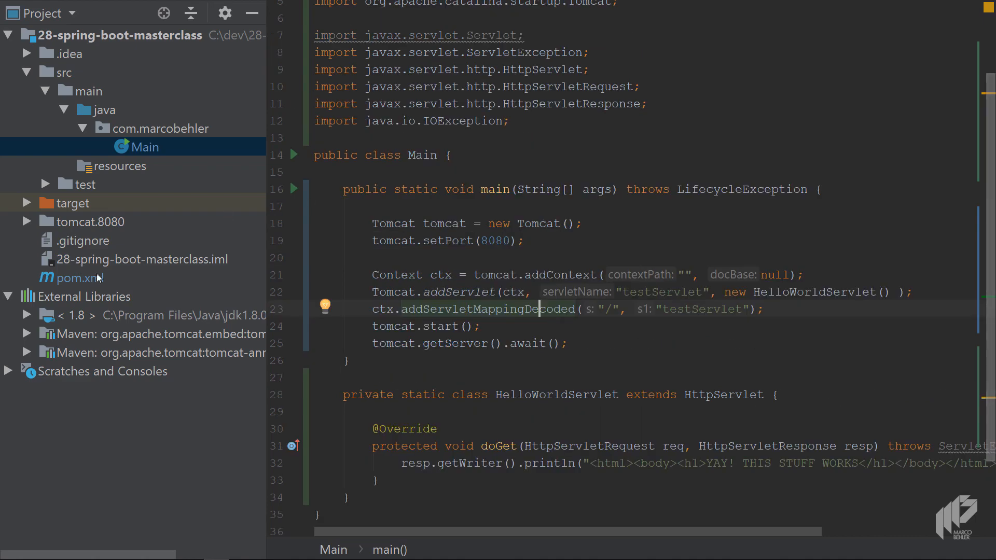
pyautogui.scroll(-3)
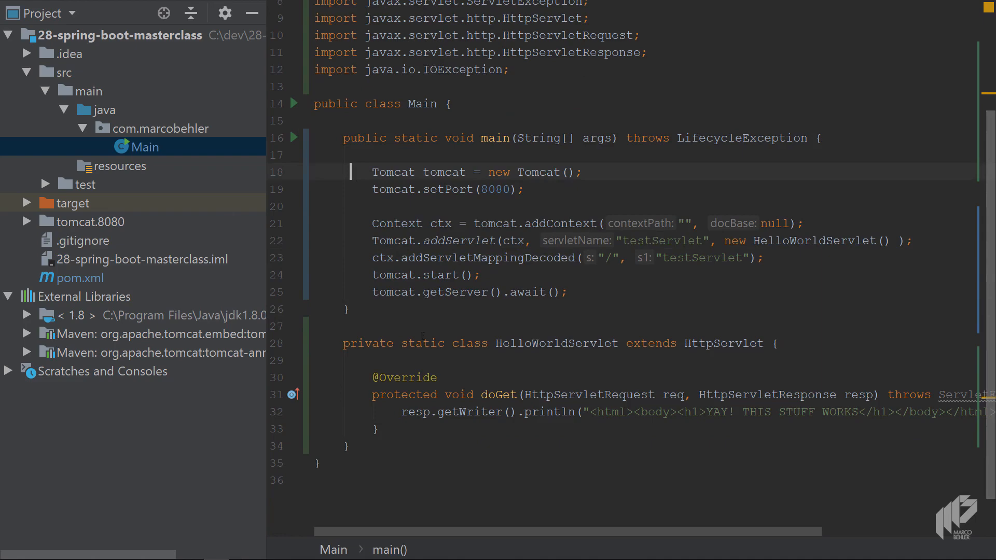
pyautogui.write('ublic static class')
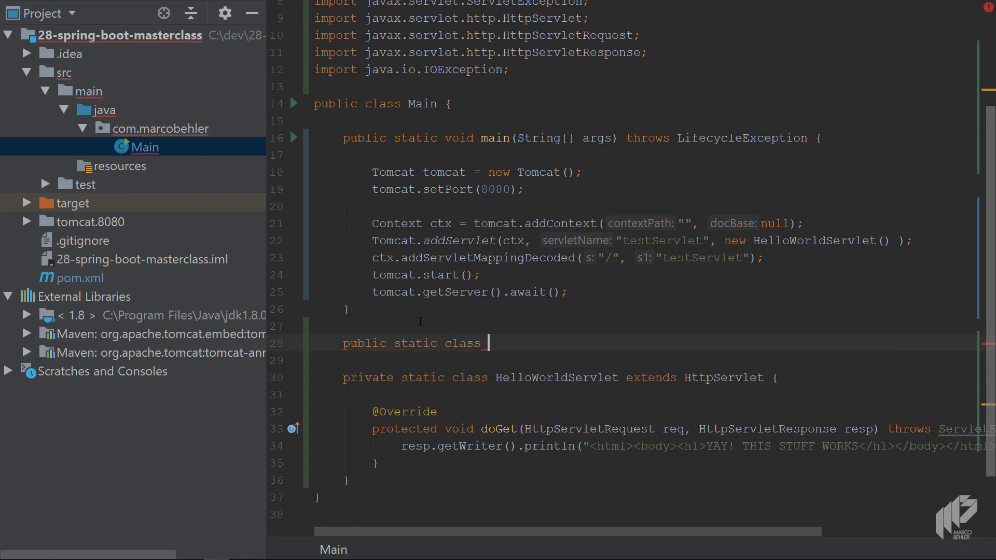
pyautogui.write('TomcatLauncher')
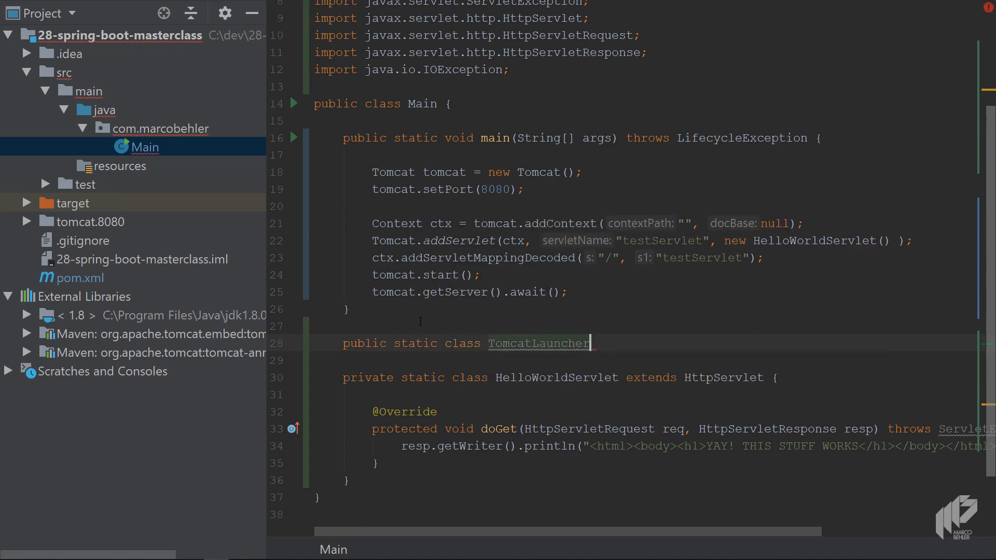
pyautogui.write('public void start')
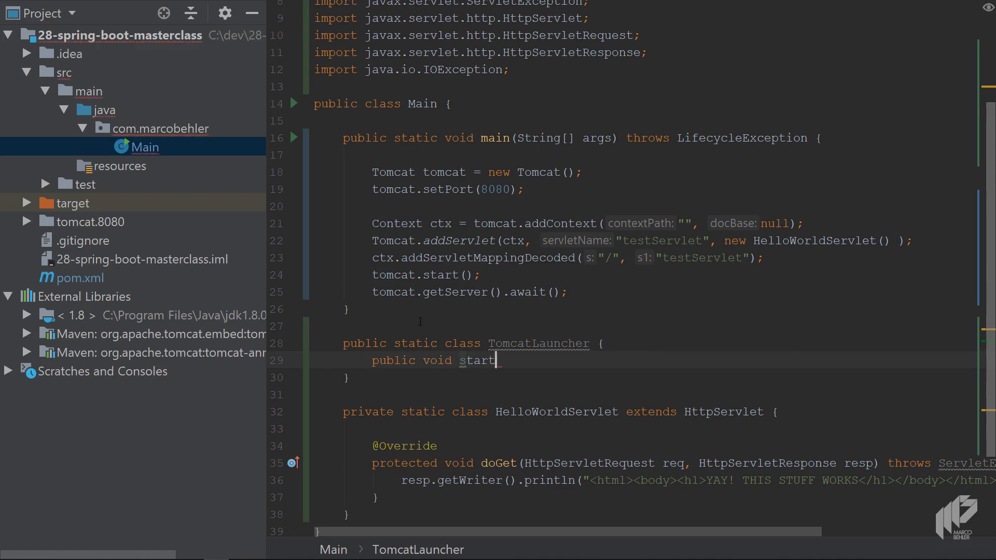
pyautogui.write('() {')
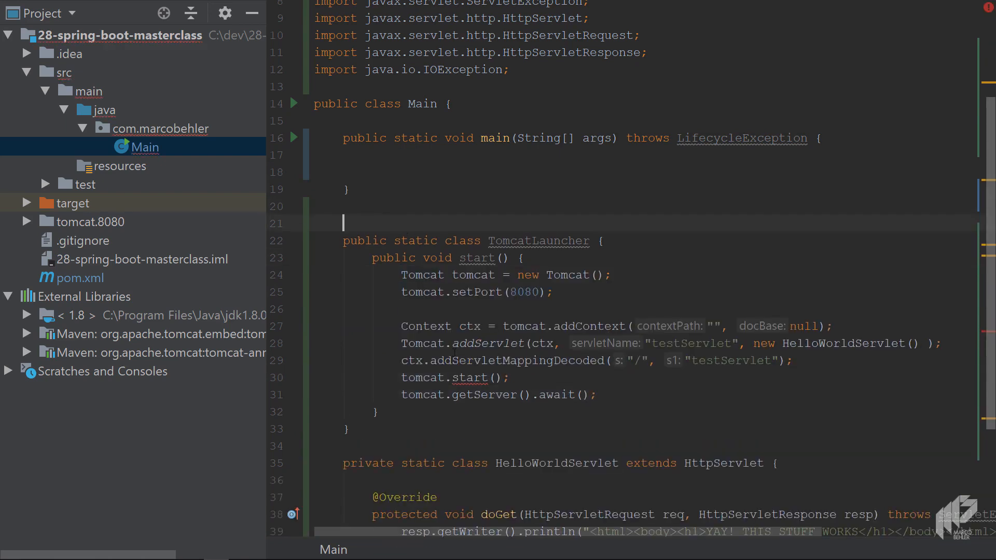
# Declare that start() throws LifecycleException via the quick-fix.
pyautogui.press('Alt+Return')
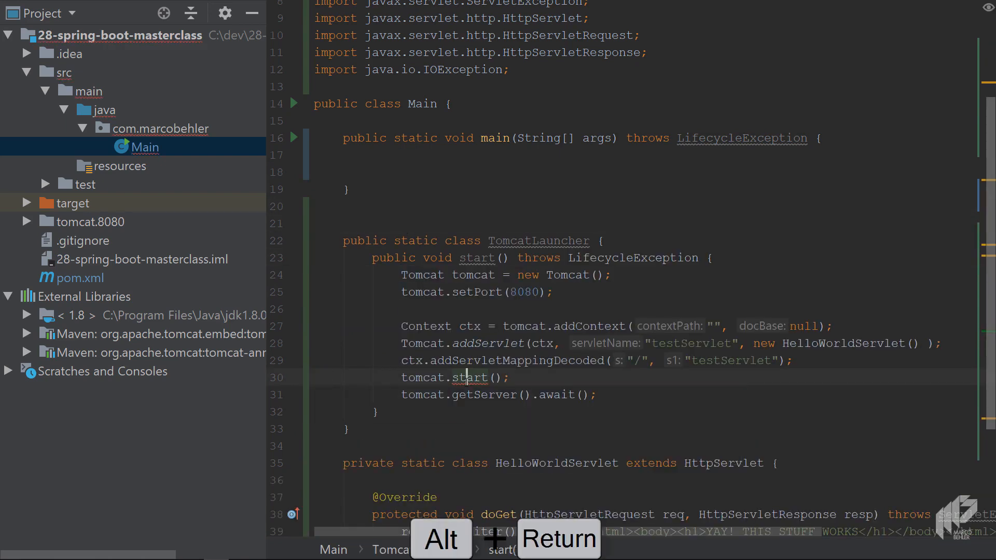
pyautogui.press('Return')
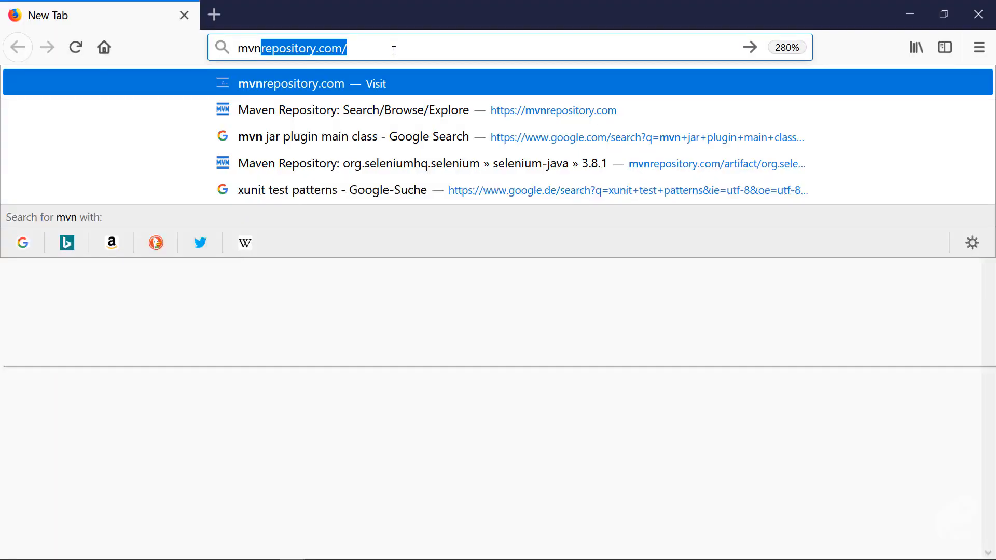
# Search mvnrepository.com for spring-context and open the org.springframework Spring Context artifact.
pyautogui.click(291, 83)
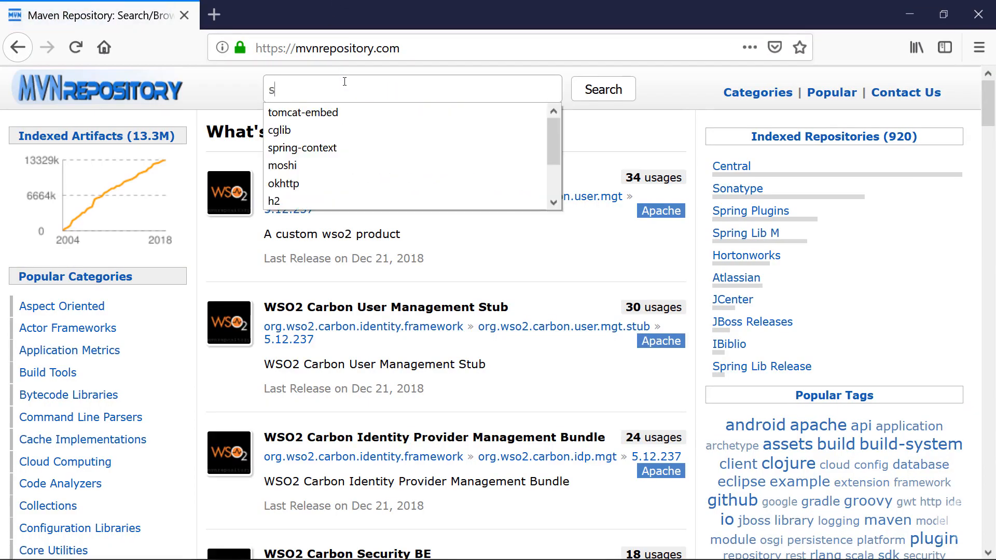
pyautogui.click(302, 147)
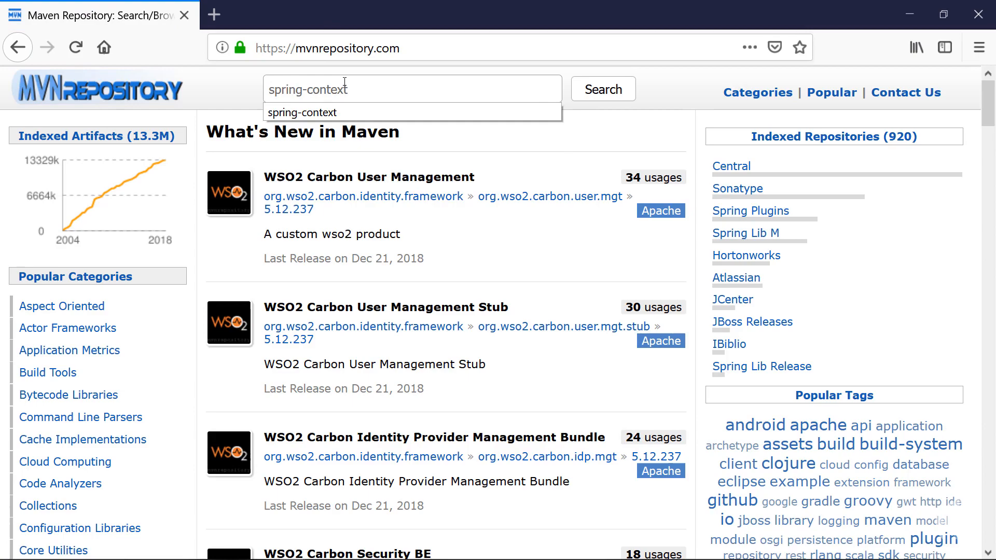
pyautogui.click(601, 88)
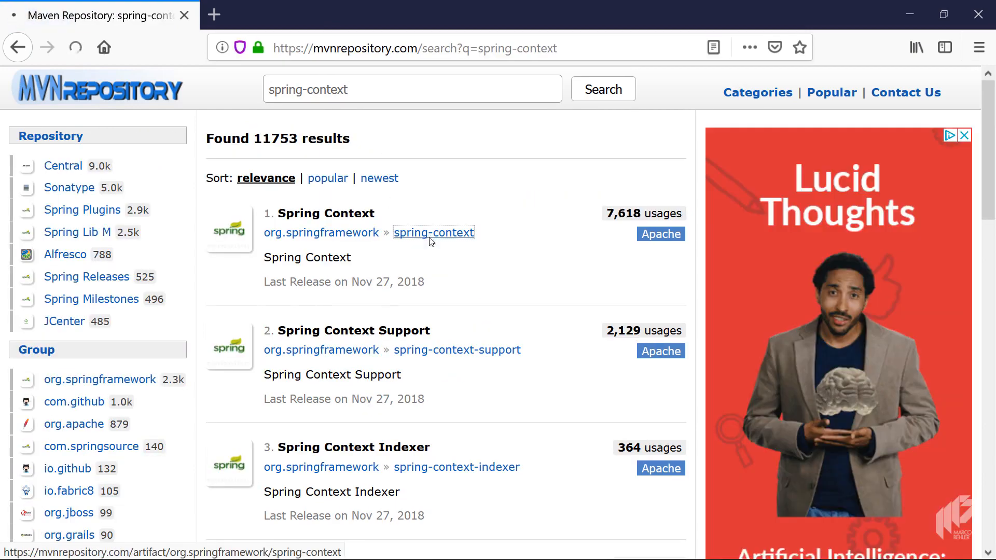
pyautogui.click(434, 233)
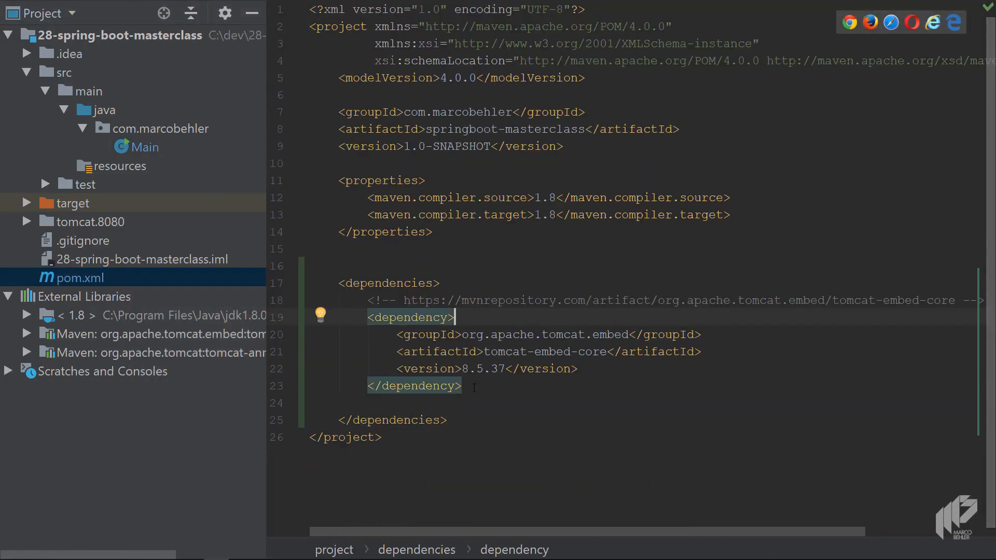
# Paste the spring-context 5.1.3.RELEASE dependency into pom.xml and return to Main.java.
pyautogui.press('ctrl+v')
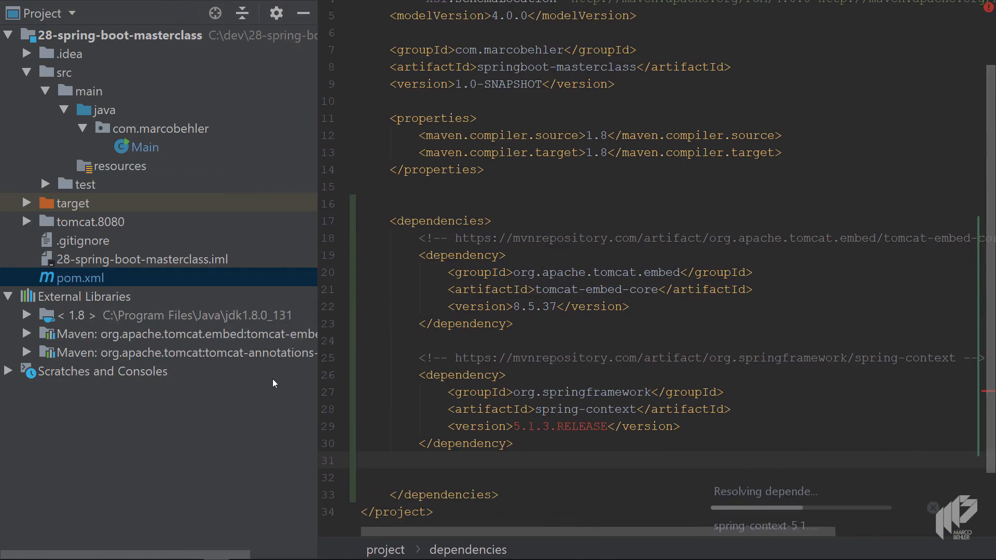
pyautogui.moveTo(254, 333)
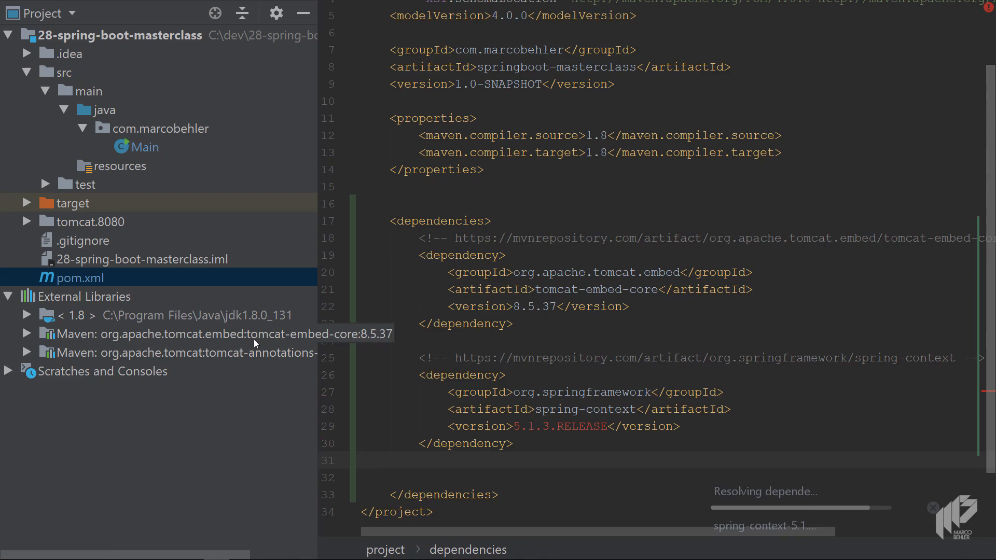
pyautogui.click(178, 352)
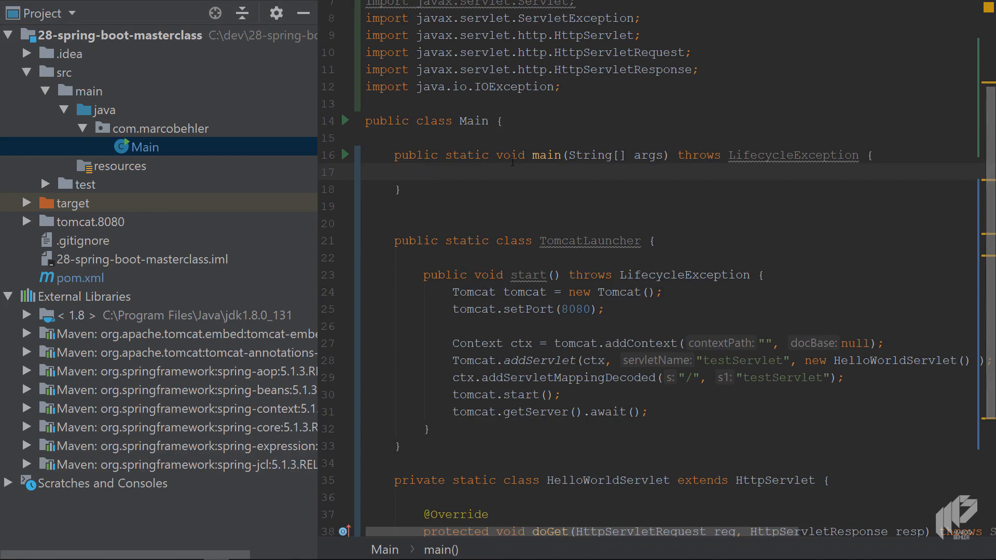
# Add a public static MyConfiguration class whose tomcatLauncher() method returns new TomcatLauncher().
pyautogui.click(424, 171)
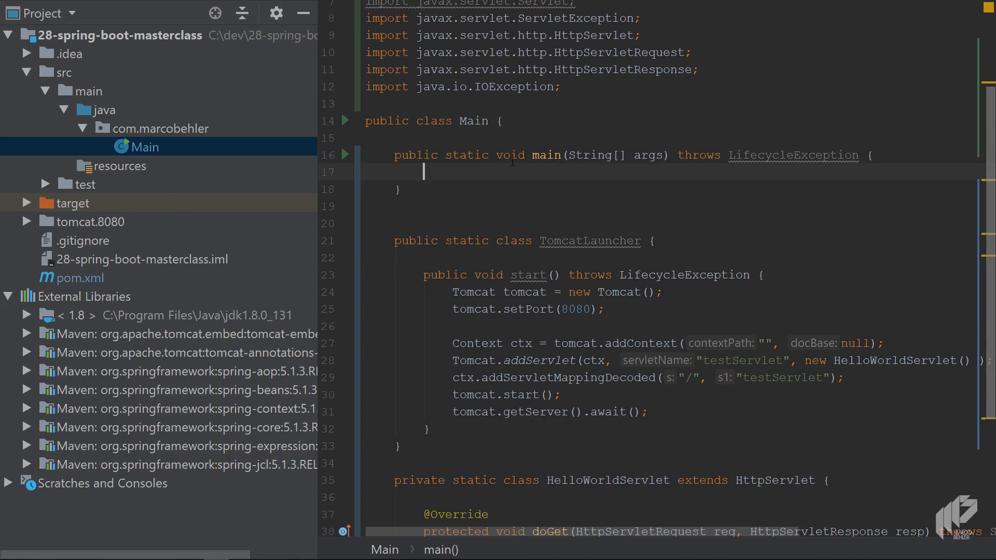
pyautogui.click(365, 136)
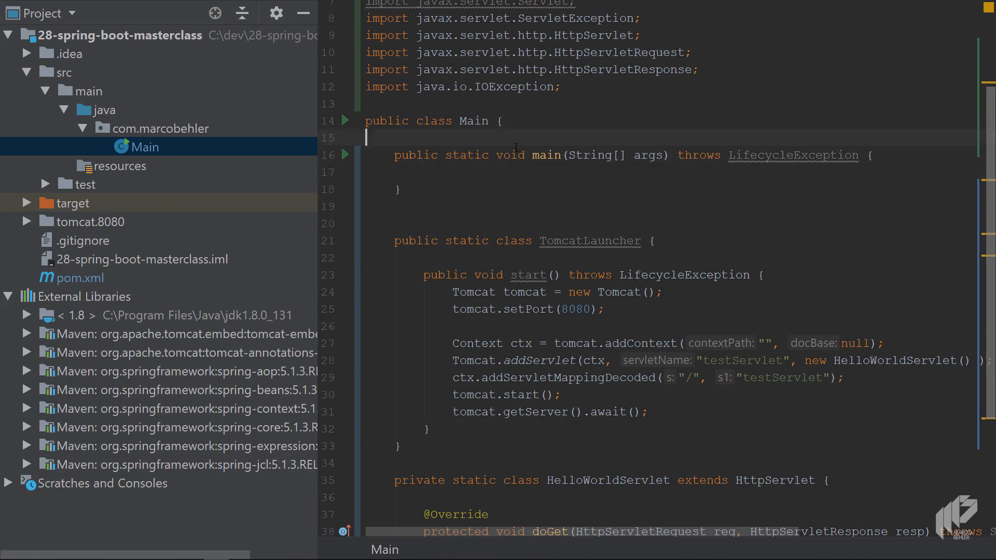
pyautogui.press('enter')
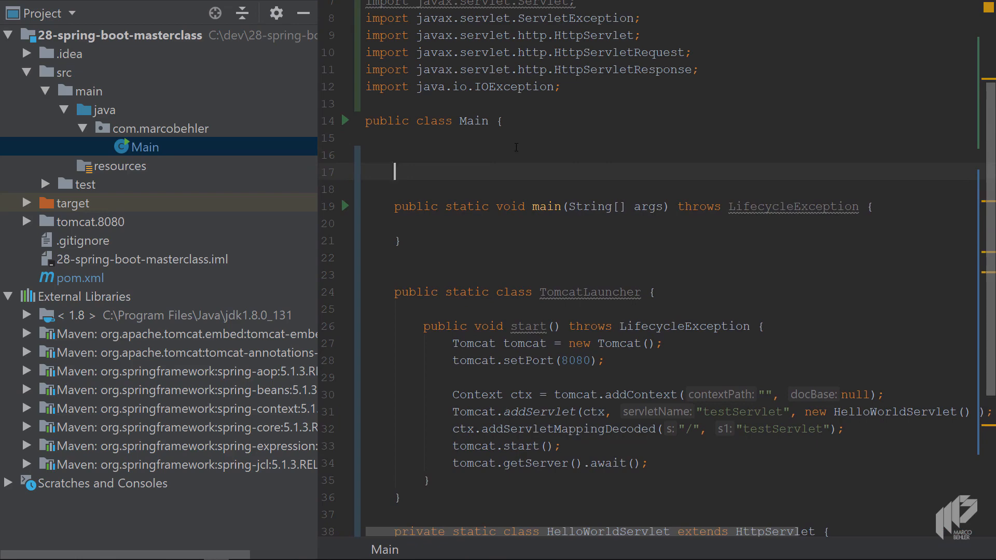
pyautogui.write('public static class MyConfiguration {')
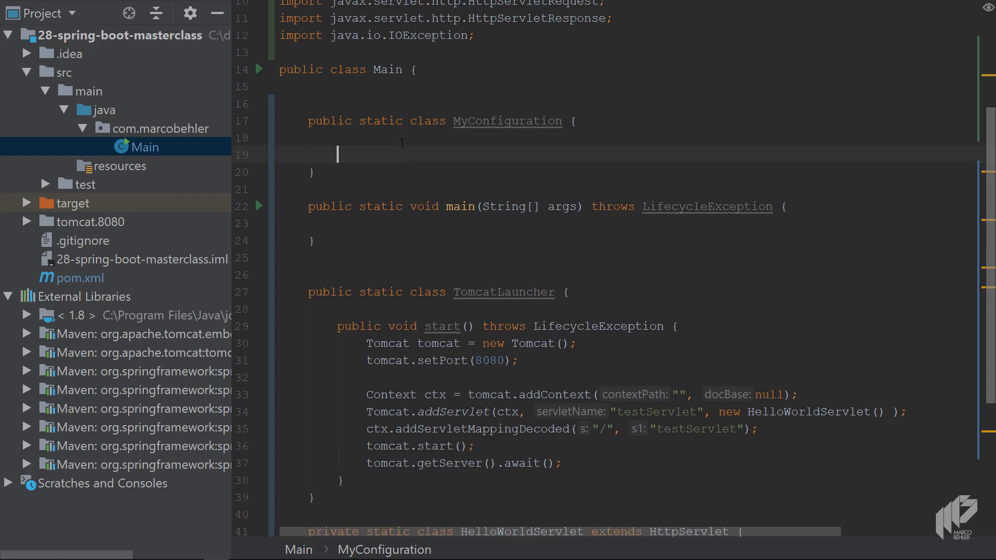
pyautogui.write('public TomcatLauncher')
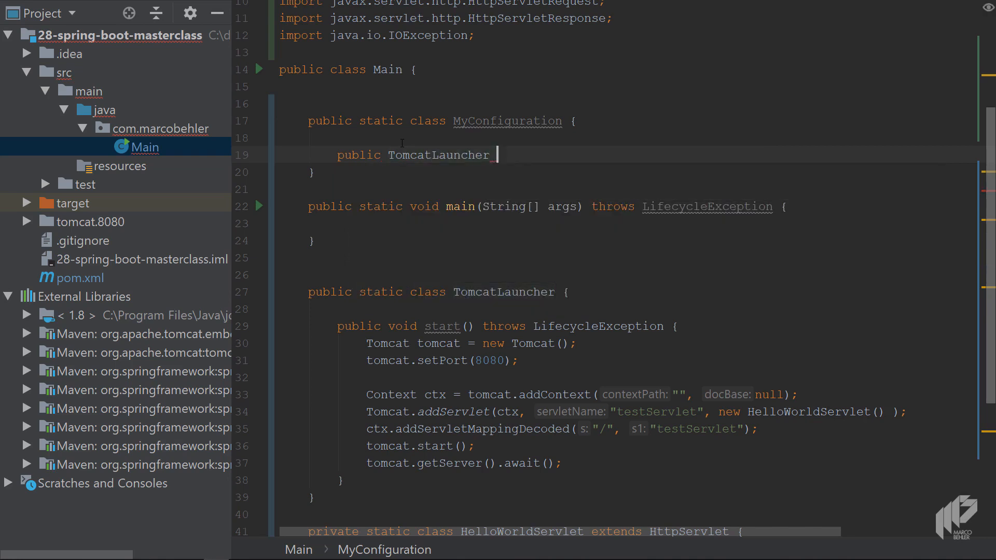
pyautogui.write('tomcatLauncher()')
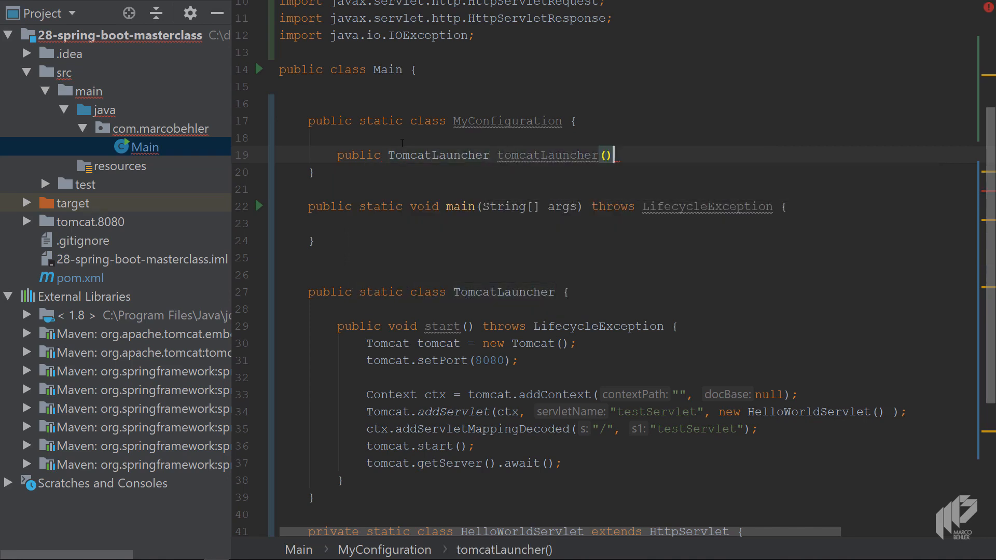
pyautogui.write('return new TomcatLauncher();')
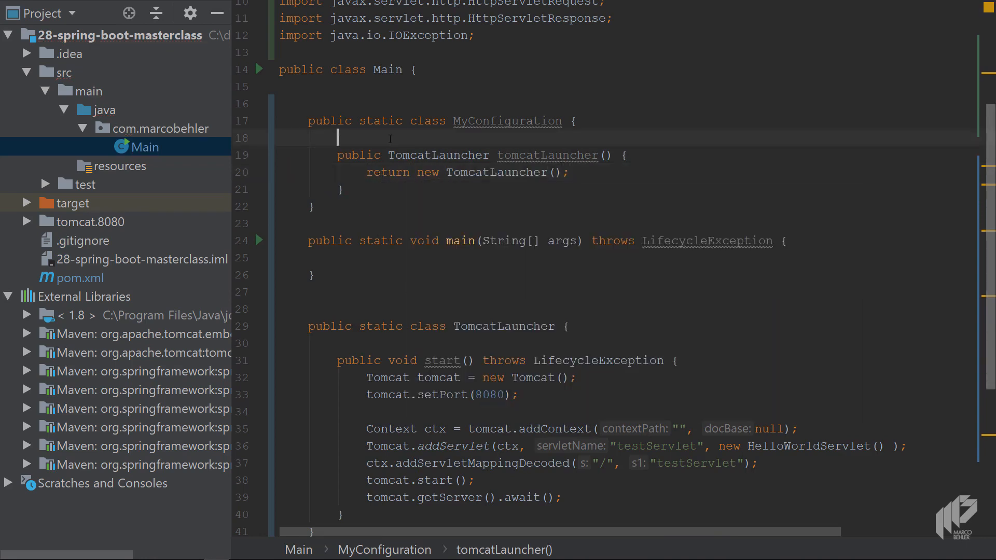
pyautogui.write('@Bean')
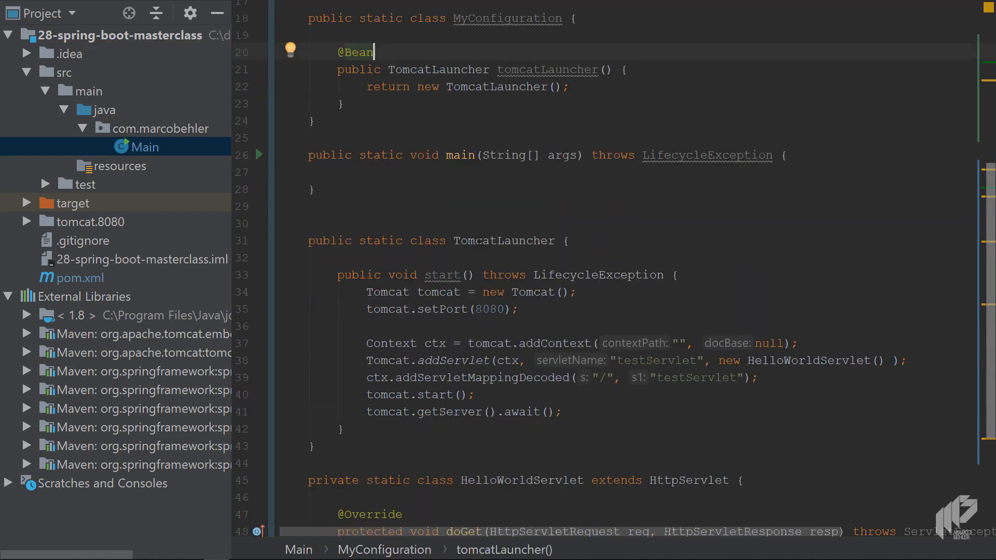
pyautogui.write('@')
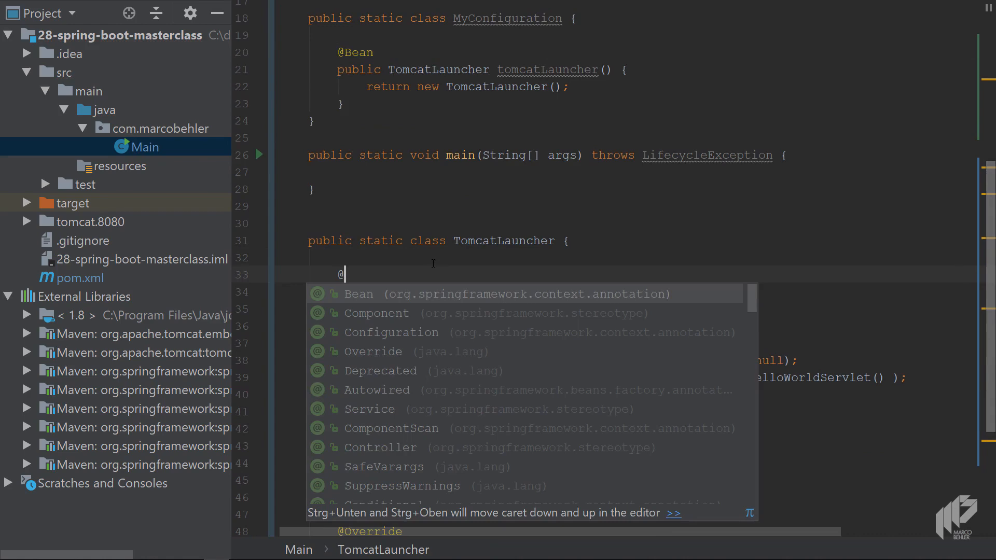
pyautogui.write('PostConstruct')
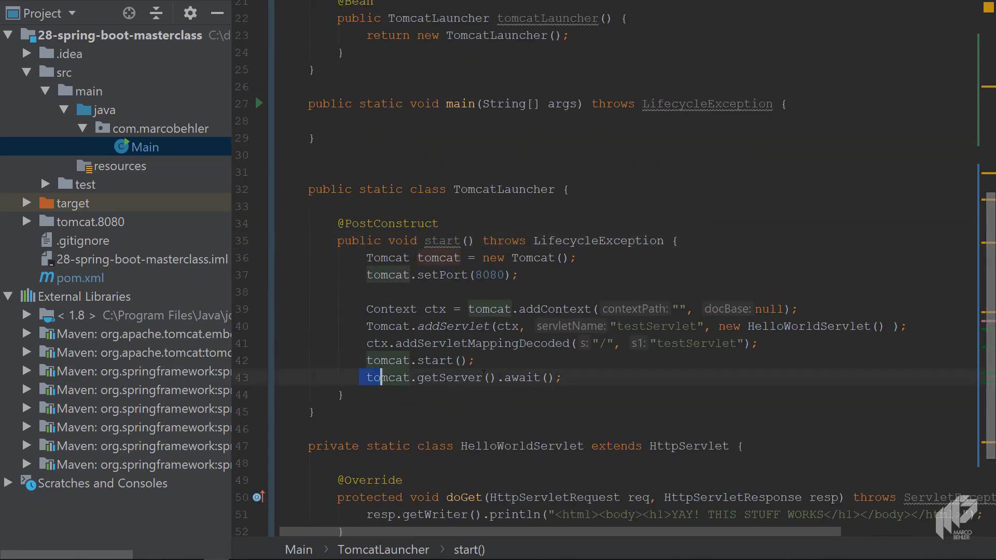
pyautogui.scroll(-3)
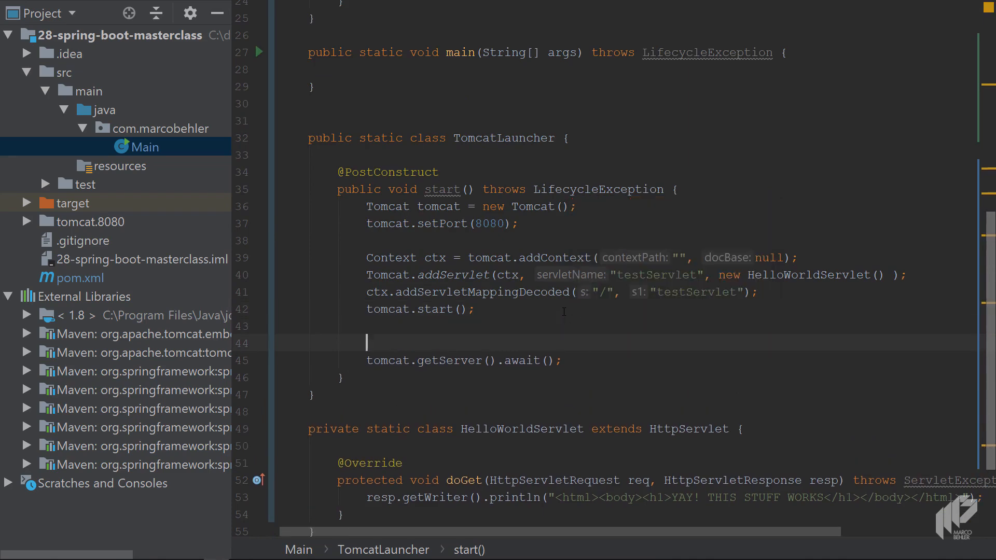
# Replace the standalone await line with new Thread(() -> tomcat.getServer().await()).
pyautogui.write('new Thread(() ->')
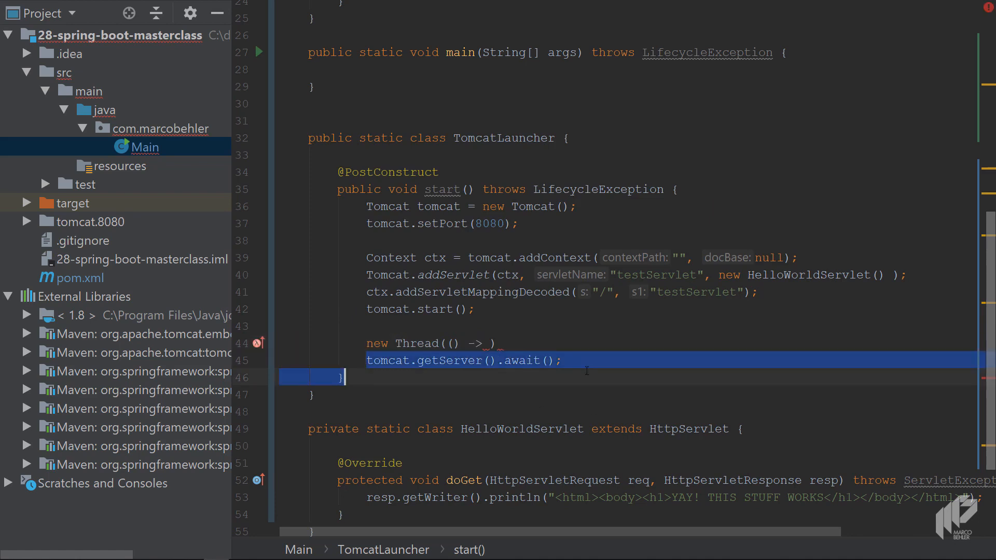
pyautogui.press('Delete')
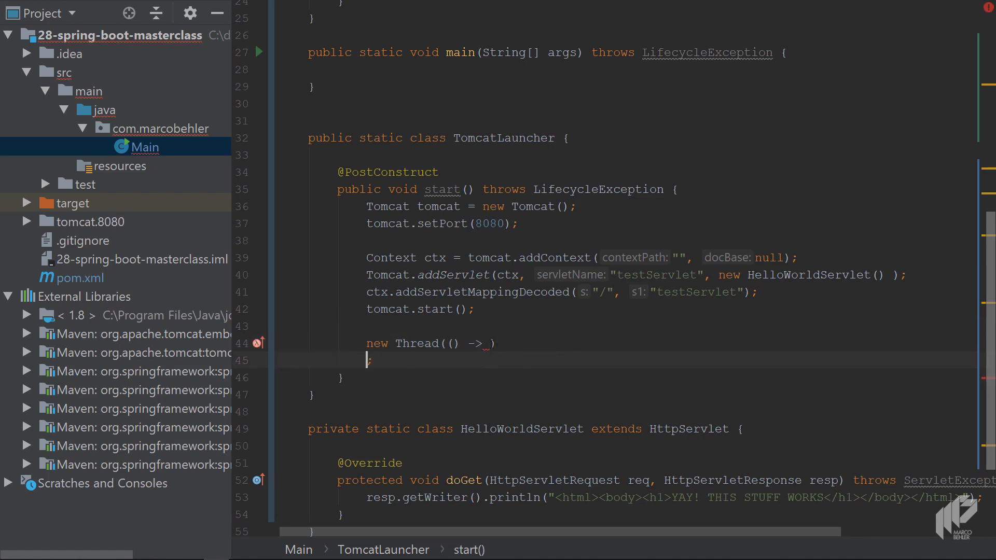
pyautogui.write('tomcat.getServer().await());')
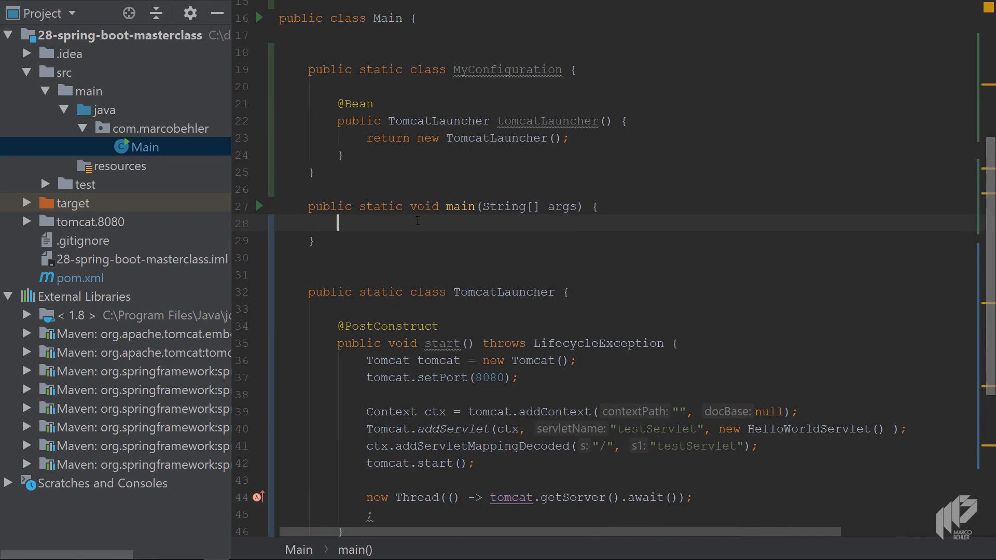
# Create new AnnotationConfigApplicationContext(MyConfiguration.class) in main.
pyautogui.write('new An')
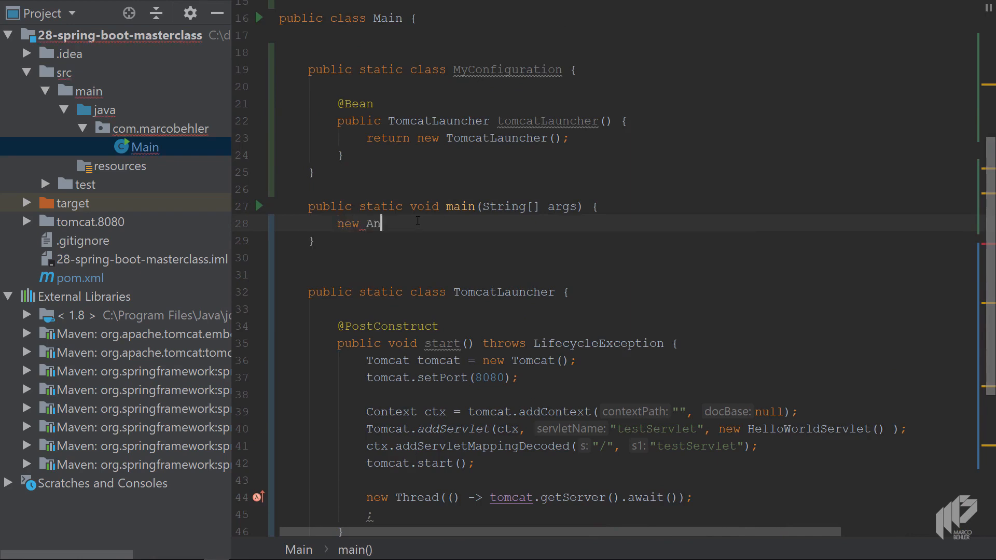
pyautogui.write('notationConfigApplicationContext ctx =')
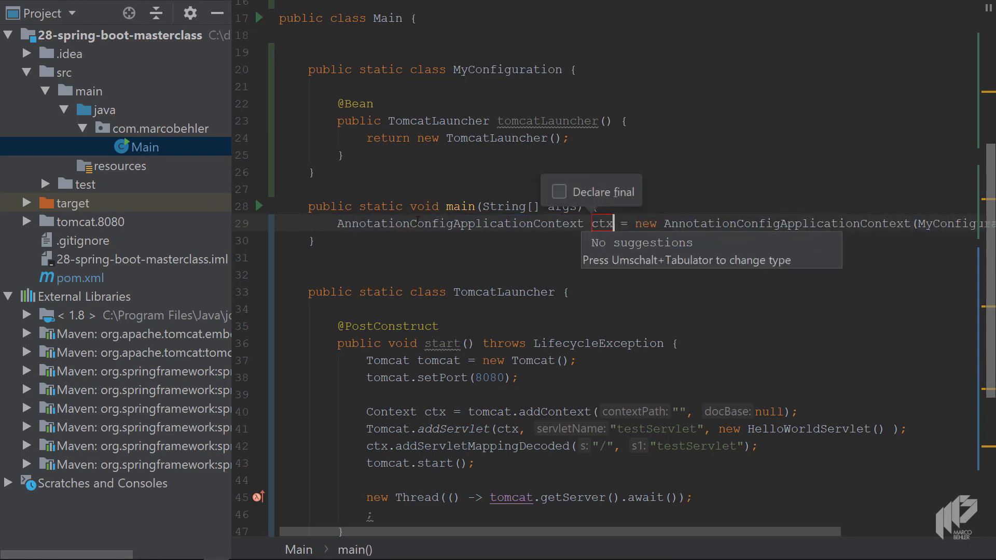
# Print the test string ppllaayyy using the sout live template.
pyautogui.write('sout')
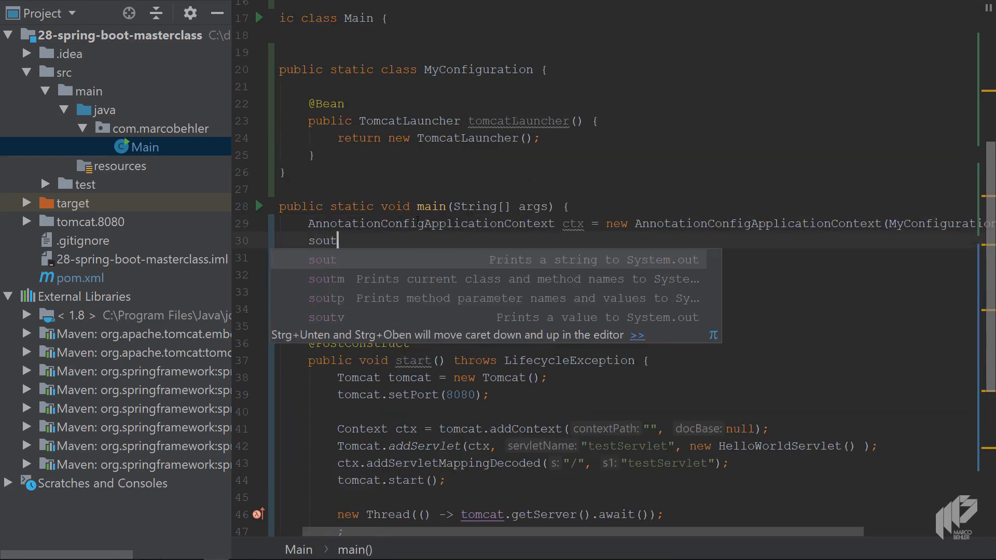
pyautogui.press('Tab')
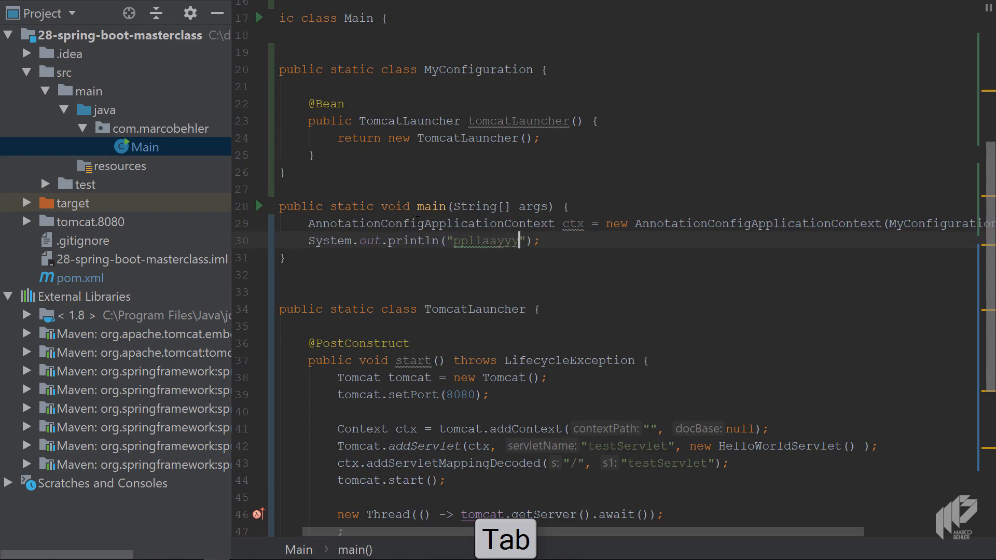
pyautogui.press('Tab')
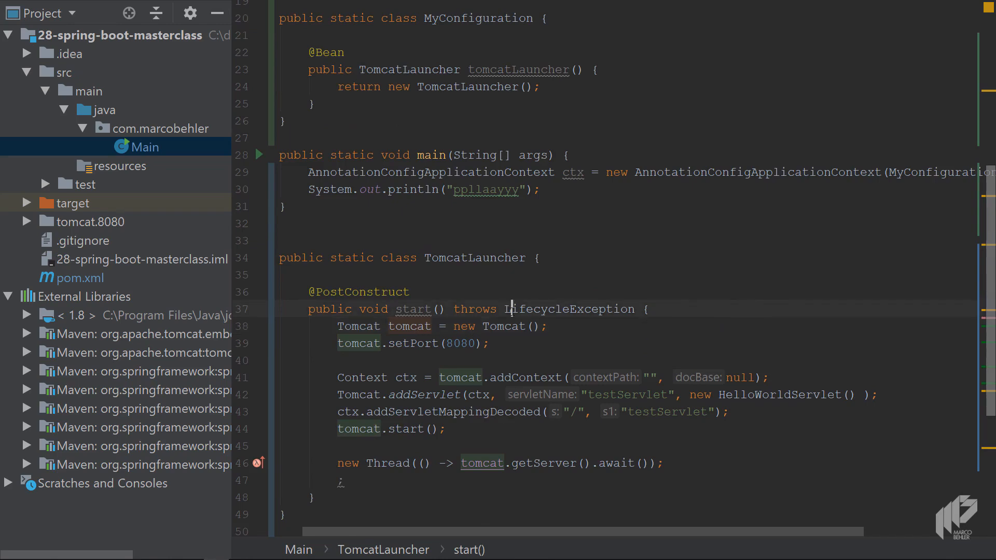
pyautogui.click(536, 189)
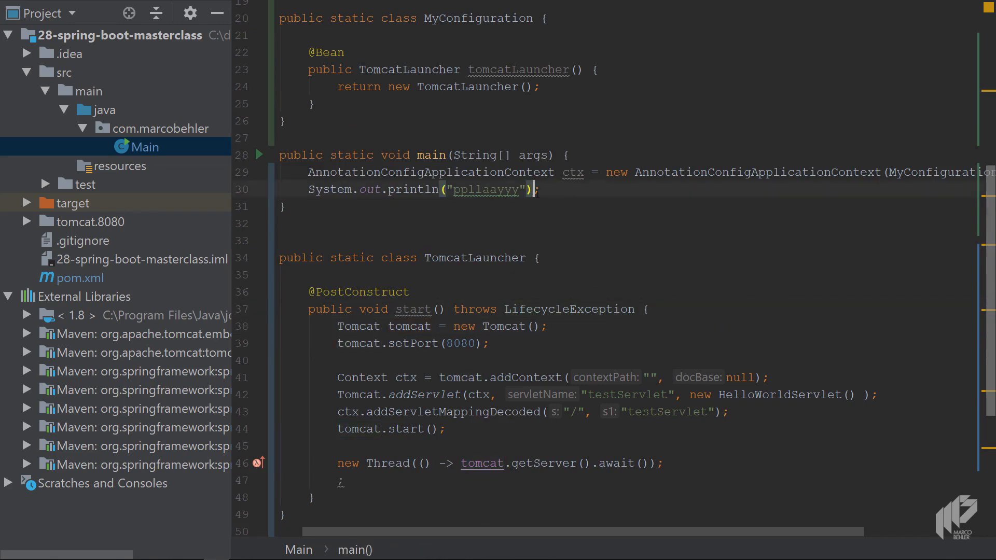
pyautogui.moveTo(579, 327)
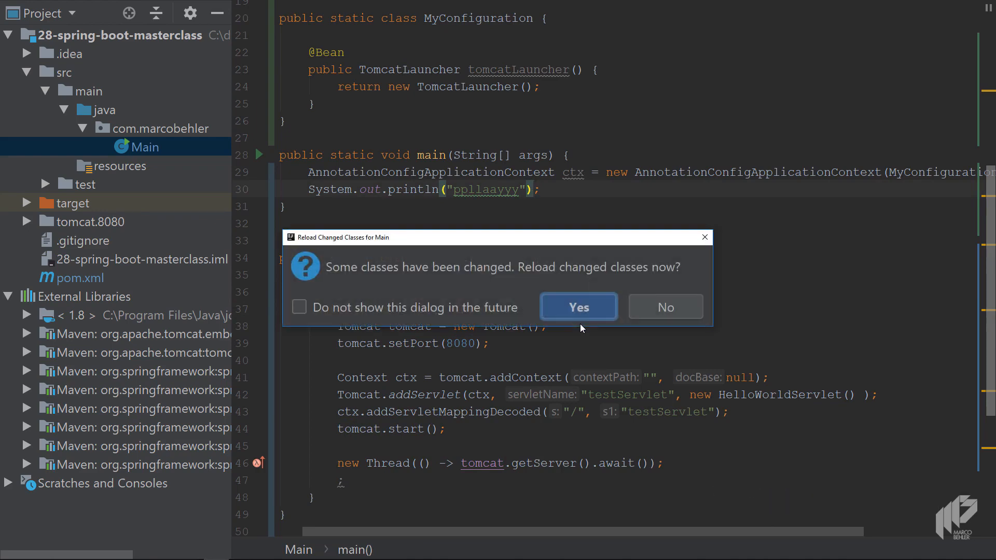
# Run Main, check the console output, append .start() to the await Thread and rerun.
pyautogui.click(578, 307)
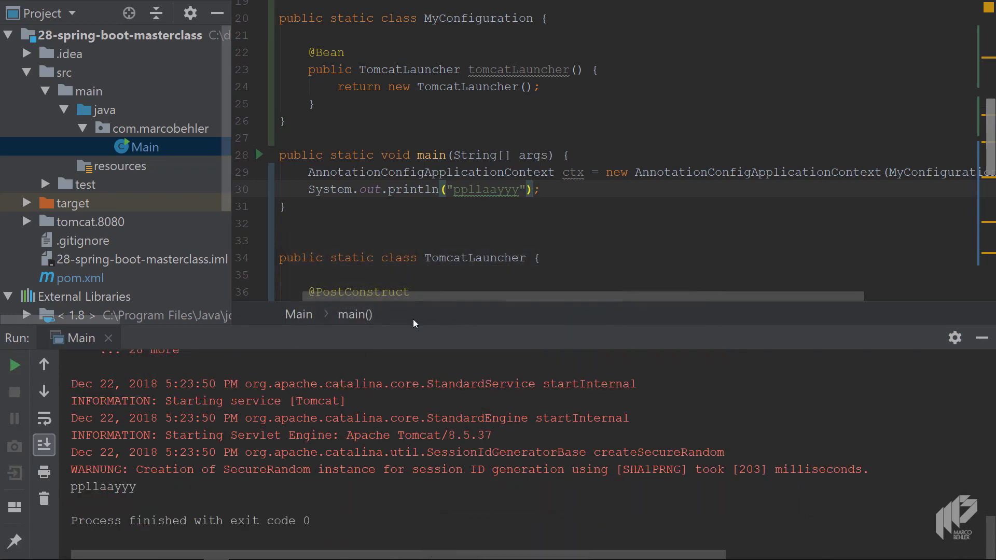
pyautogui.click(14, 364)
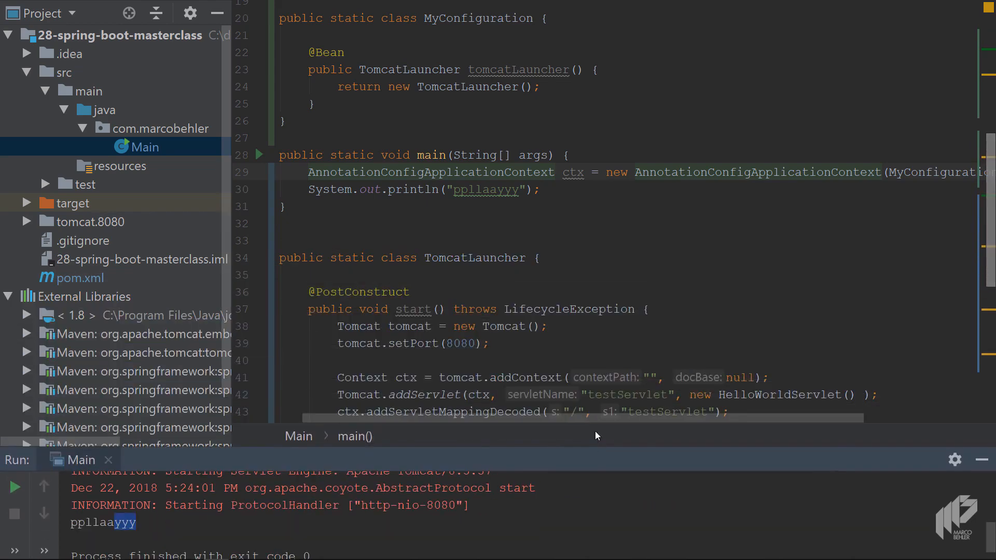
pyautogui.scroll(-3)
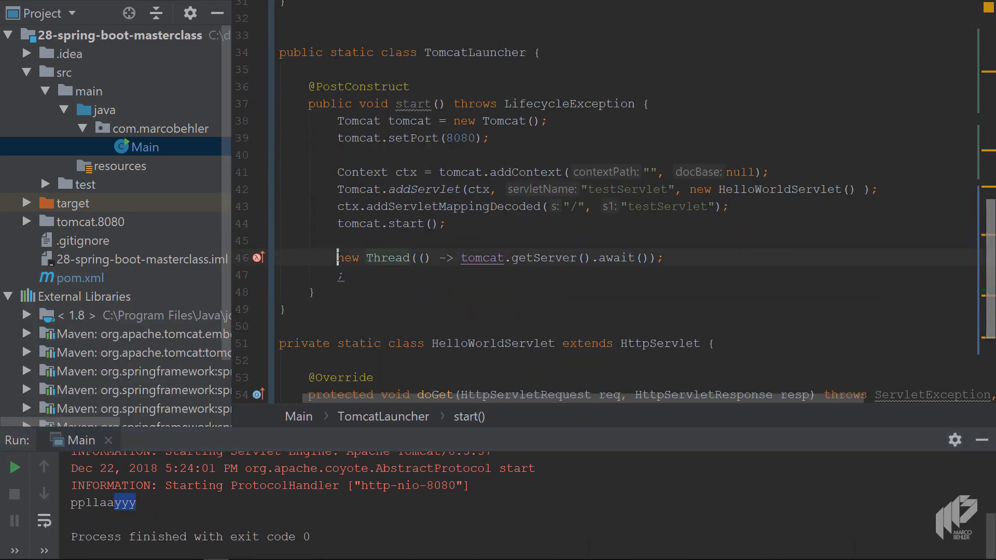
pyautogui.write('.start(')
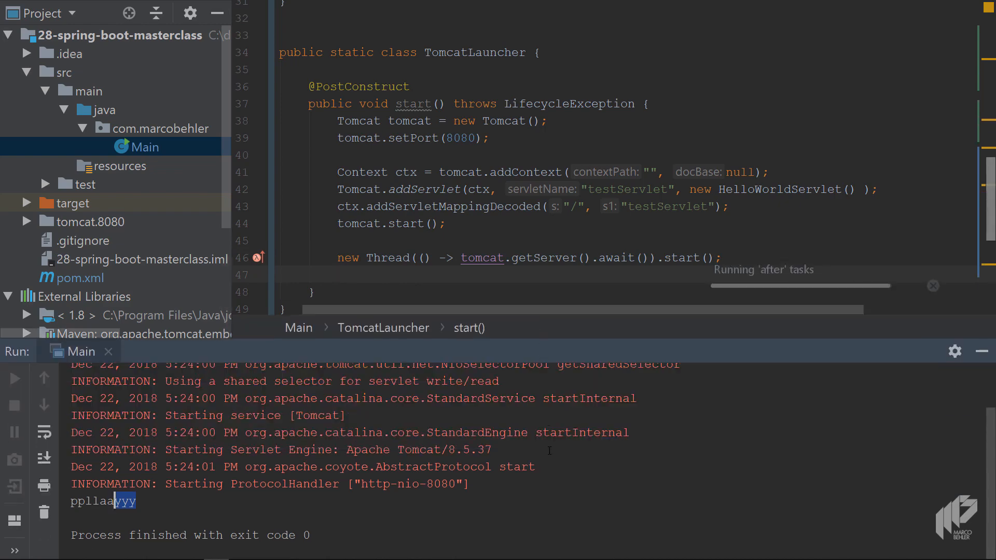
pyautogui.click(14, 378)
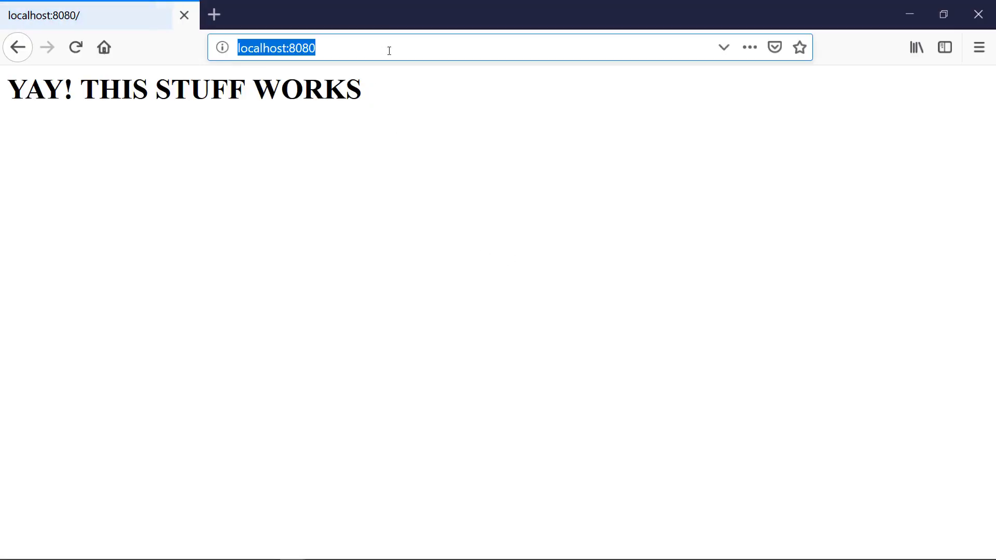
pyautogui.moveTo(908, 13)
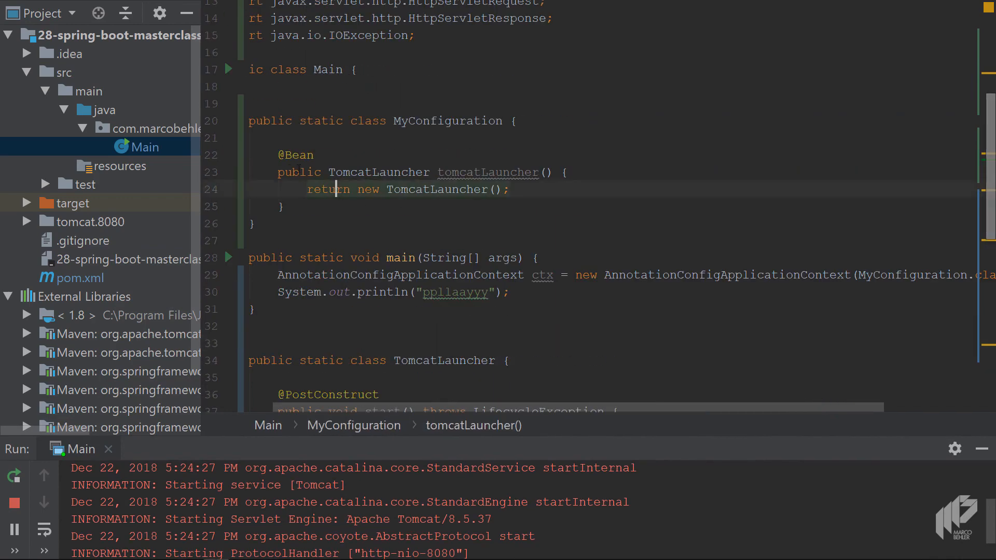
pyautogui.click(300, 155)
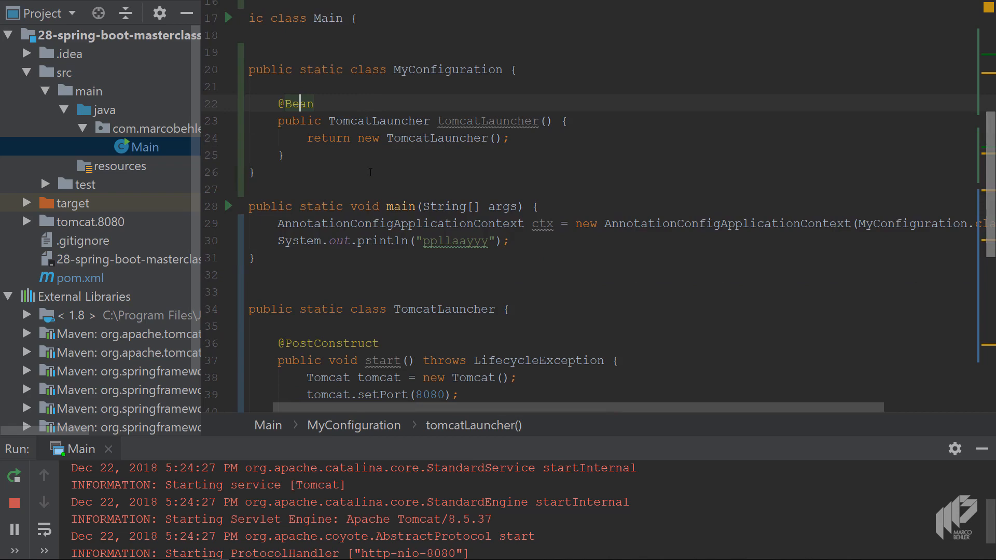
pyautogui.moveTo(202, 166)
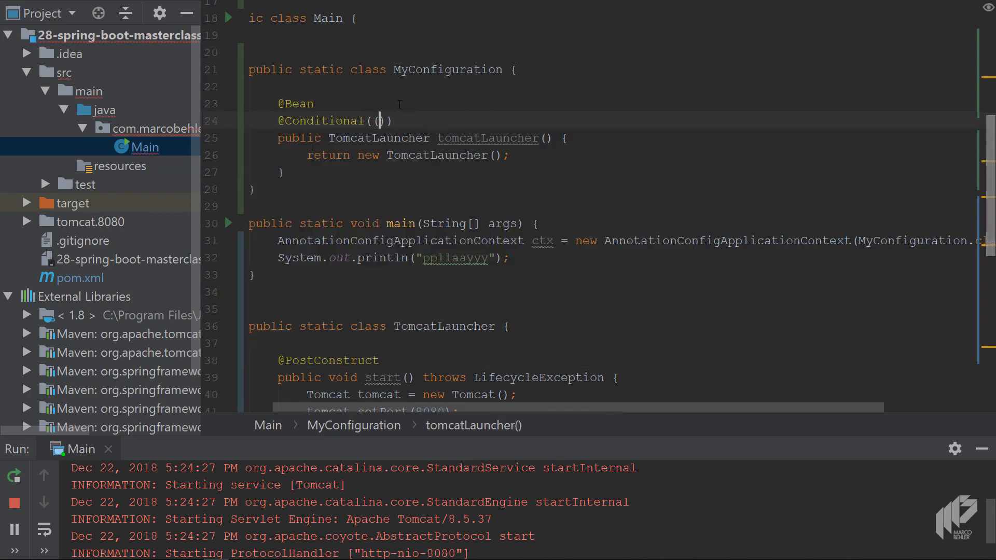
pyautogui.write('value =')
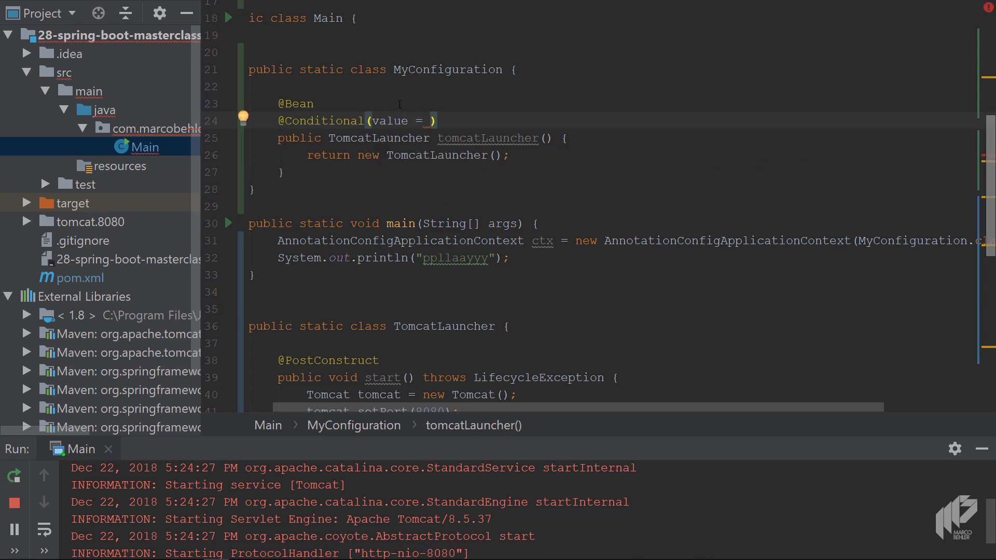
pyautogui.write('TomcatOnClassPathCondition.class')
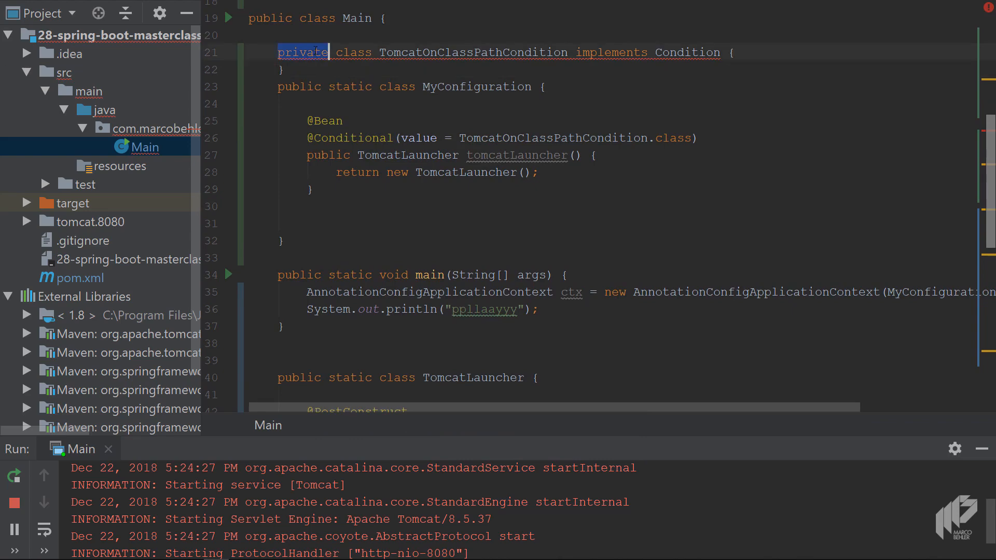
# Create the public TomcatOnClassPathCondition class implementing Condition with a generated matches() method.
pyautogui.write('public')
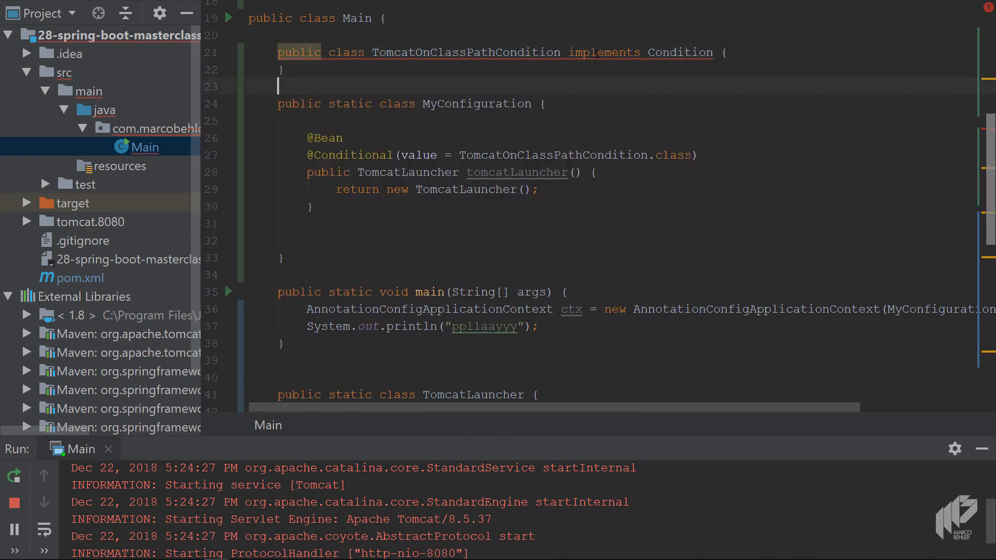
pyautogui.press('Alt+Return')
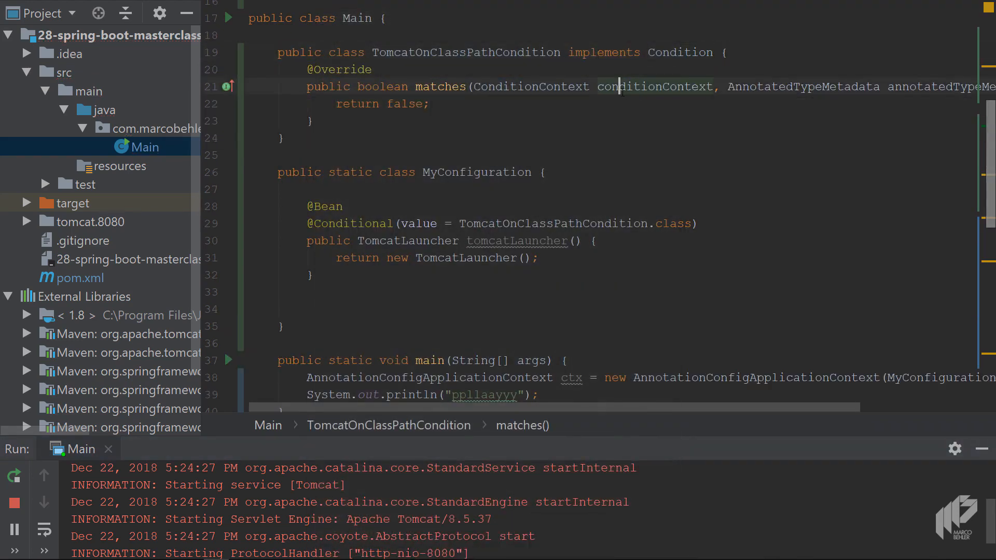
pyautogui.moveTo(616, 69)
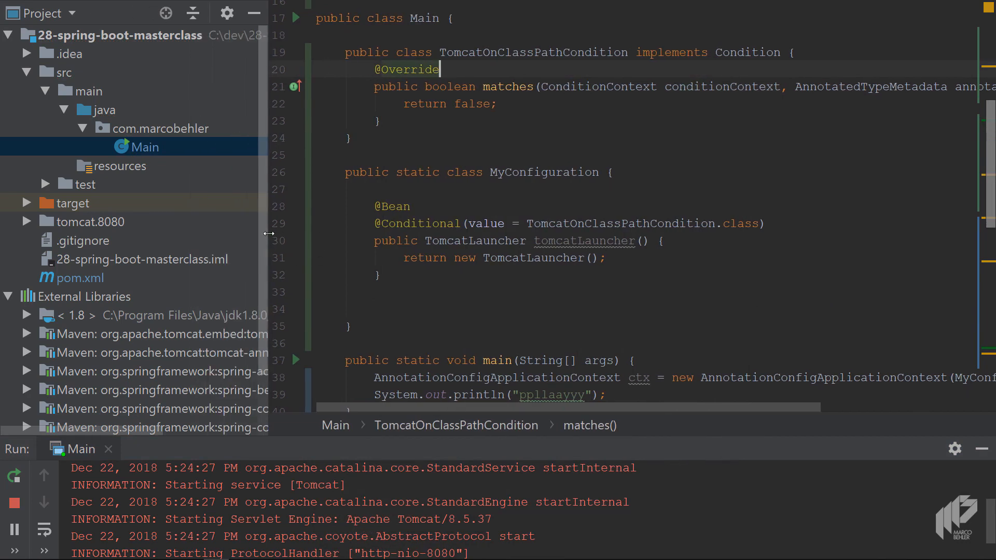
# Make matches() load org.apache.catalina.startup.Tomcat via Class.forName in a try block and return true.
pyautogui.click(156, 262)
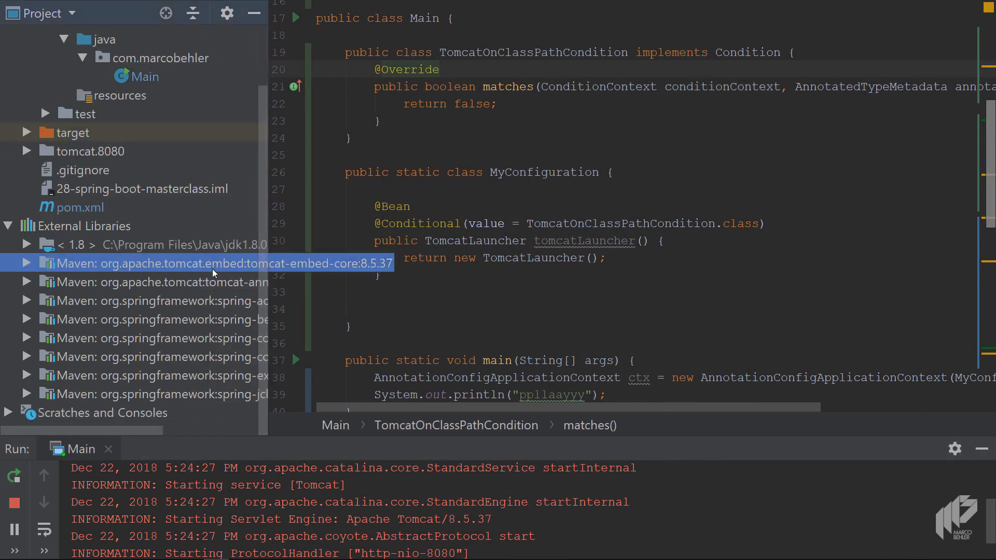
pyautogui.click(158, 283)
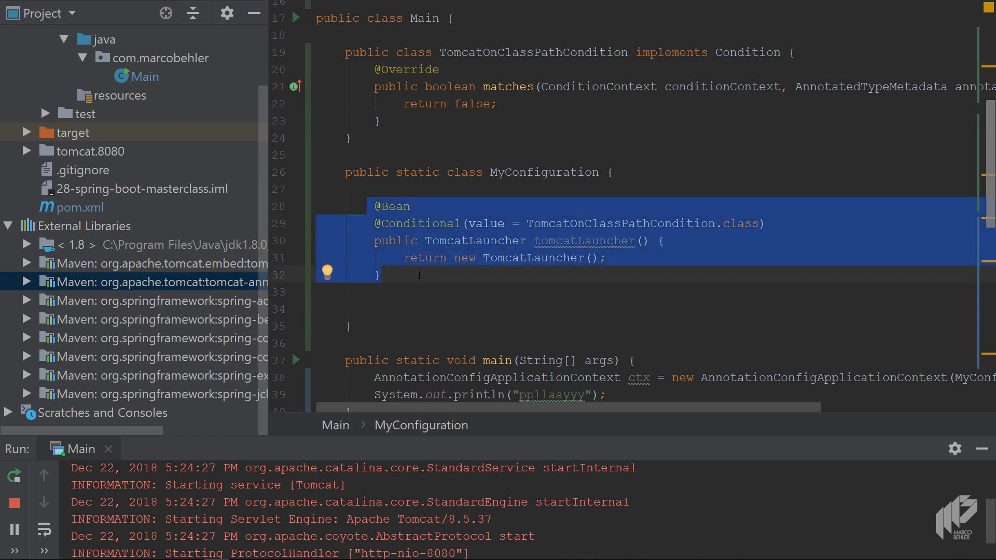
pyautogui.scroll(3)
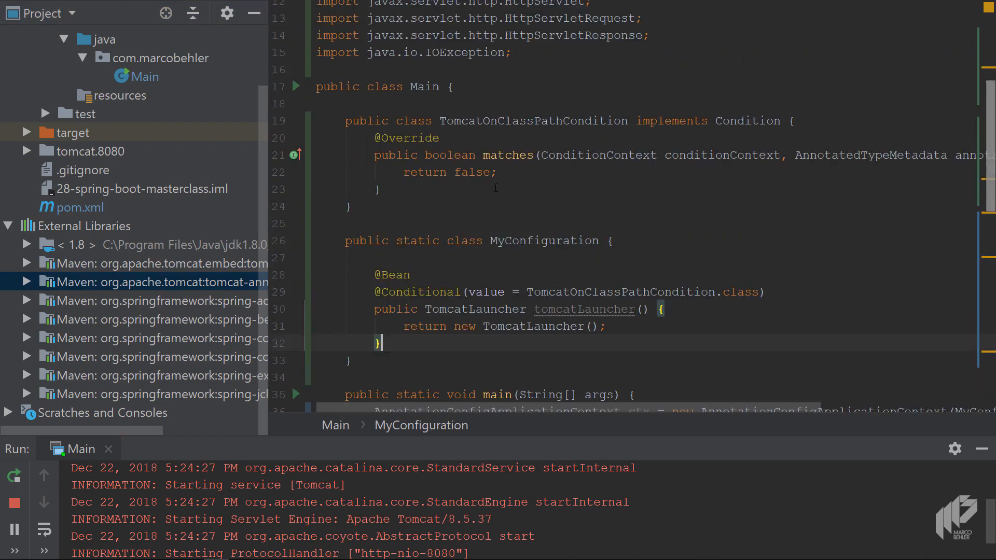
pyautogui.click(499, 172)
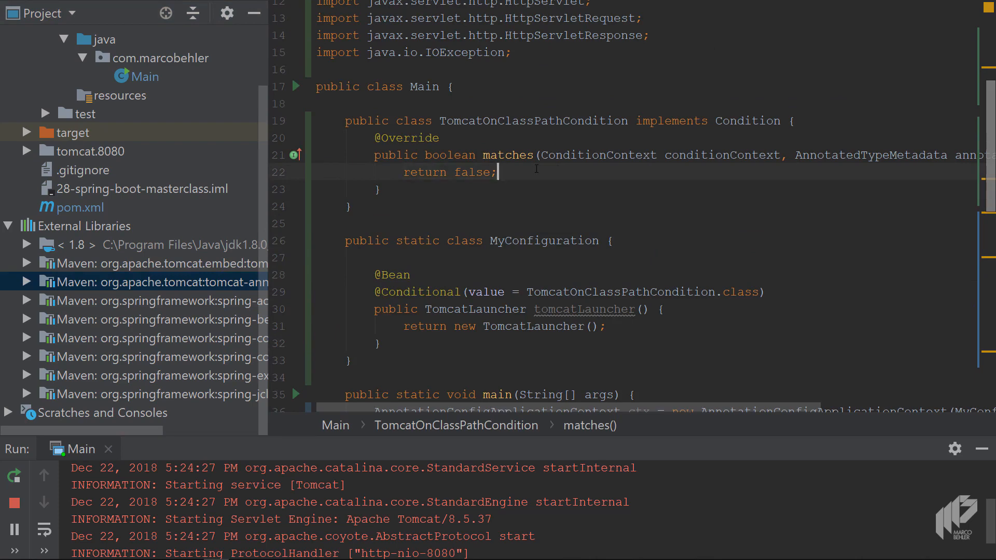
pyautogui.write('try {')
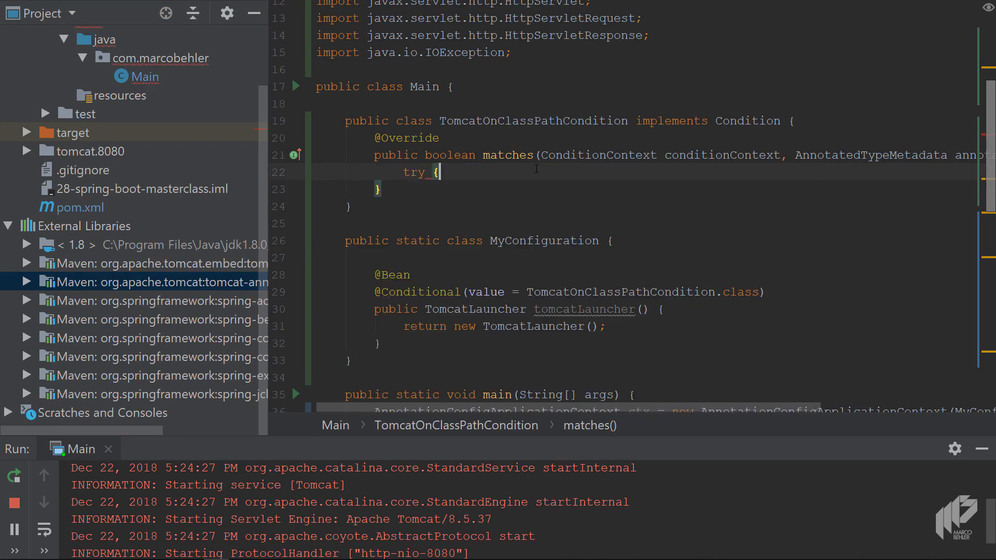
pyautogui.write('Class.forName(')
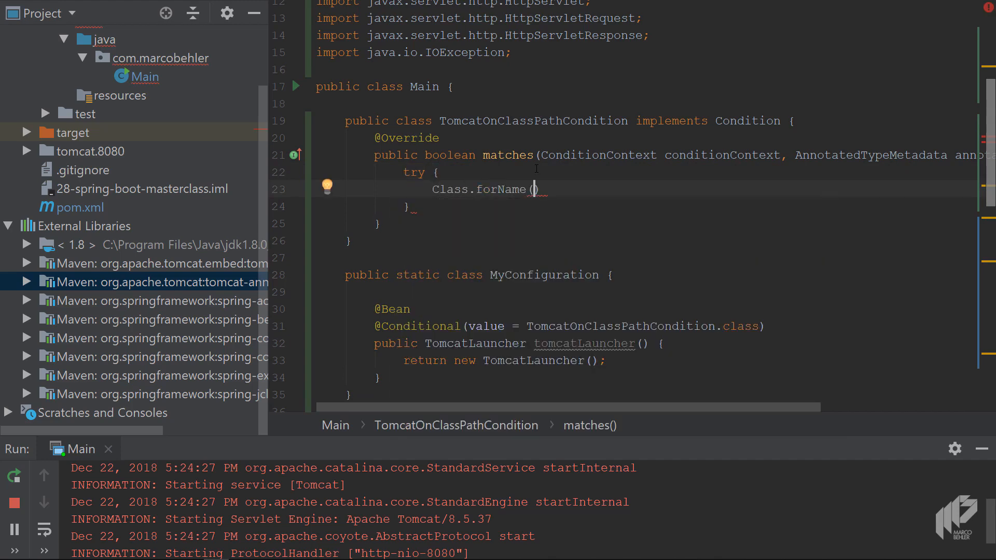
pyautogui.scroll(3)
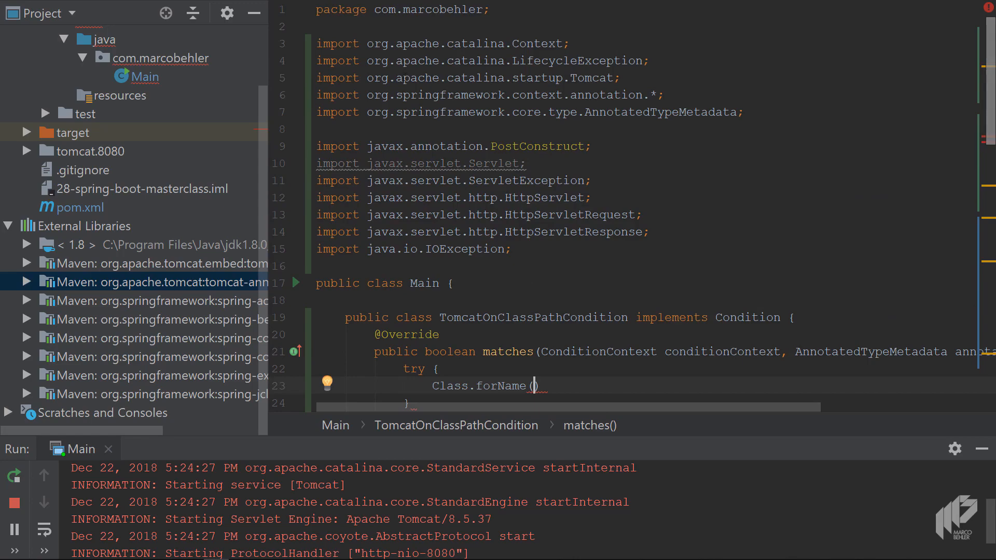
pyautogui.scroll(-3)
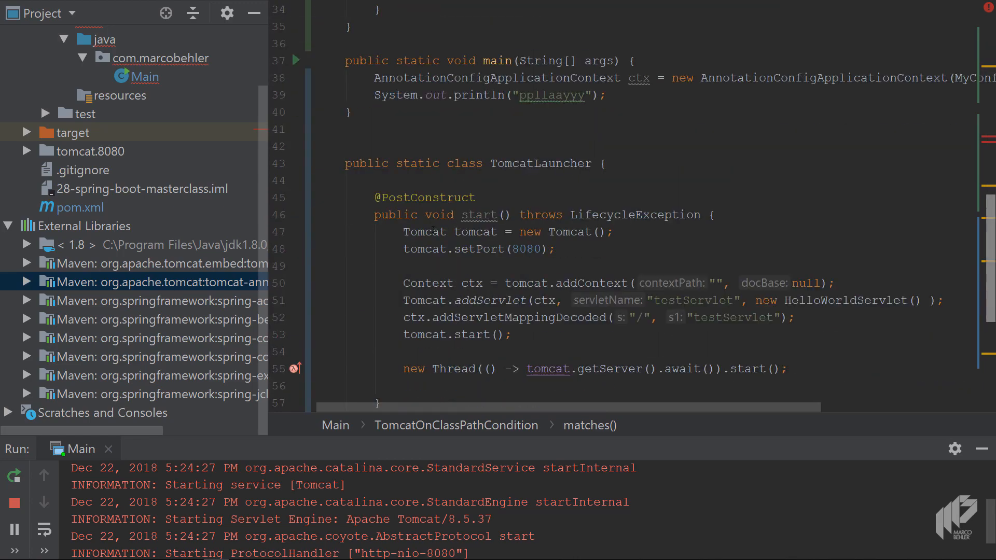
pyautogui.scroll(3)
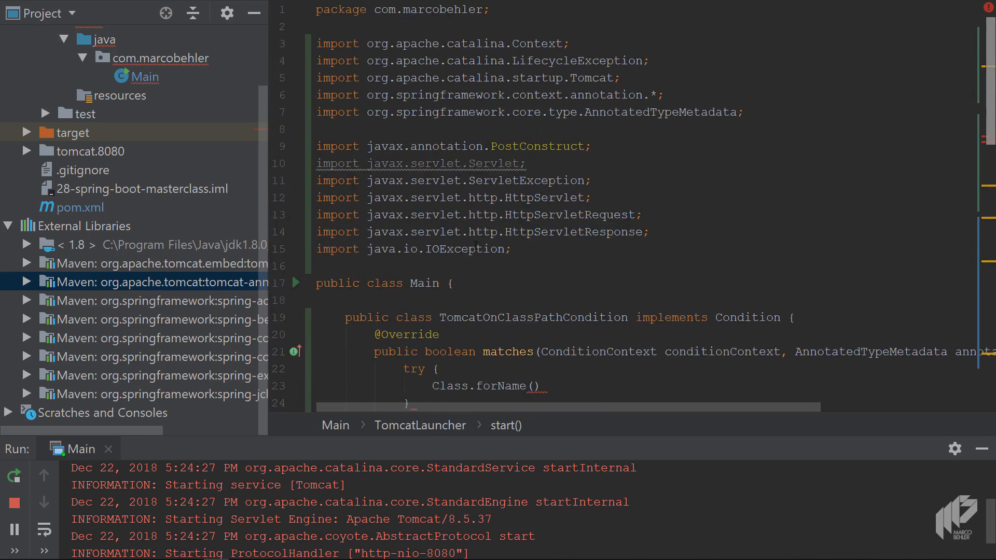
pyautogui.click(366, 78)
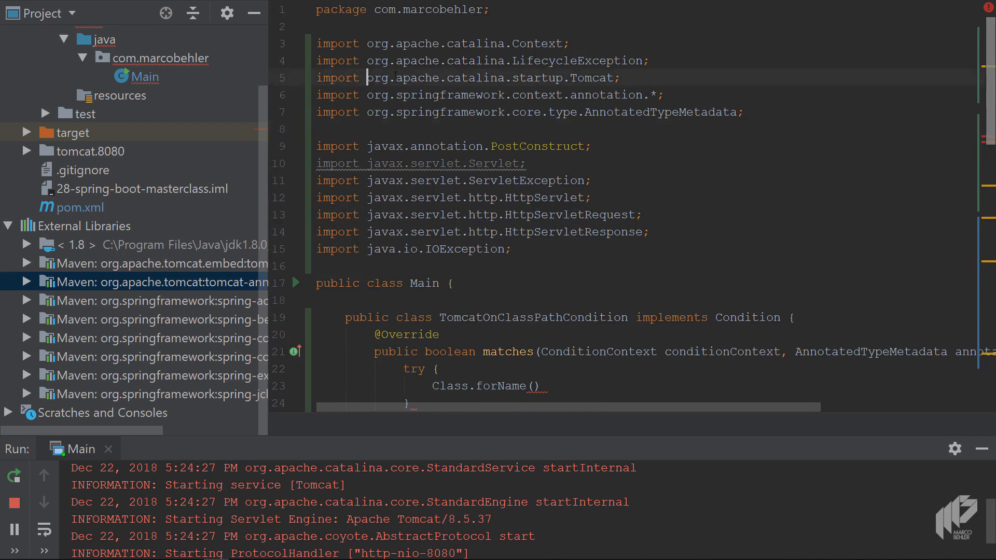
pyautogui.scroll(-3)
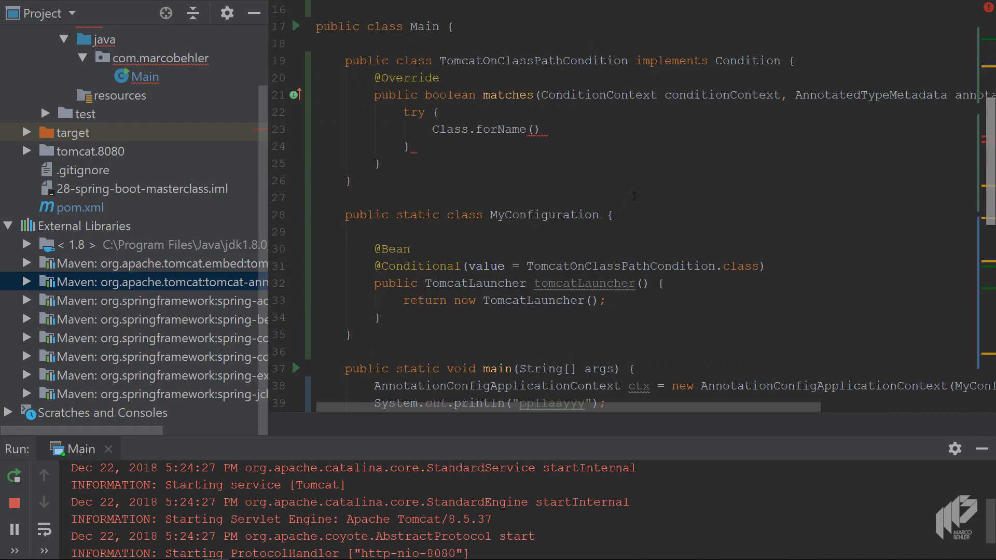
pyautogui.write('"org.apache.catalina.startup.Tomcat"')
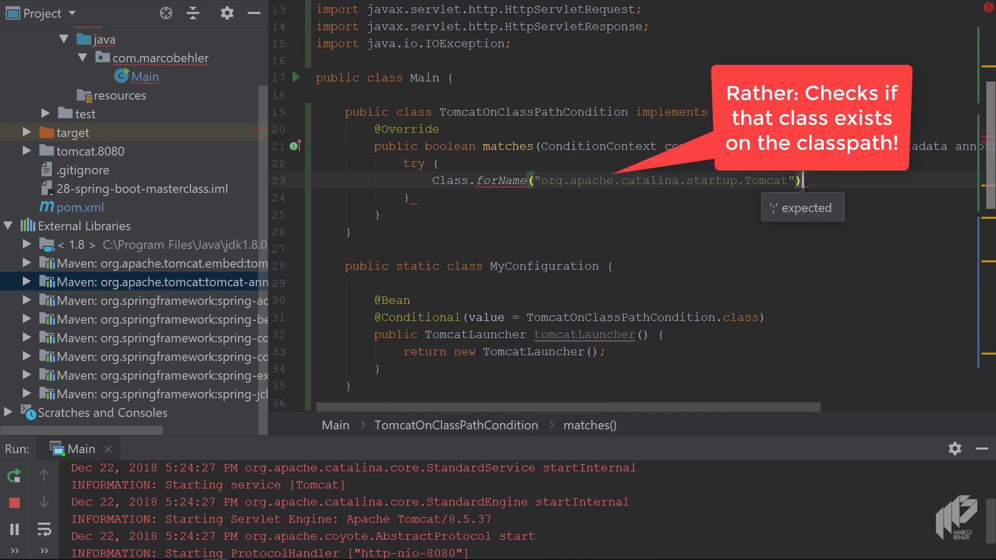
pyautogui.write('return true;')
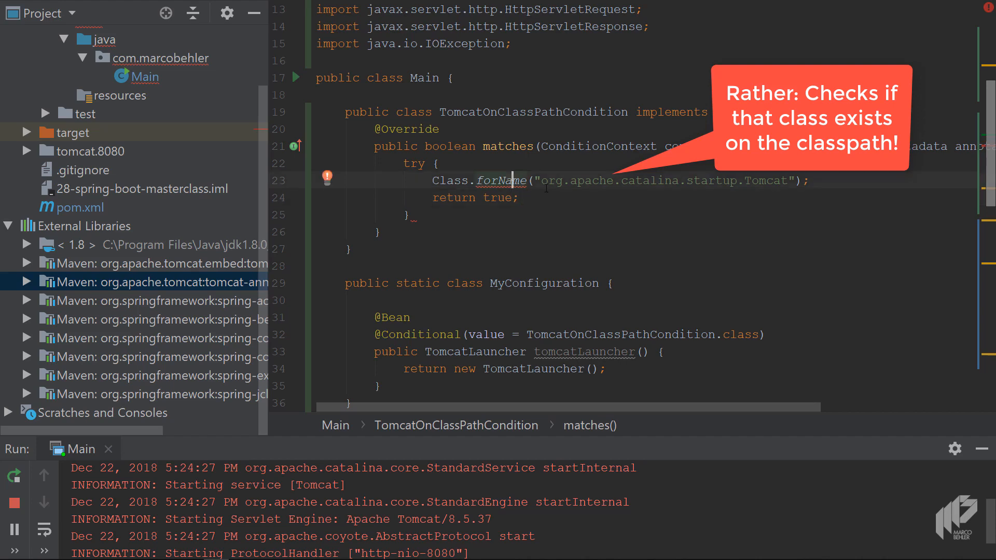
# Add a catch clause for ClassNotFoundException that returns false instead of printing the stack trace.
pyautogui.click(326, 180)
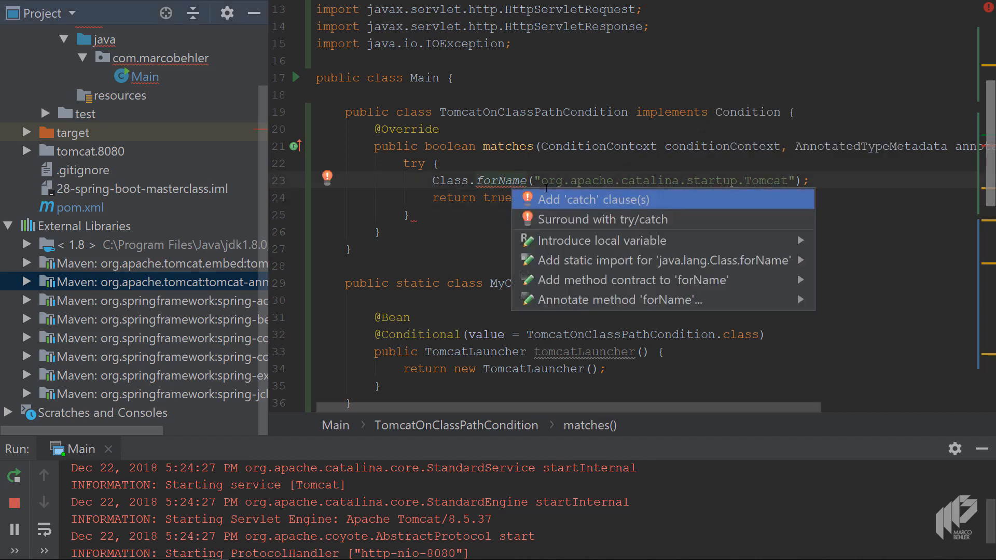
pyautogui.click(594, 200)
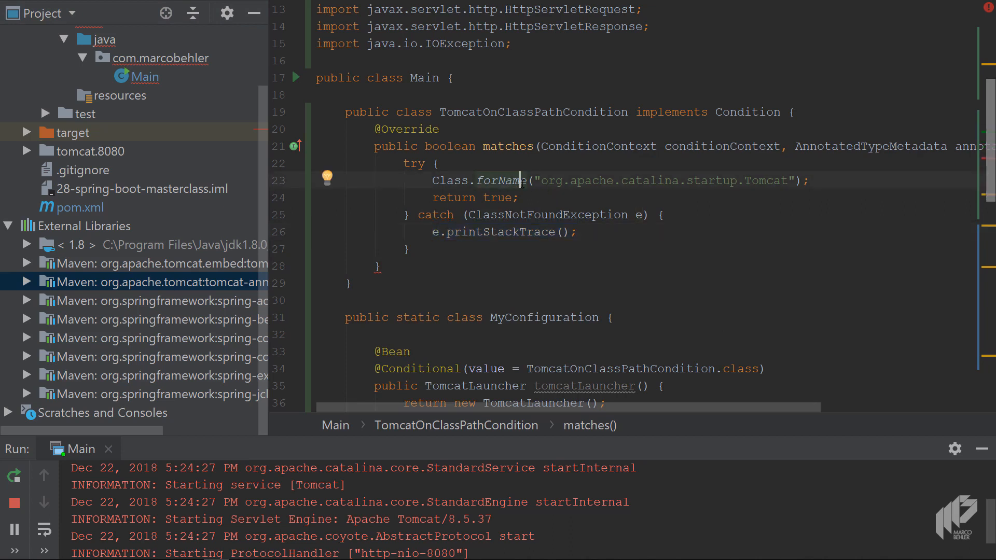
pyautogui.doubleClick(502, 231)
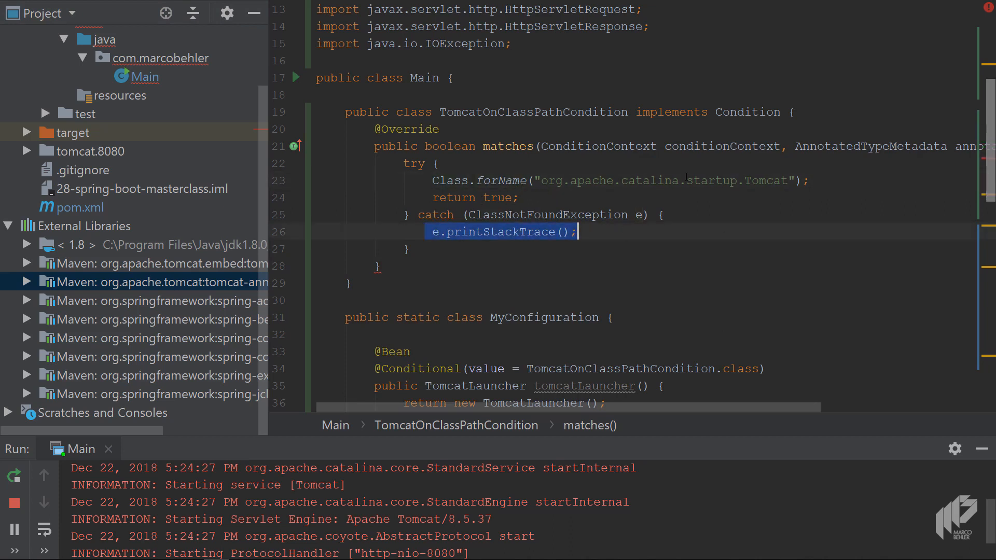
pyautogui.write('return')
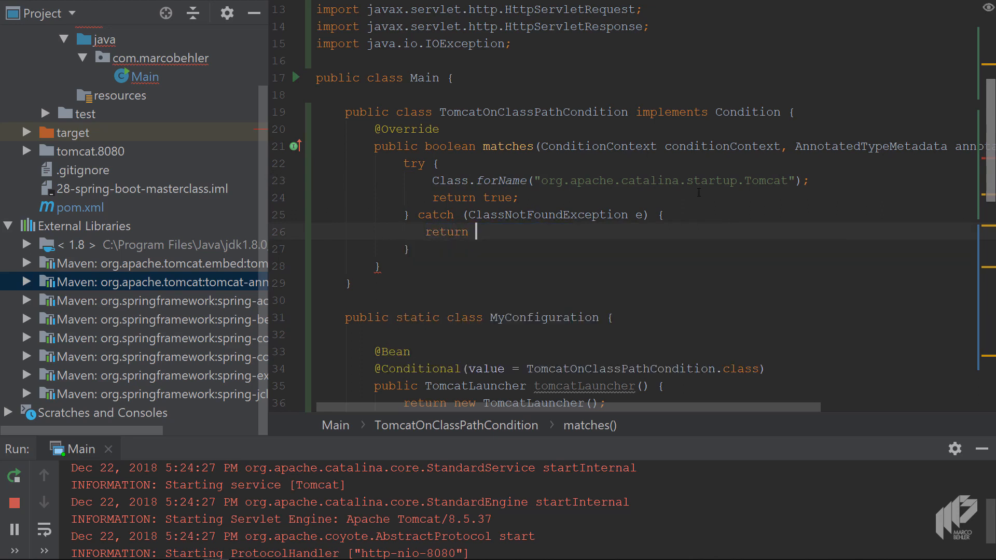
pyautogui.write('false;')
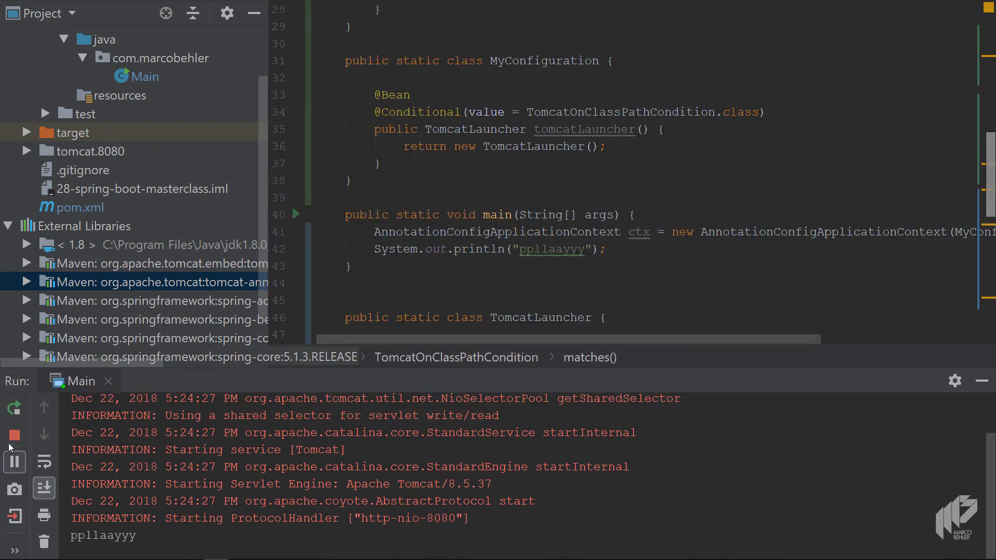
# Stop the running application and rerun Main.
pyautogui.click(13, 435)
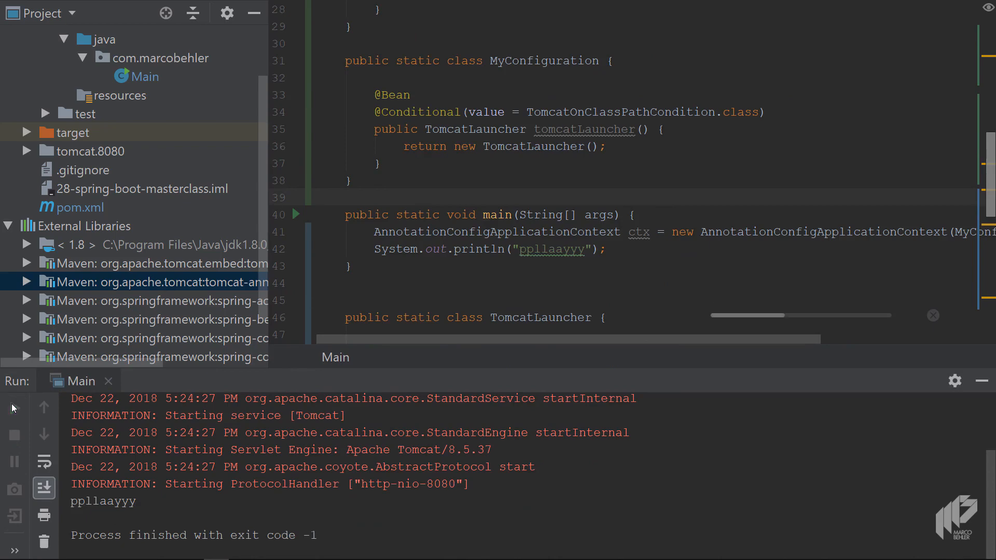
pyautogui.click(14, 407)
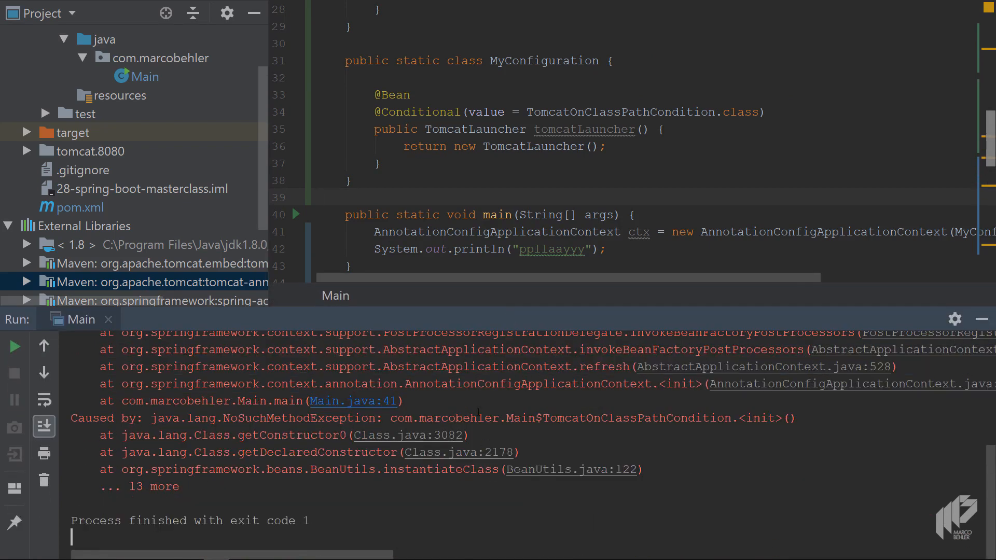
# Declare TomcatOnClassPathCondition static and rerun the application so Tomcat starts on 8080.
pyautogui.scroll(3)
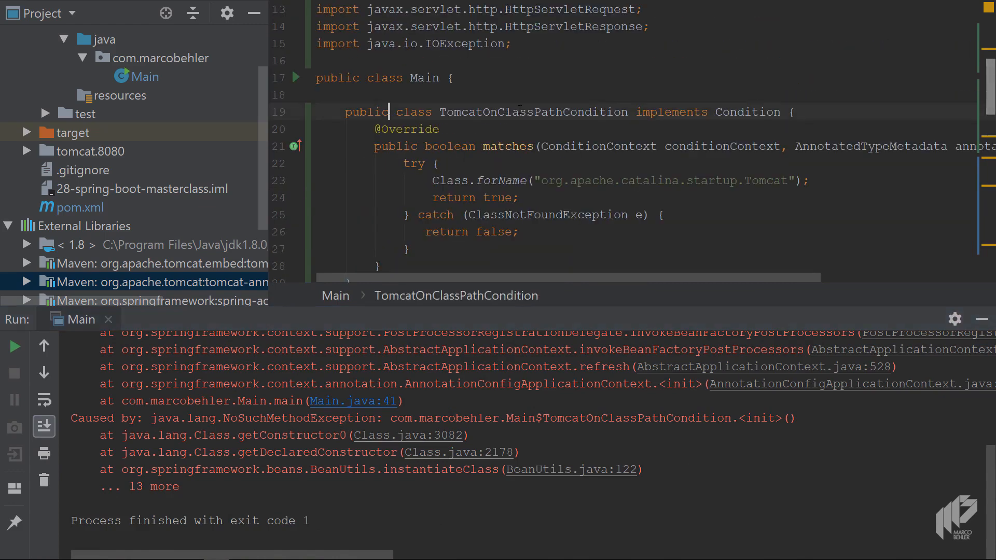
pyautogui.write('static')
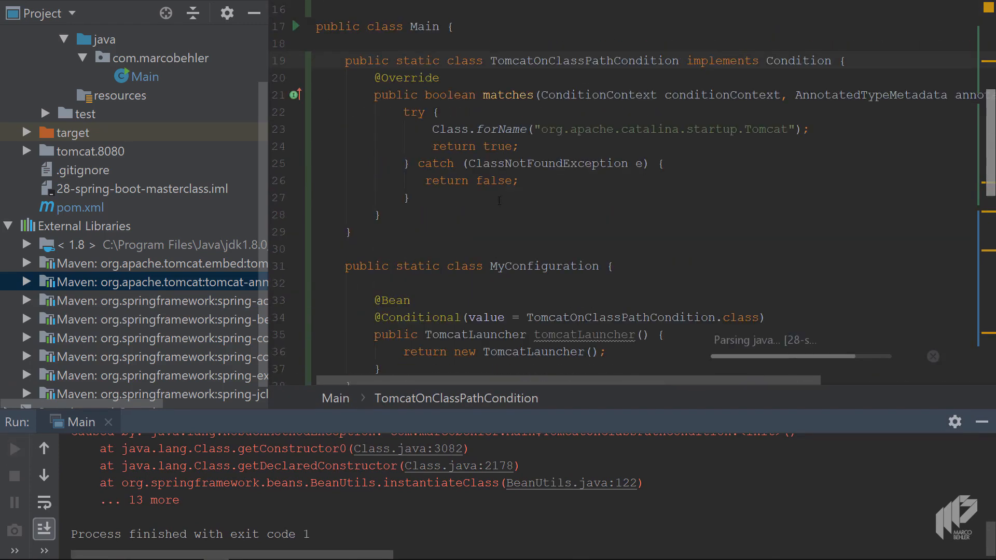
pyautogui.click(13, 448)
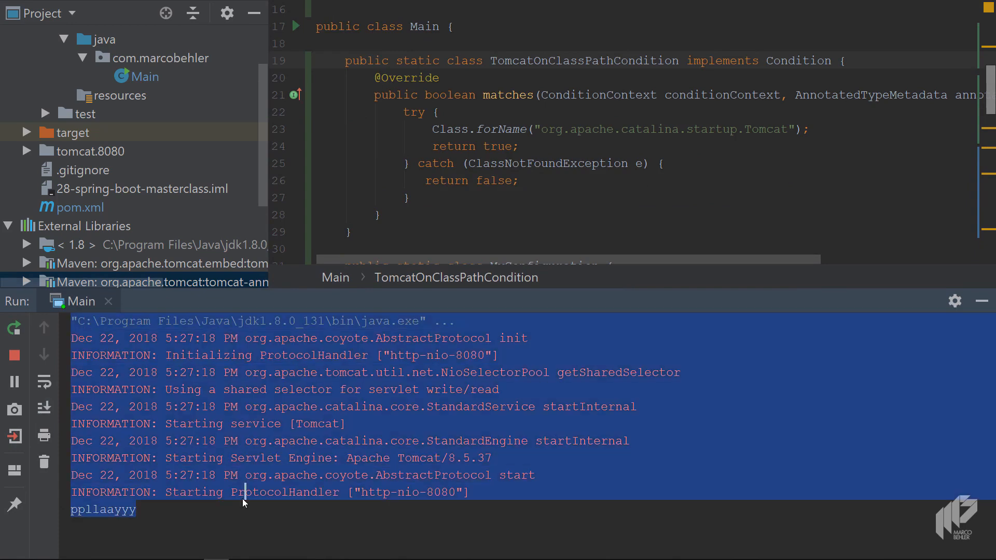
pyautogui.moveTo(291, 548)
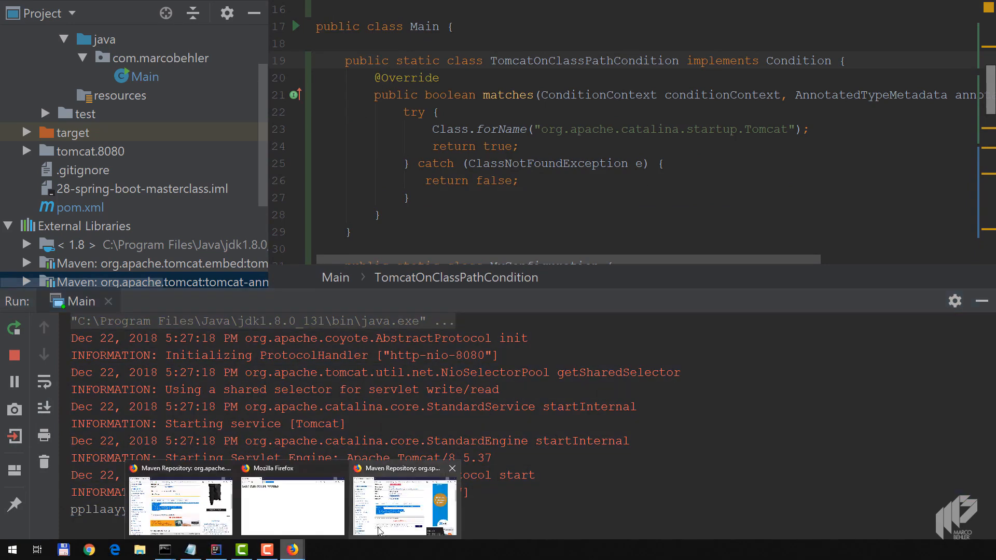
# Reload localhost:8080 in Firefox to see "YAY! THIS STUFF WORKS" served by Tomcat.
pyautogui.click(292, 506)
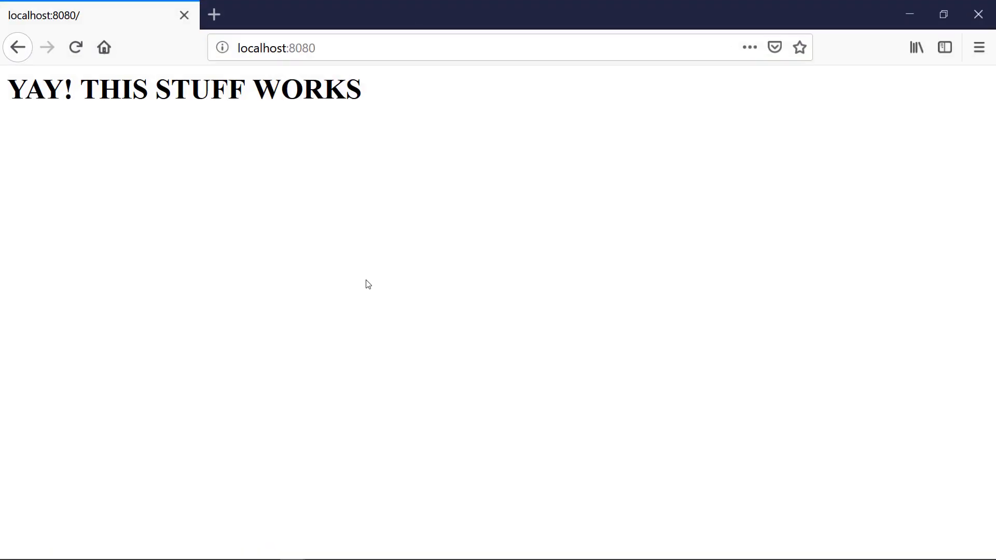
pyautogui.press('space')
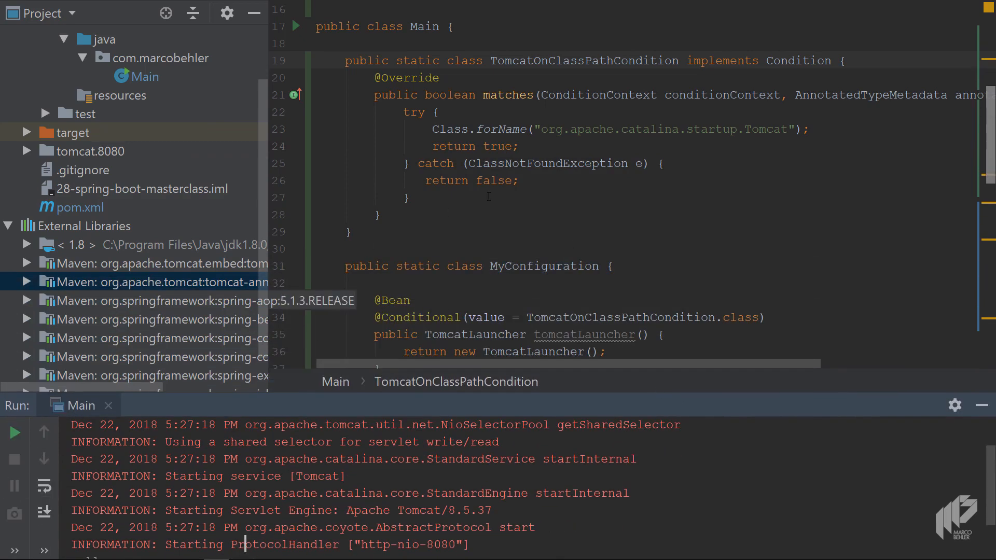
# Scope the tomcat-embed-core dependency as provided in pom.xml and return to Main.java.
pyautogui.scroll(3)
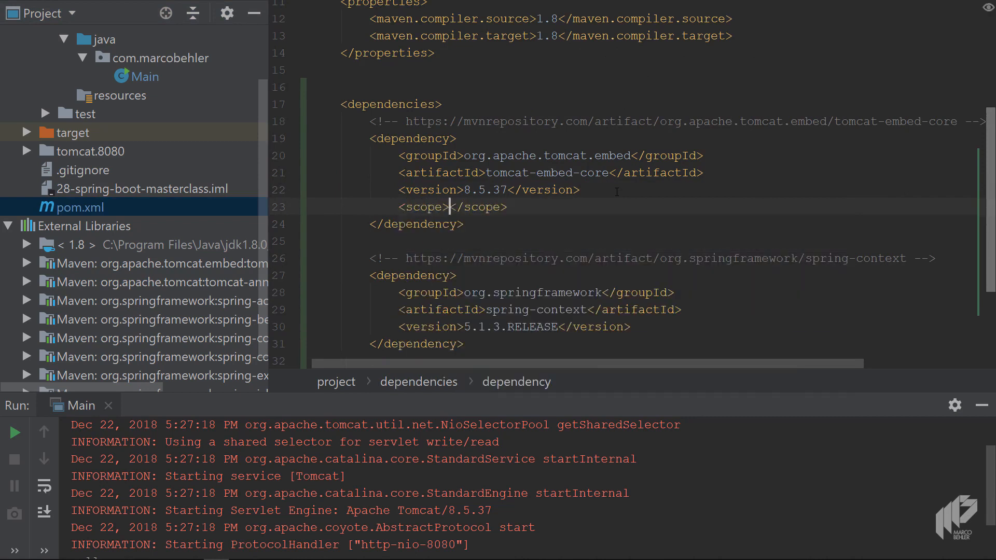
pyautogui.write('provided')
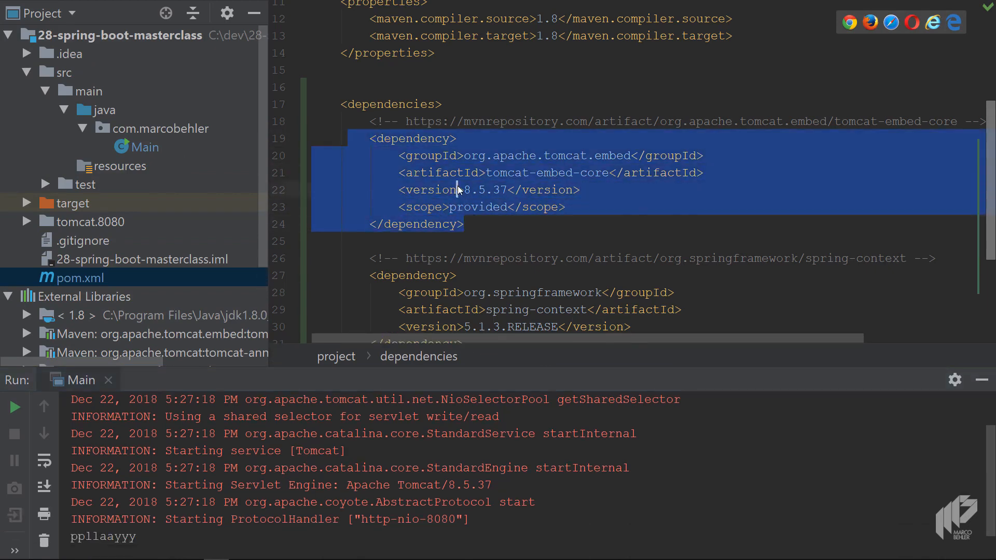
pyautogui.click(143, 147)
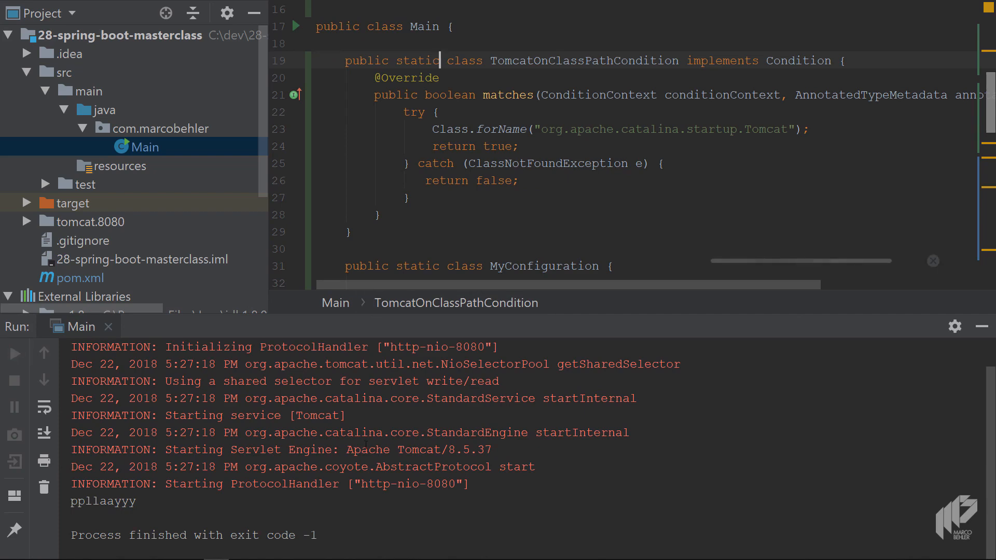
pyautogui.click(13, 353)
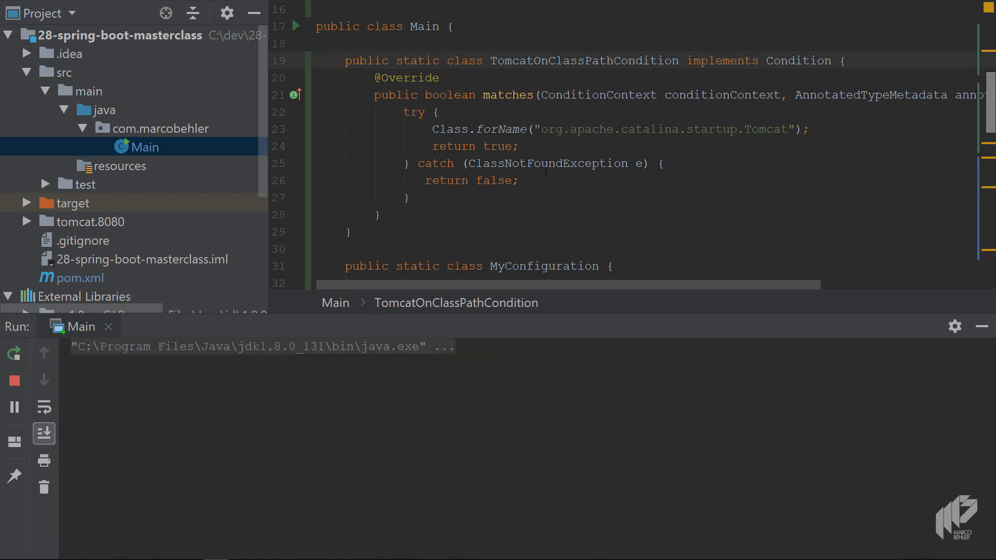
pyautogui.click(14, 352)
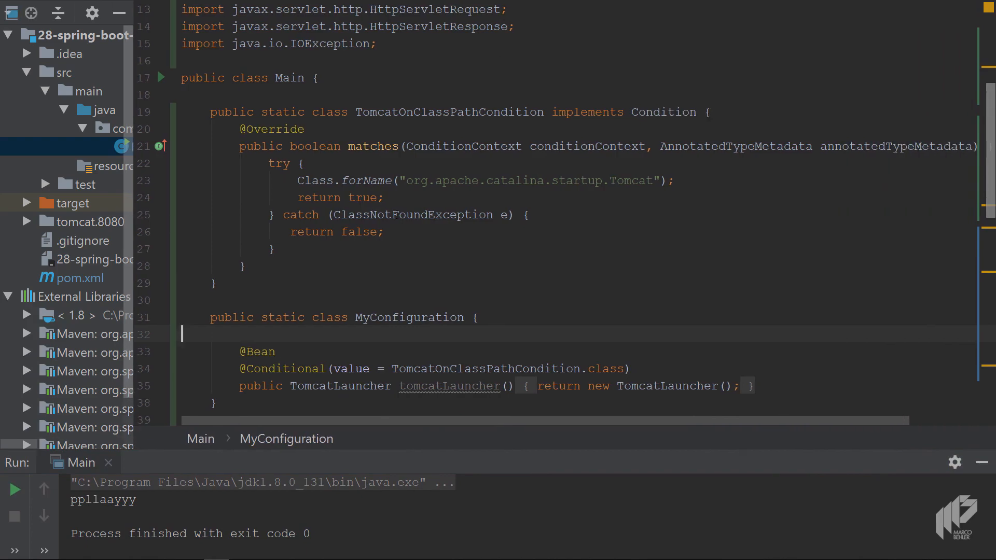
pyautogui.scroll(-3)
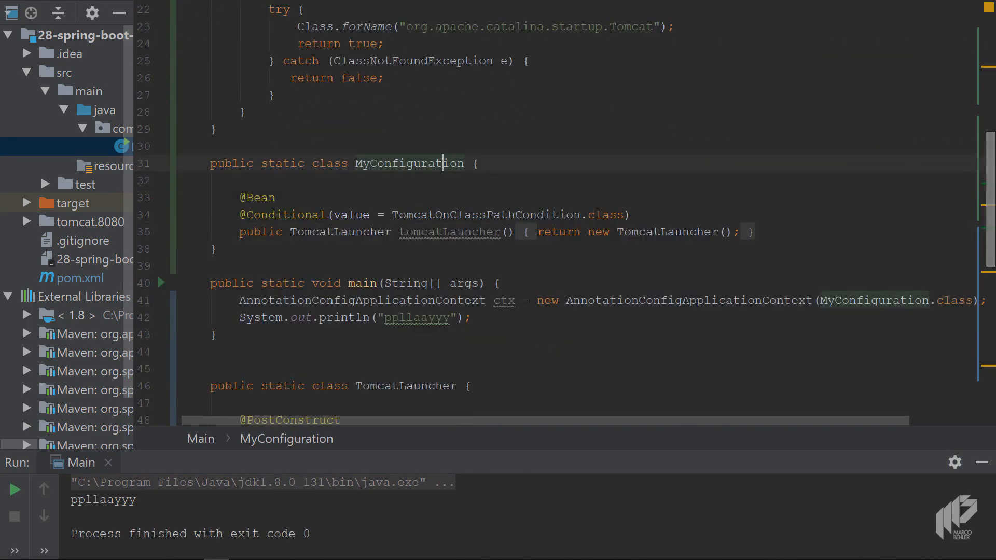
pyautogui.click(451, 232)
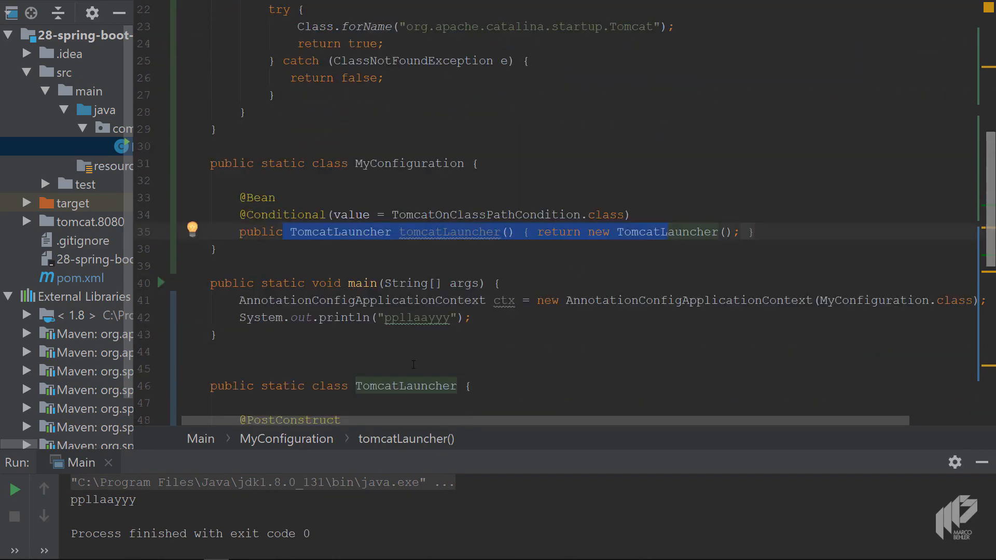
pyautogui.scroll(-3)
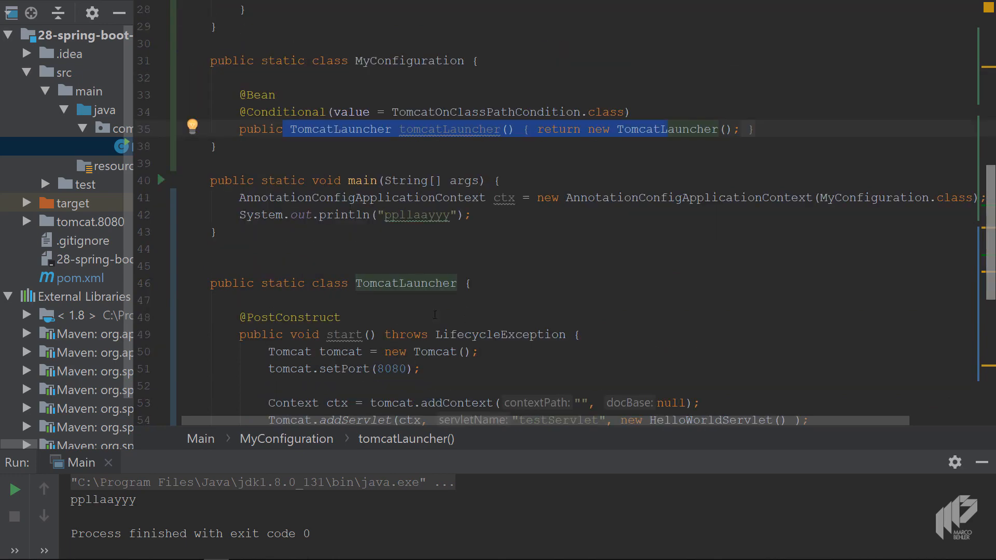
pyautogui.scroll(3)
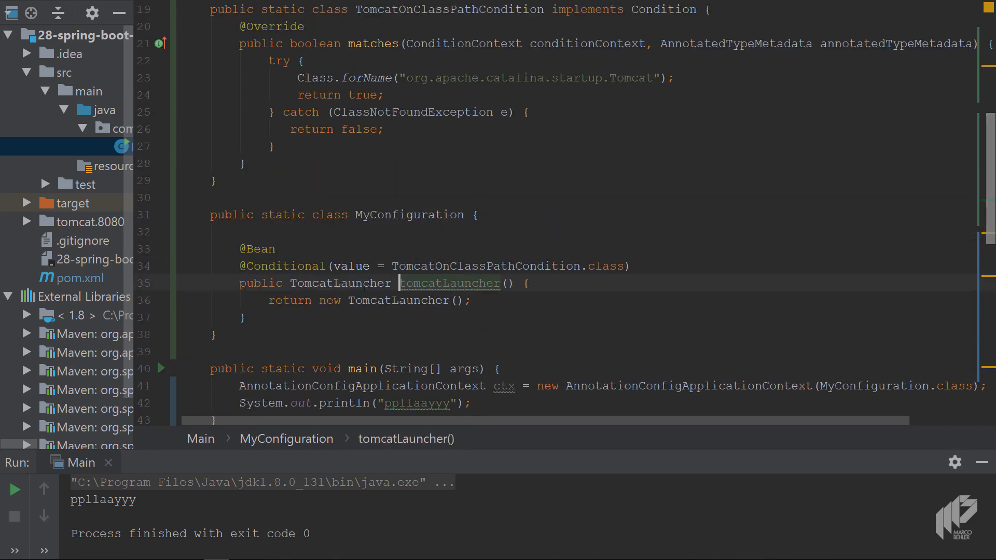
pyautogui.scroll(-3)
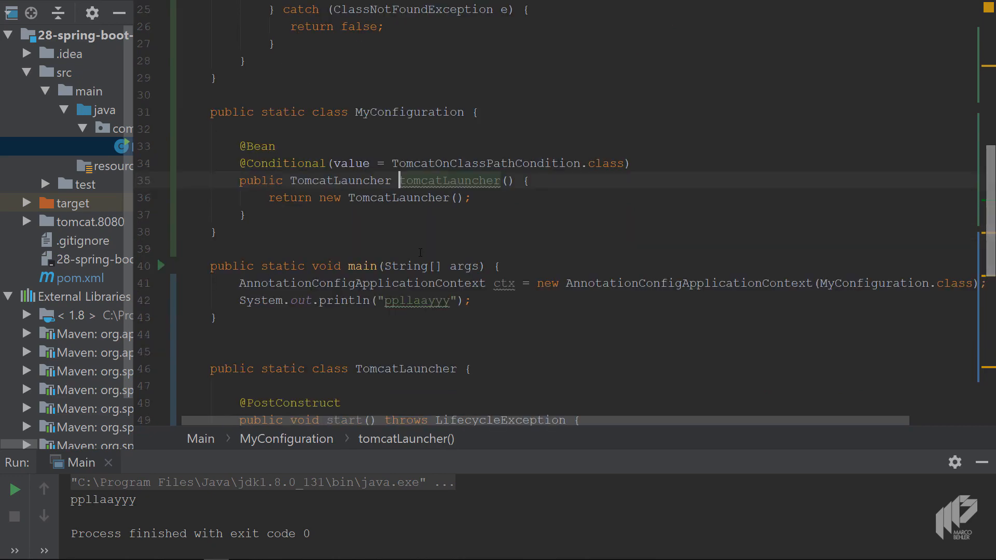
pyautogui.scroll(3)
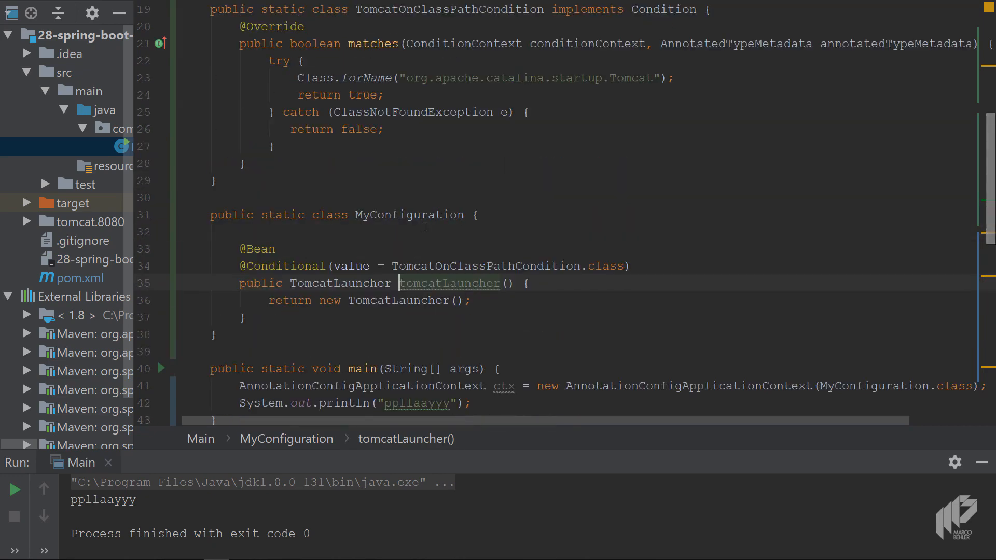
pyautogui.moveTo(461, 201)
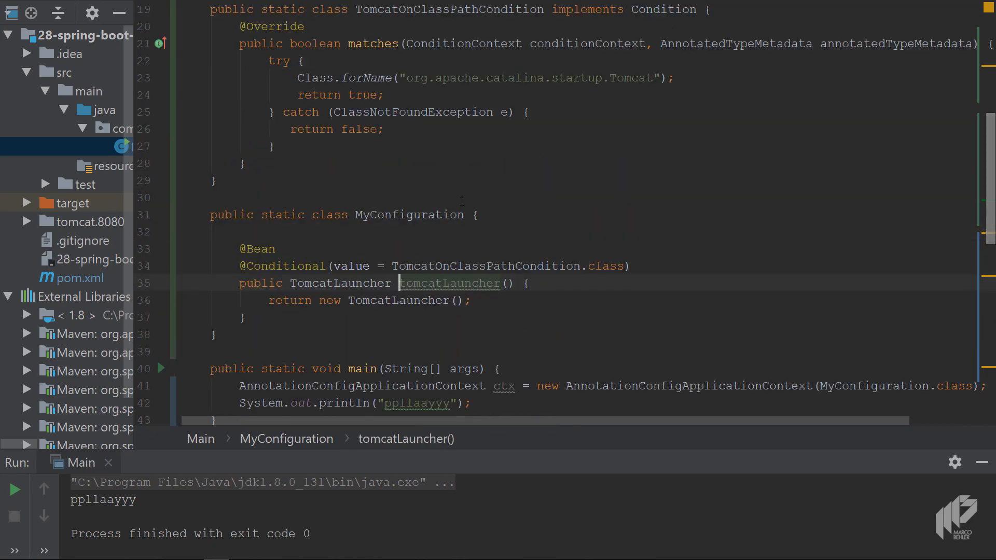
pyautogui.scroll(3)
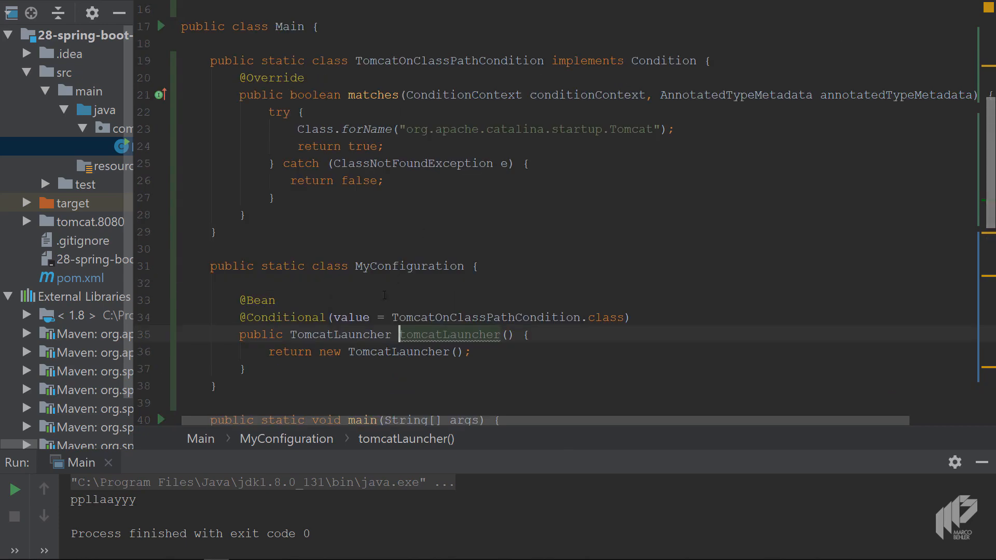
pyautogui.moveTo(291, 550)
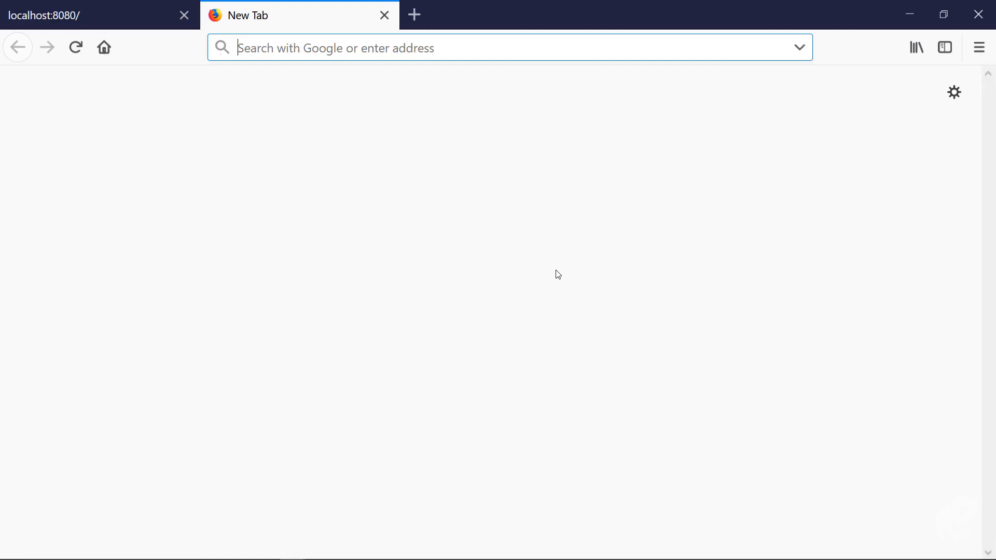
# Google 'github spring boot starter tomcat' and follow the GitHub result into the spring-boot repository.
pyautogui.write('github sp')
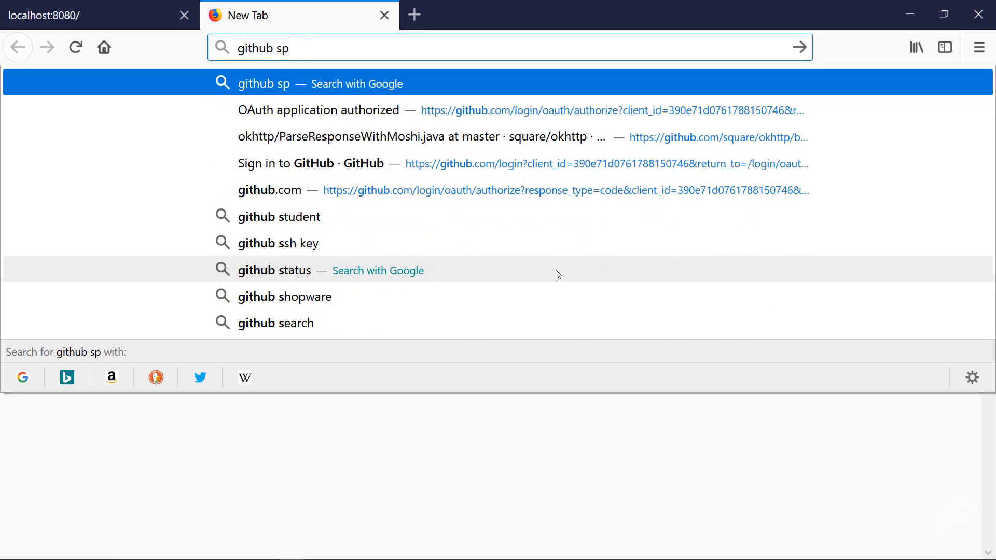
pyautogui.write('ring boot starter')
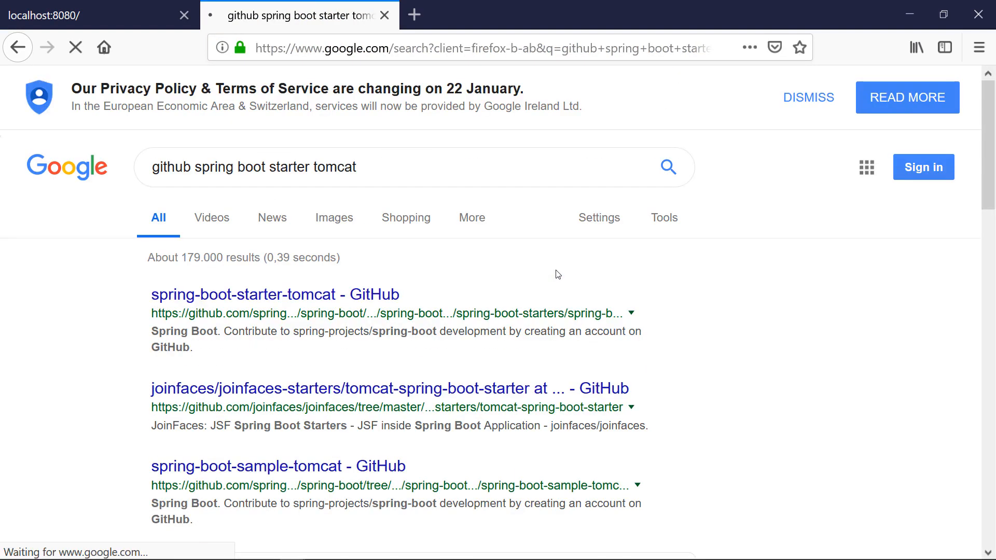
pyautogui.click(275, 294)
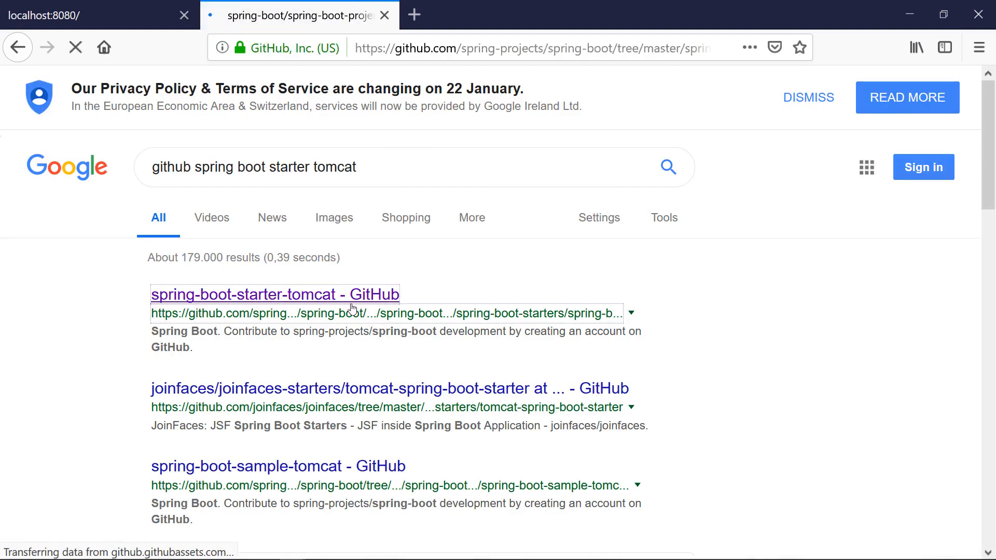
pyautogui.click(274, 294)
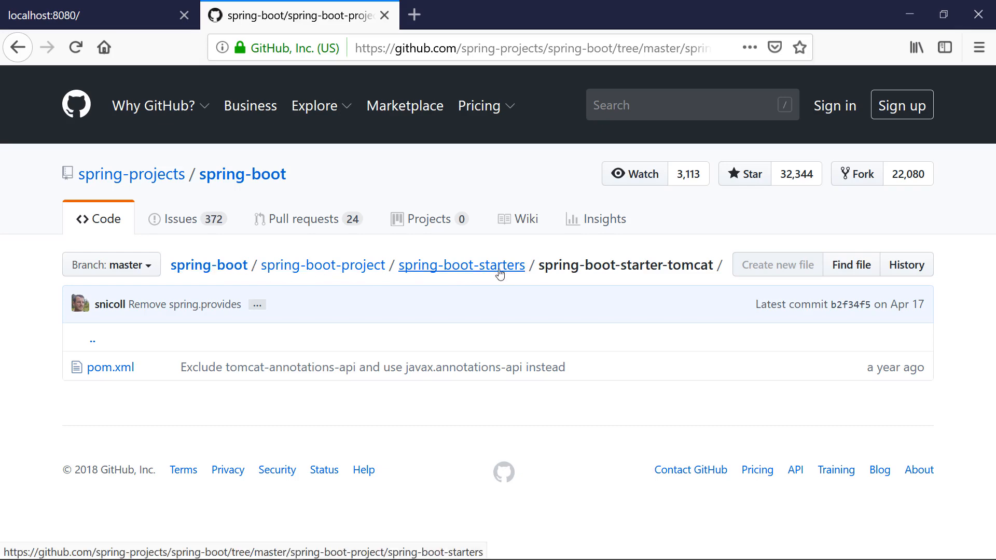
pyautogui.moveTo(491, 272)
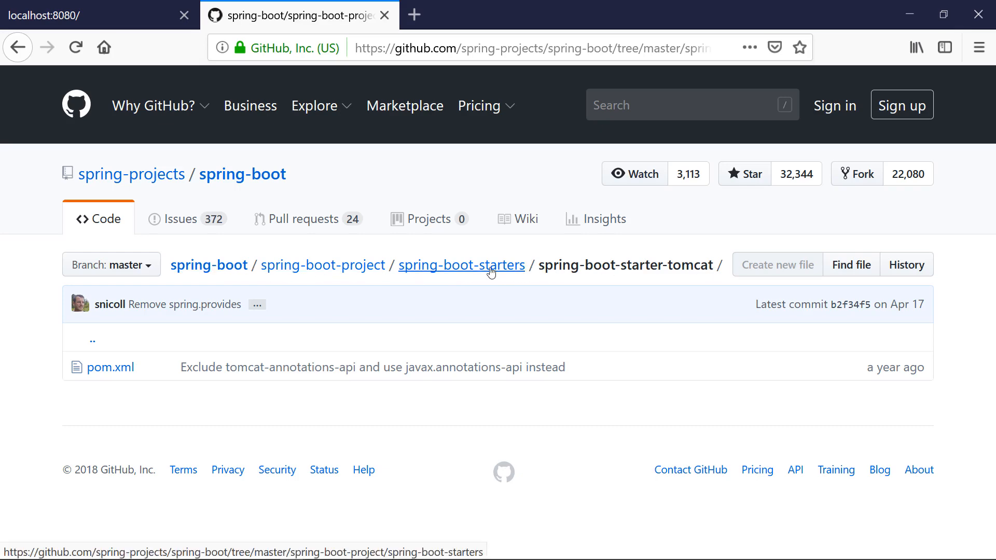
# Browse the spring-boot-starters listing and enter the spring-boot-starter-tomcat folder.
pyautogui.click(461, 265)
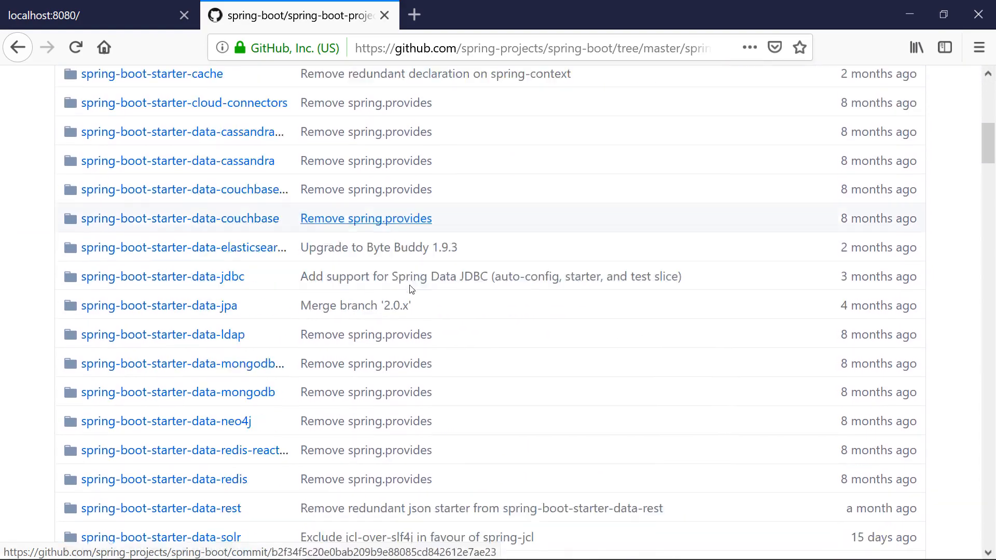
pyautogui.scroll(-3)
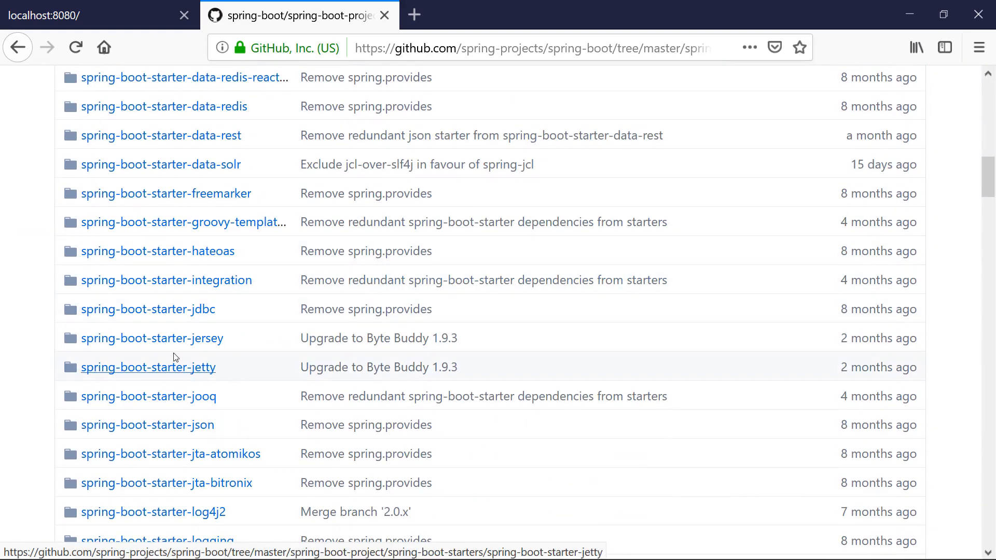
pyautogui.scroll(-3)
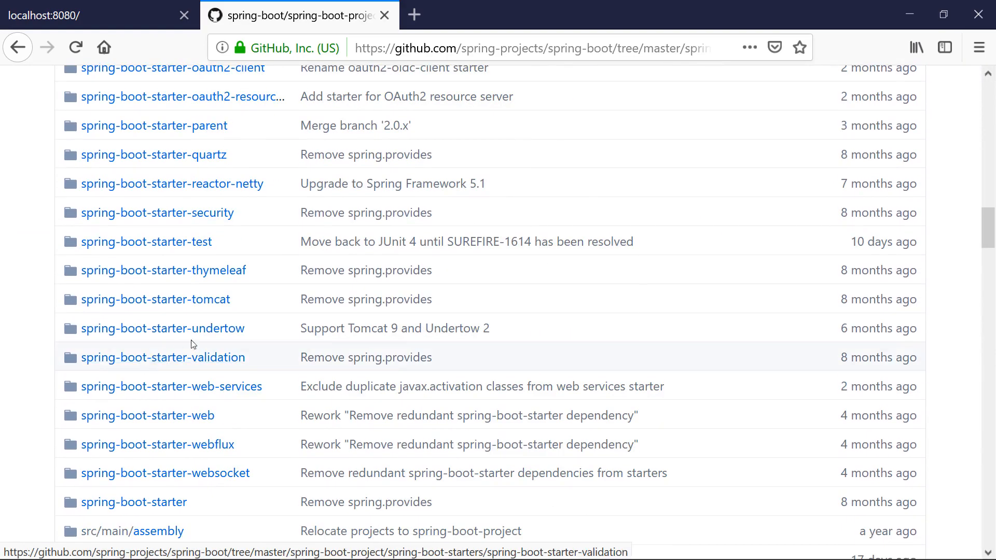
pyautogui.click(148, 299)
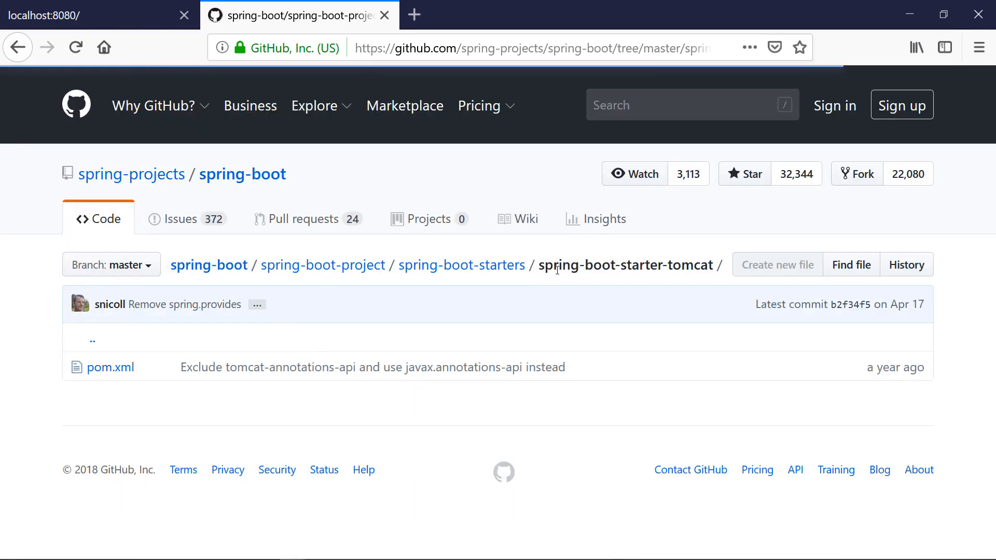
pyautogui.moveTo(470, 299)
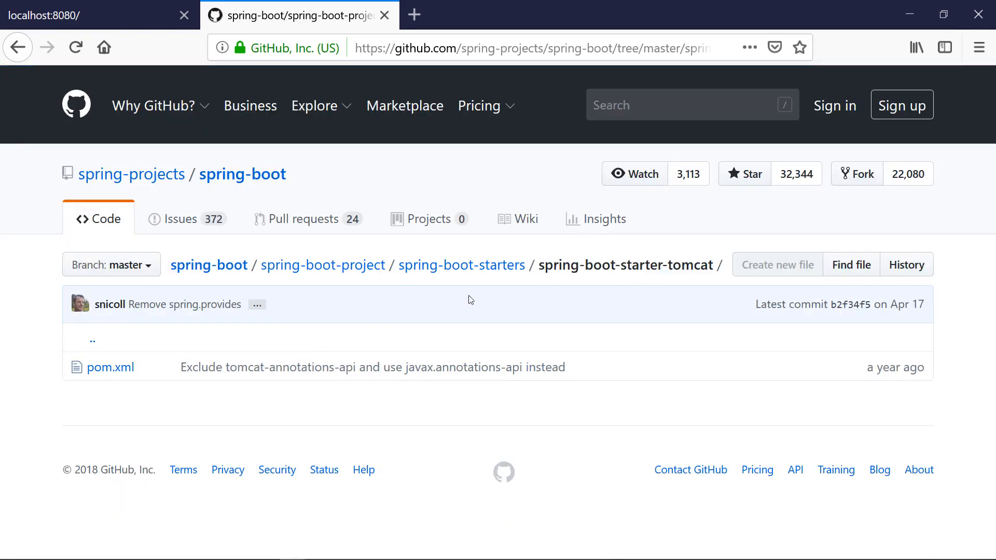
pyautogui.moveTo(110, 367)
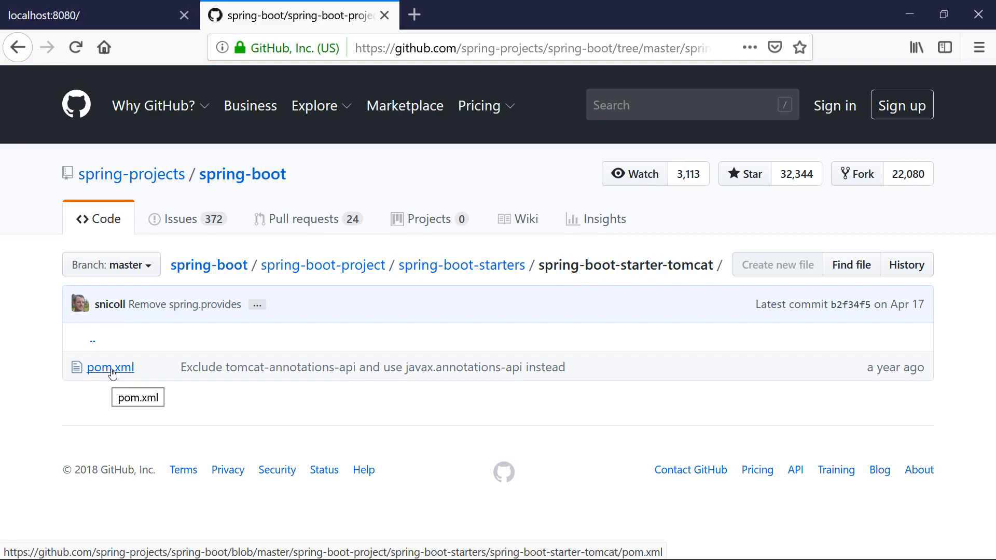
# View spring-boot-starter-tomcat's pom.xml dependencies: tomcat-embed-core, tomcat-embed-el, tomcat-embed-websocket.
pyautogui.click(110, 367)
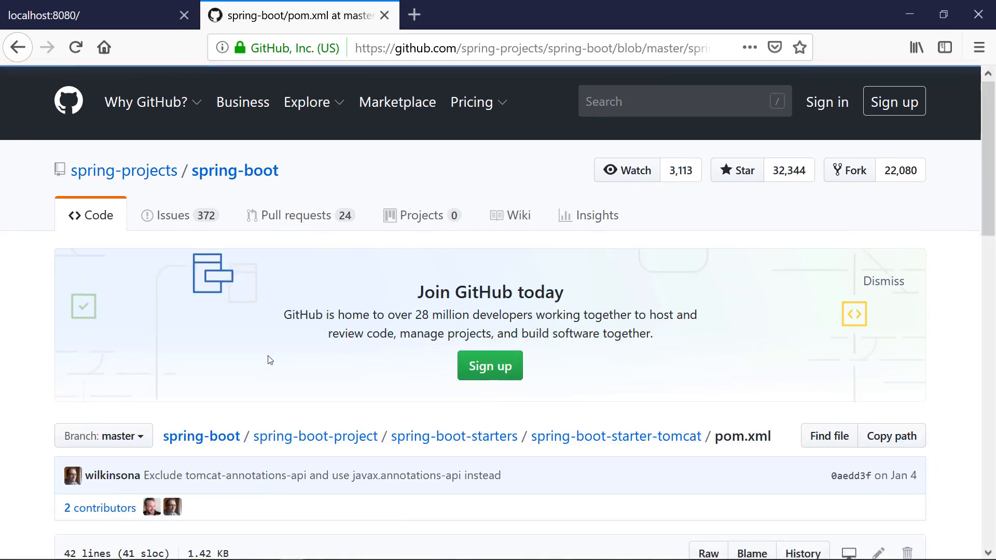
pyautogui.scroll(-3)
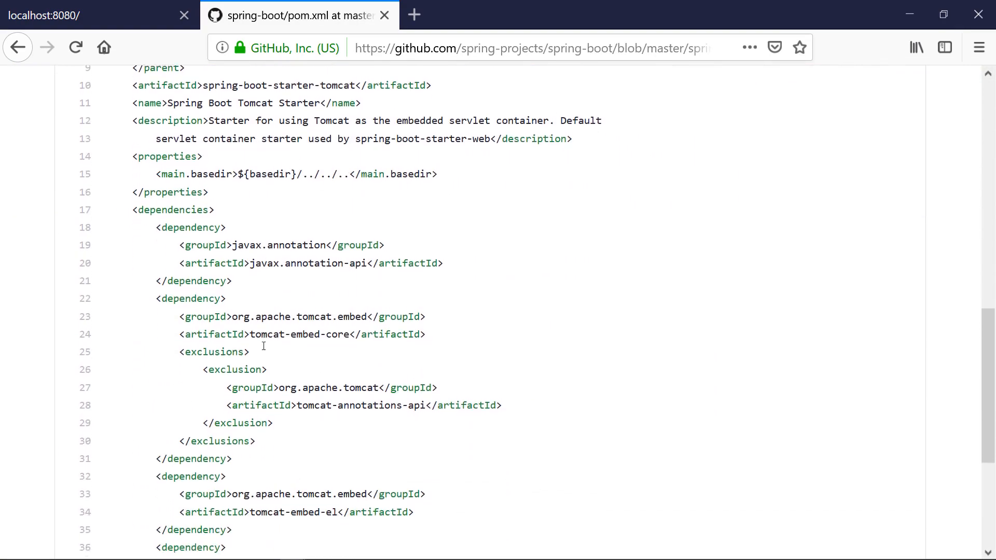
pyautogui.scroll(-3)
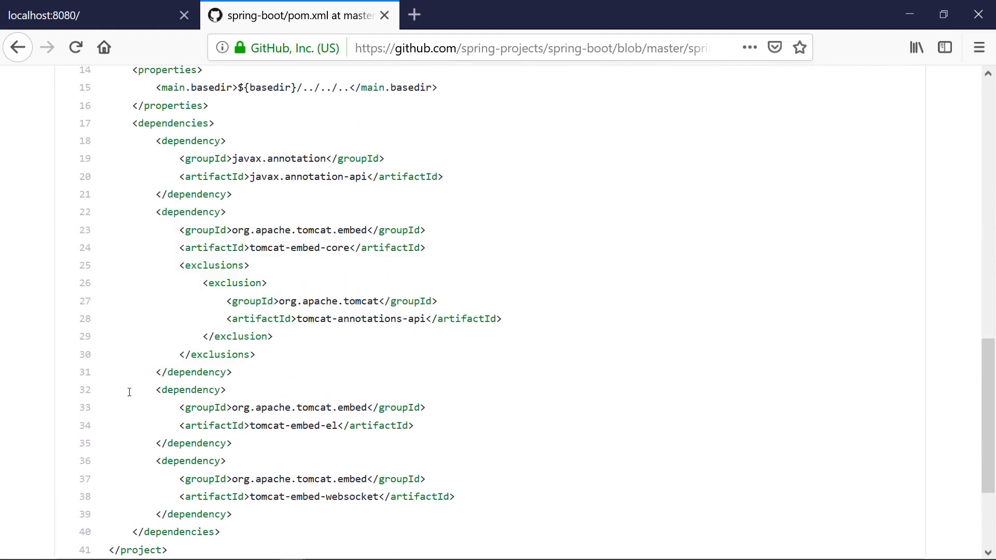
pyautogui.moveTo(146, 214)
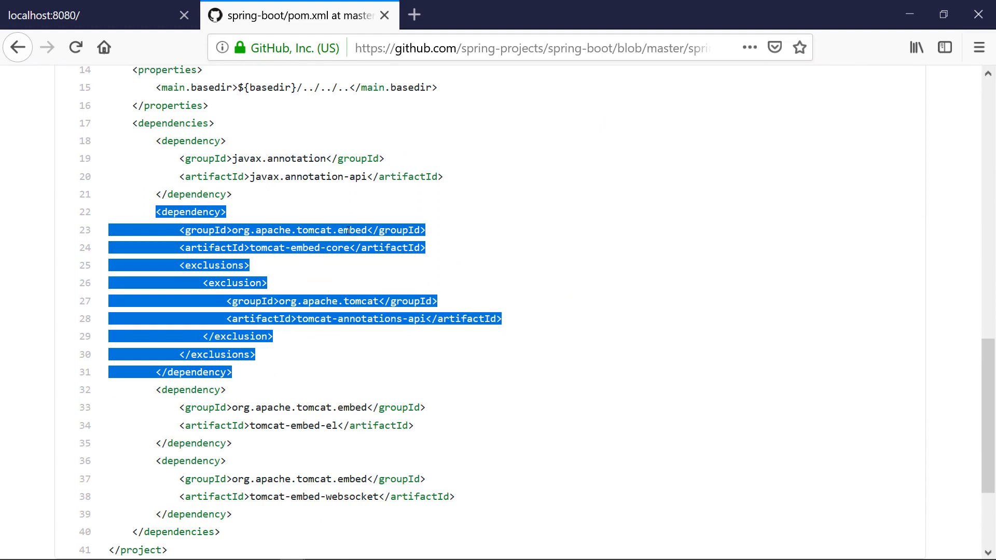
pyautogui.click(264, 261)
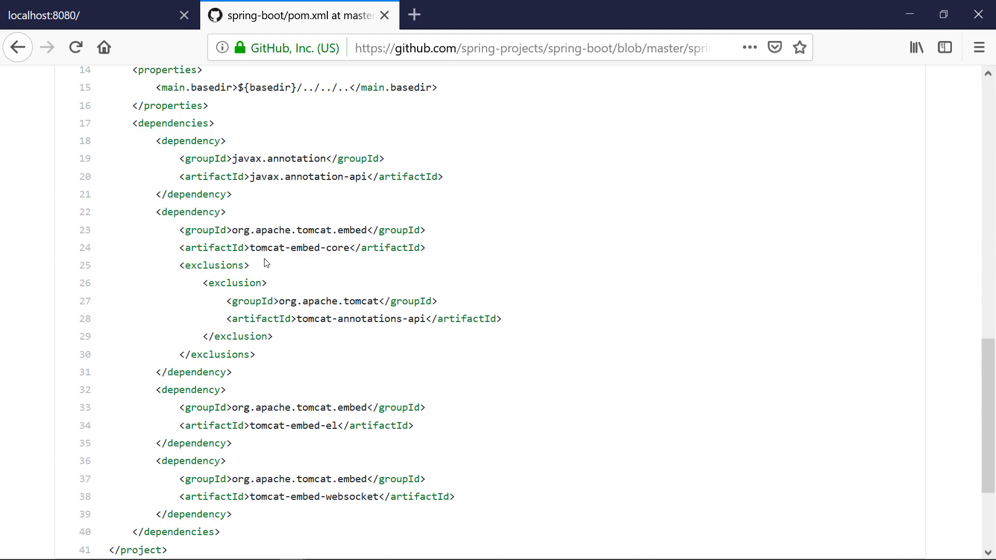
pyautogui.moveTo(354, 247)
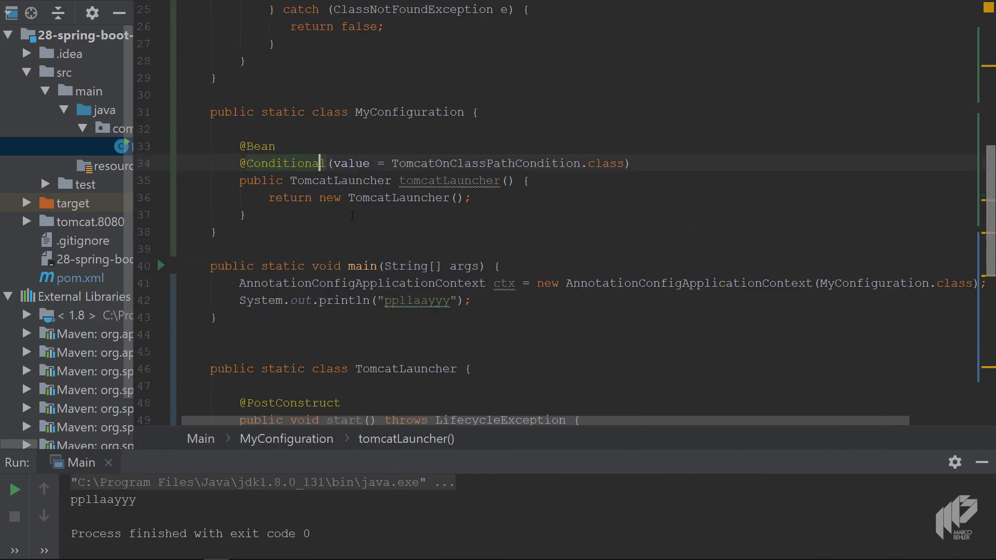
pyautogui.click(356, 180)
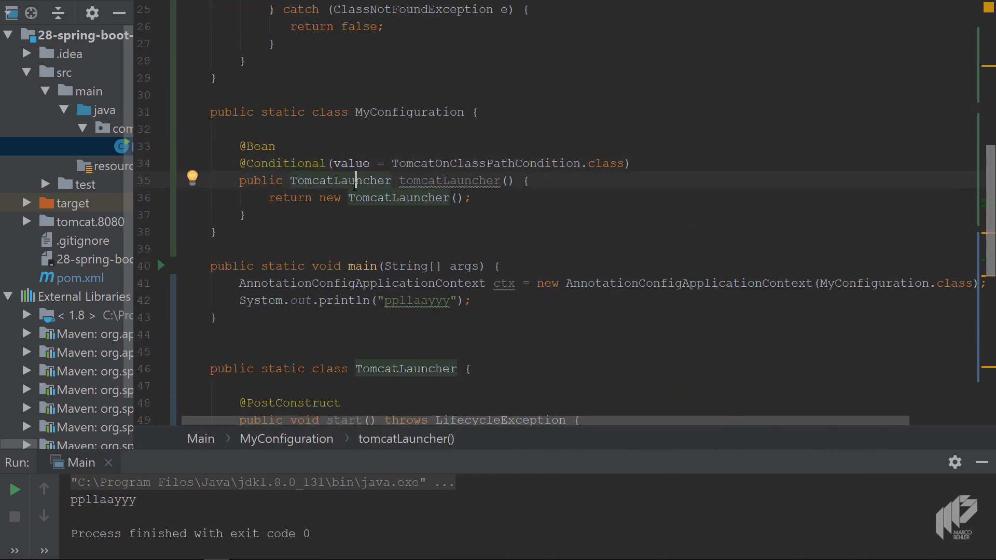
pyautogui.scroll(-3)
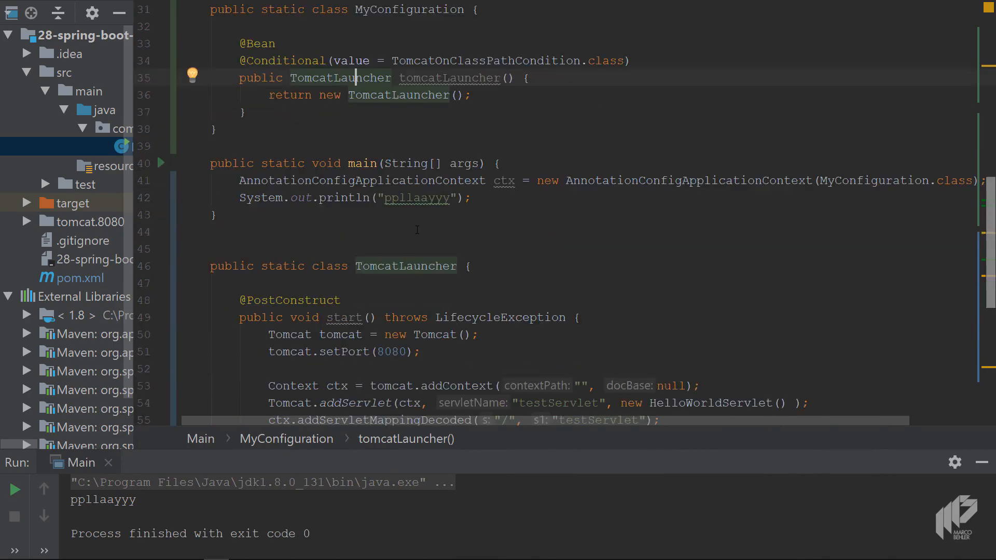
pyautogui.scroll(3)
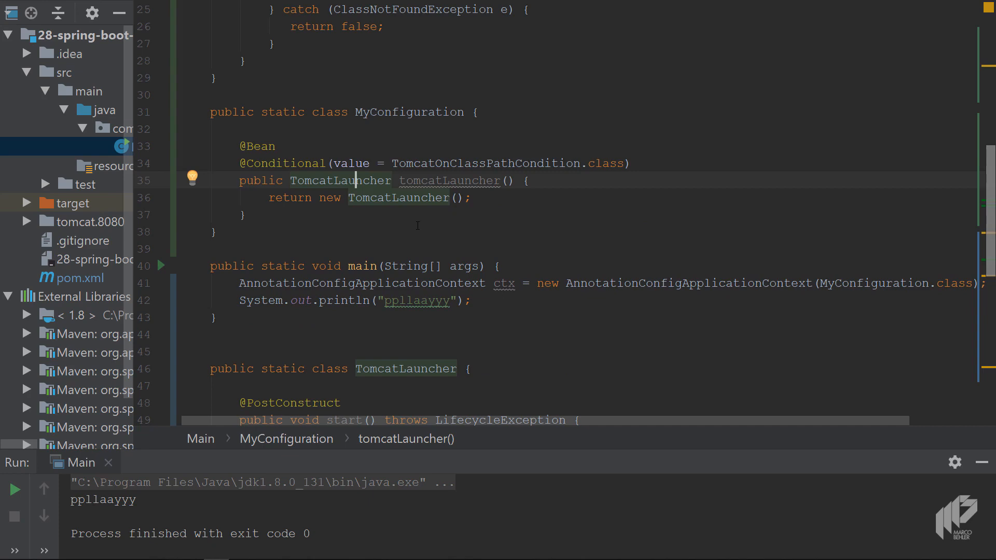
pyautogui.click(245, 214)
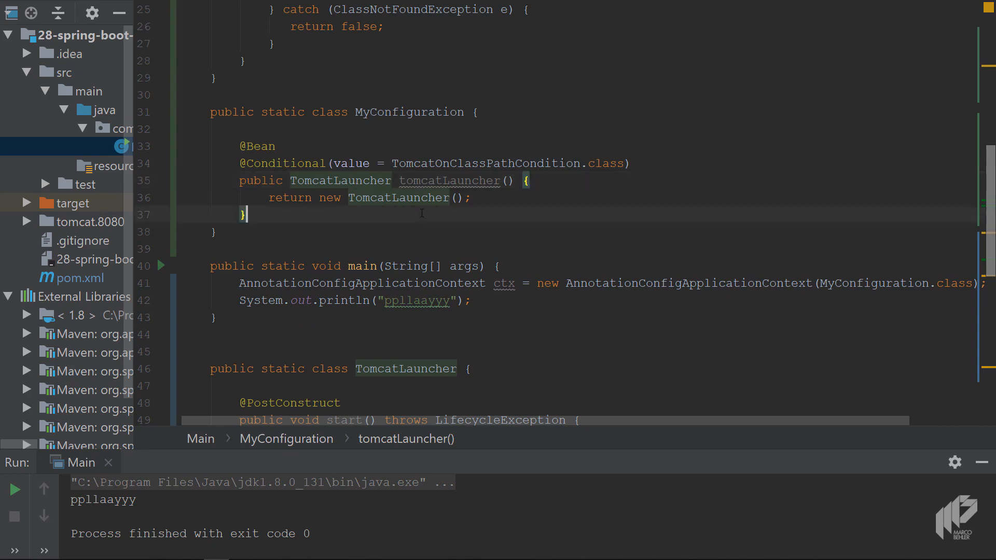